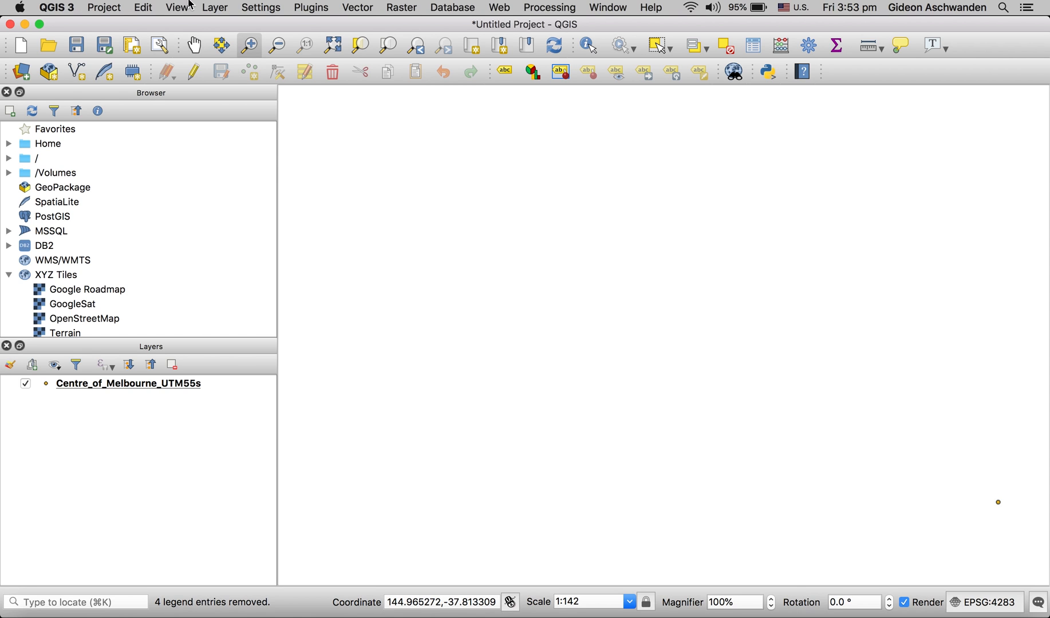
Add PDT_2018_2.csv as a delimited-text point layer using Property_Longitude and Property_Latitude.
left_click(215, 8)
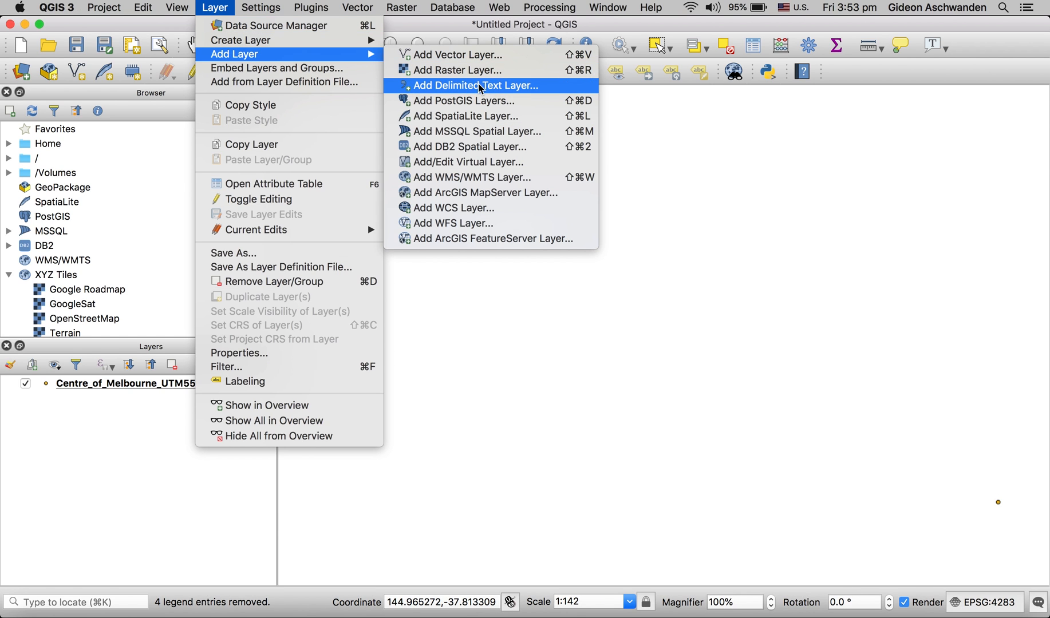
left_click(477, 86)
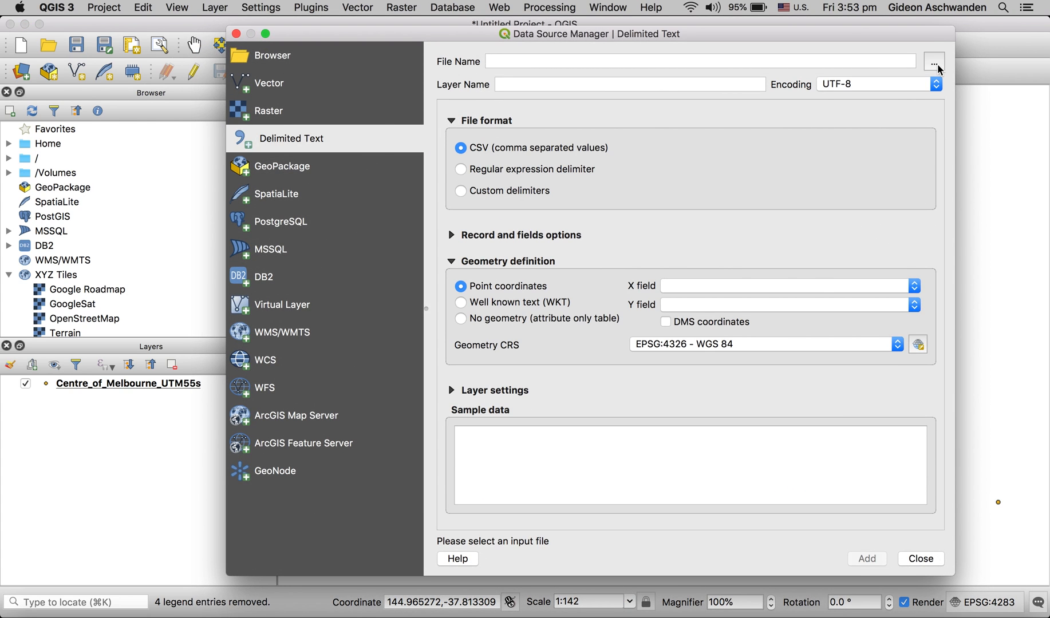
left_click(933, 60)
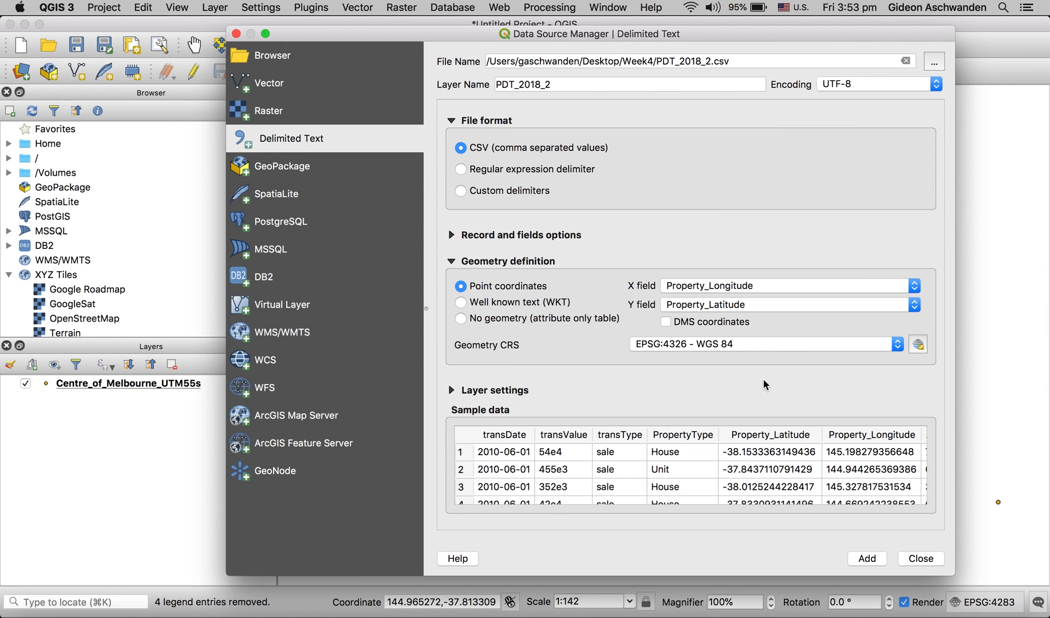
mouse_move(722, 354)
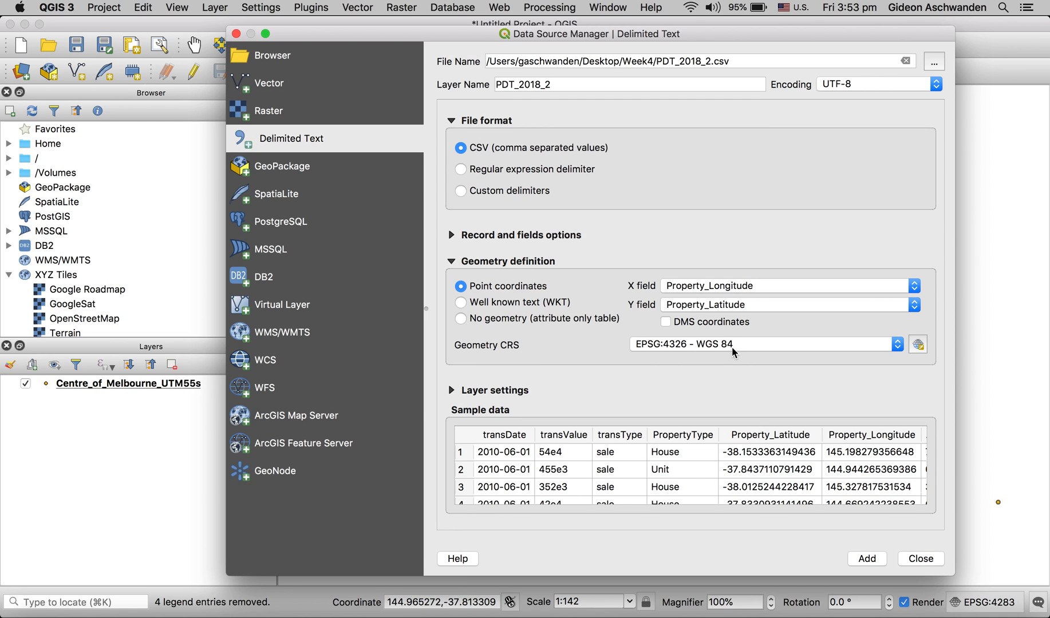
mouse_move(762, 459)
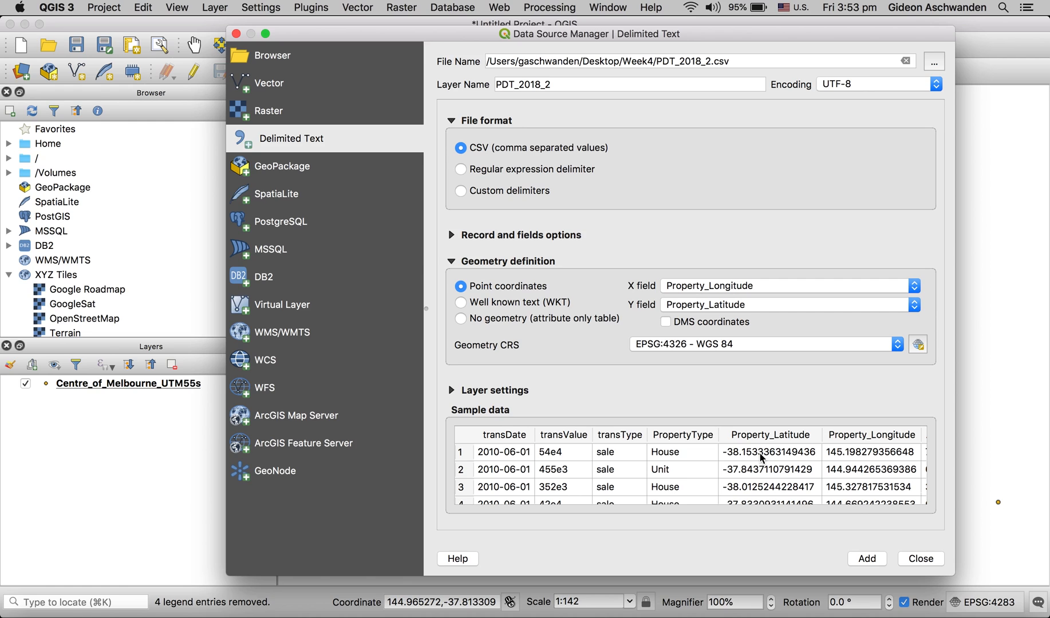
left_click(865, 559)
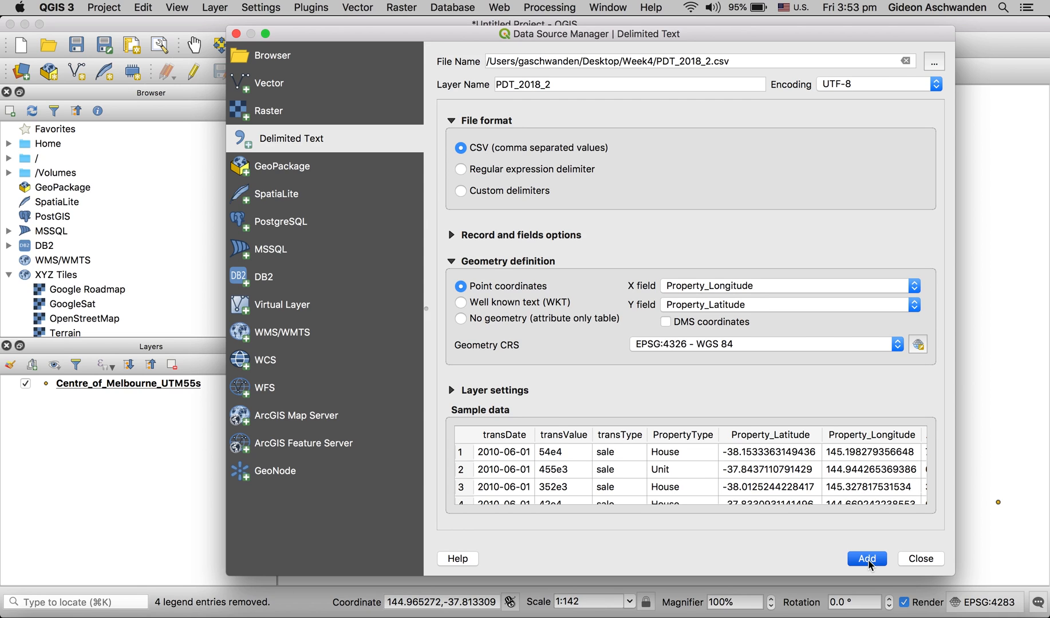
left_click(865, 559)
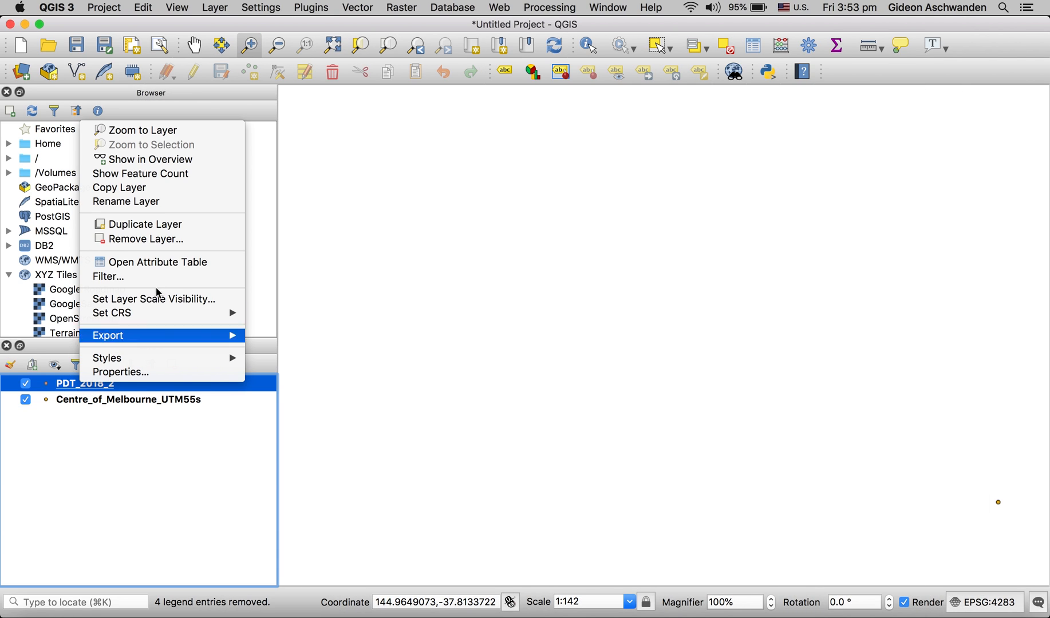
Zoom to the PDT_2018_2 points over Melbourne and bring up the layer's export options.
left_click(142, 129)
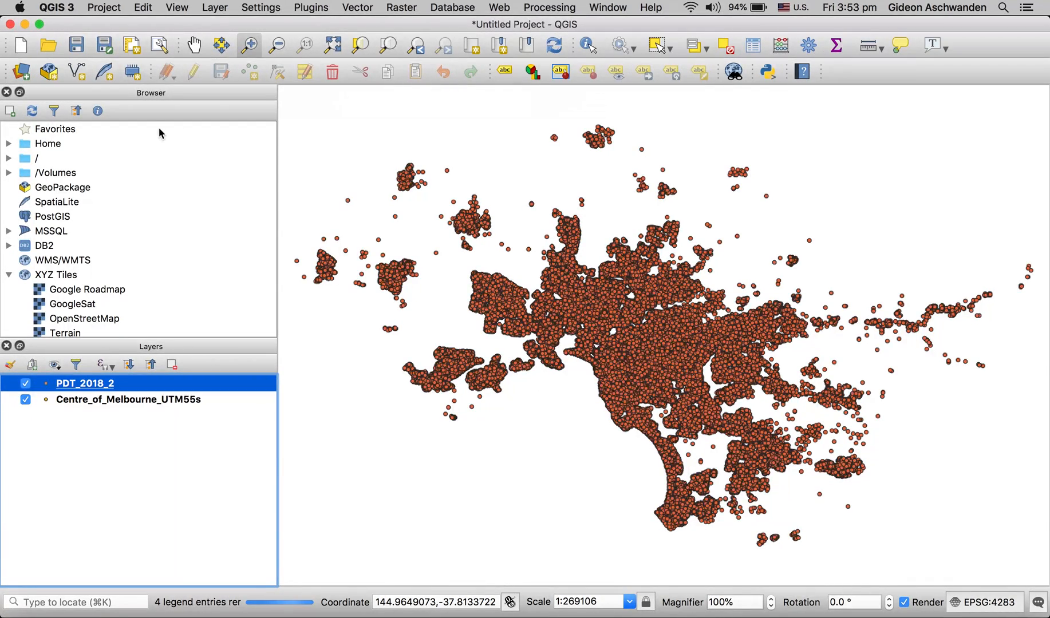
mouse_move(86, 383)
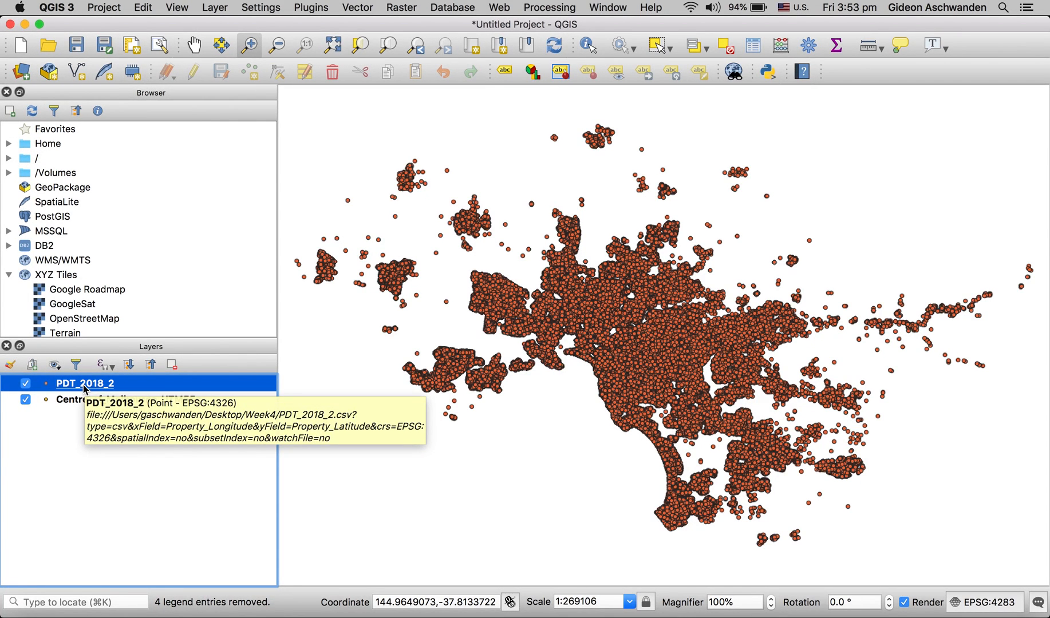
right_click(86, 383)
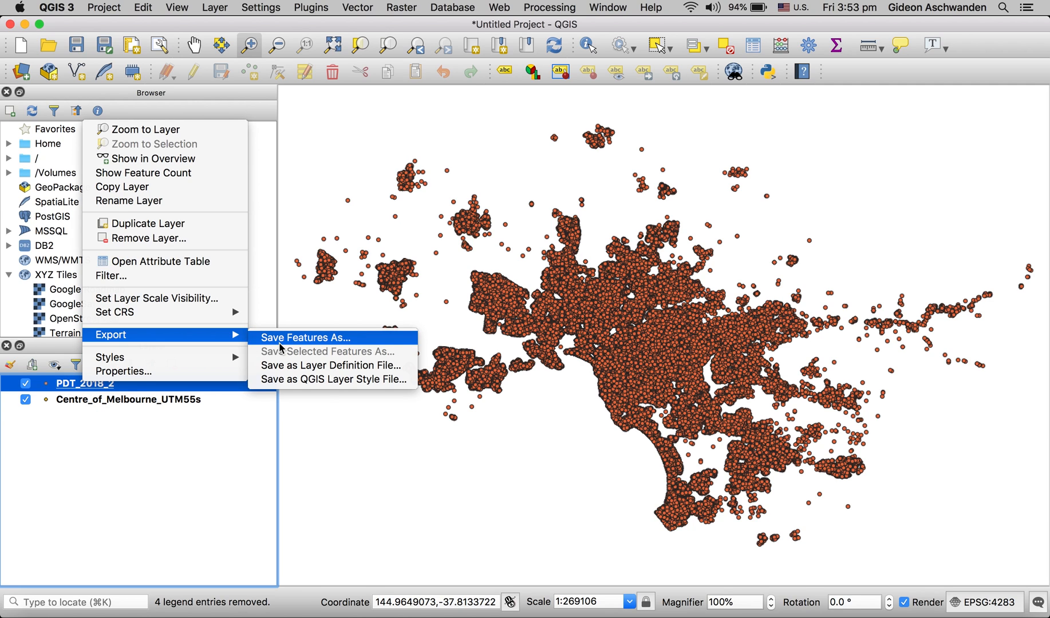
Save the layer's features as PDT_2018_UTM55s on the Desktop.
left_click(301, 337)
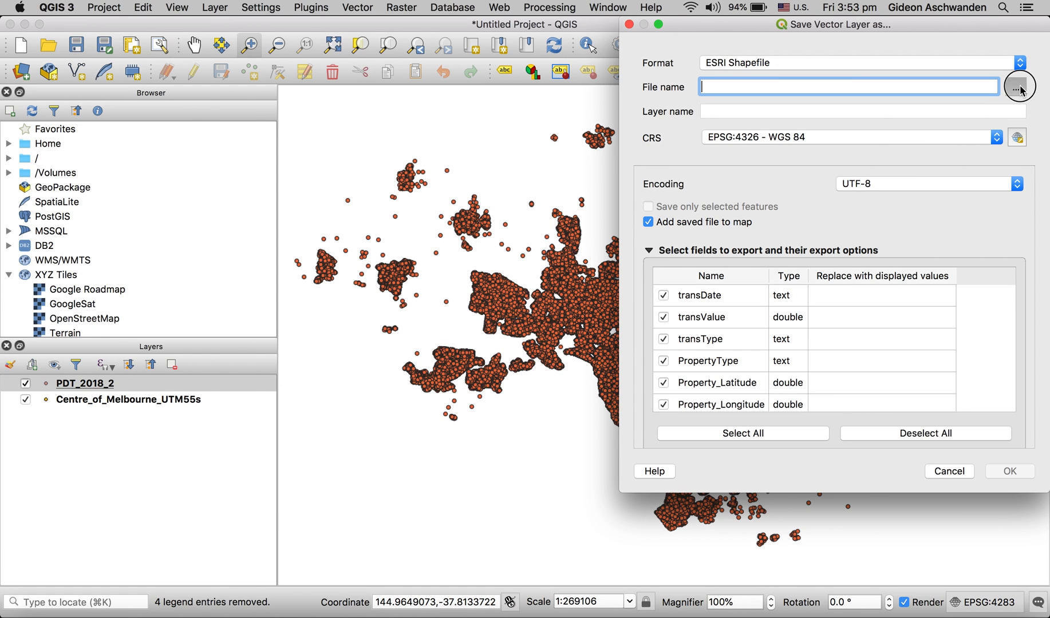
left_click(1019, 87)
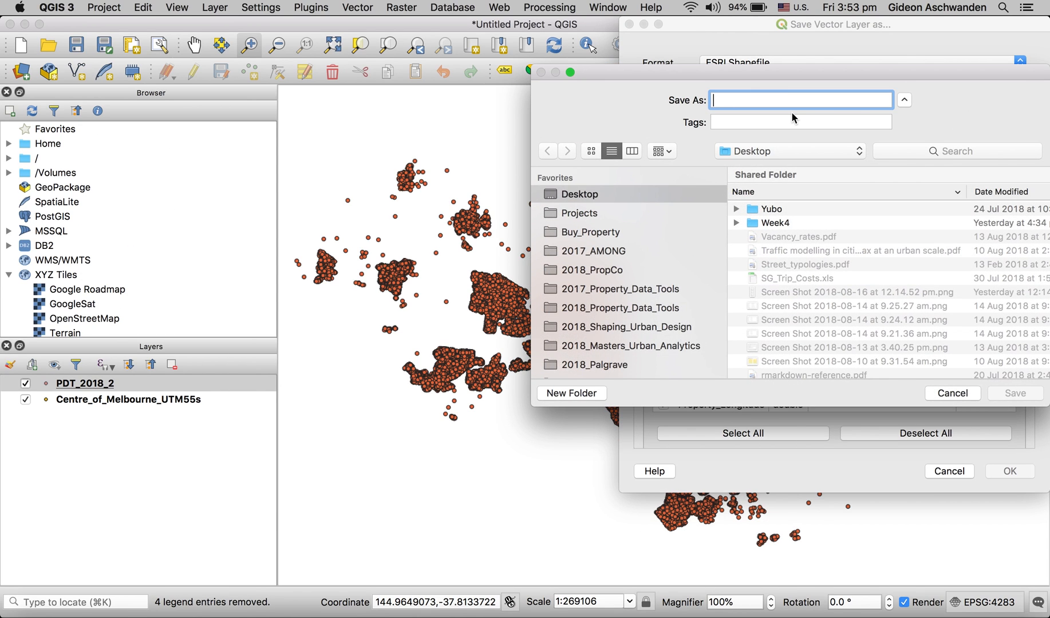
type("PDT_")
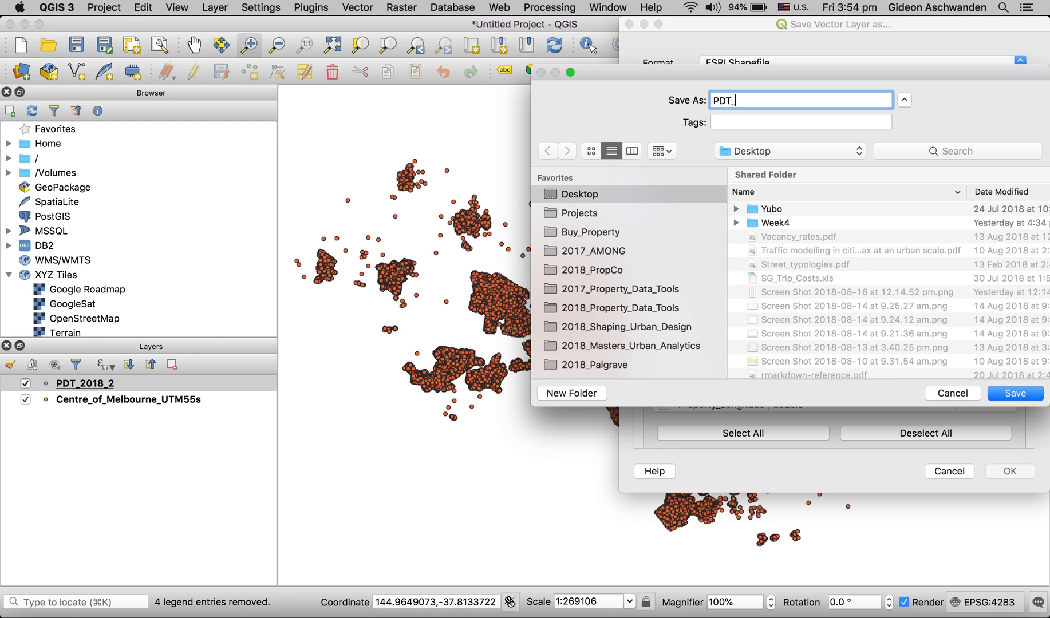
type("2018_")
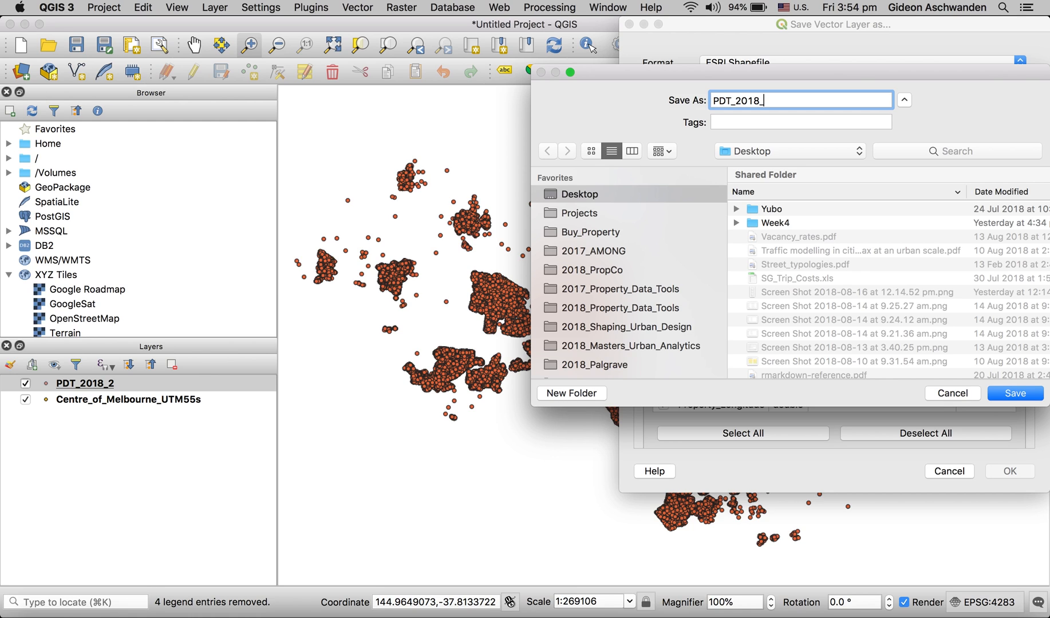
type("UTM55s")
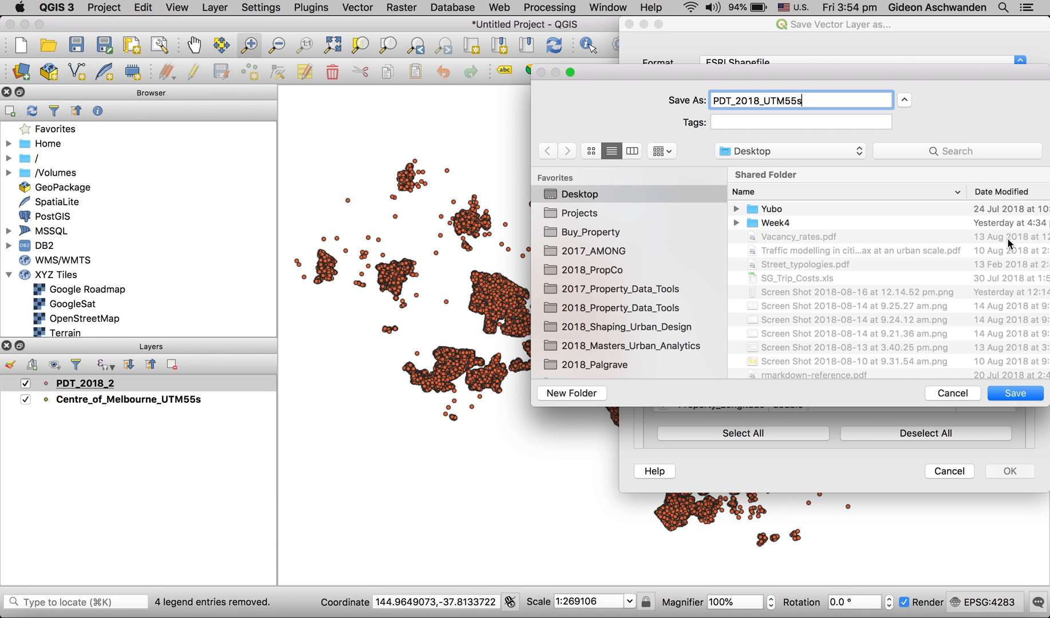
left_click(1014, 394)
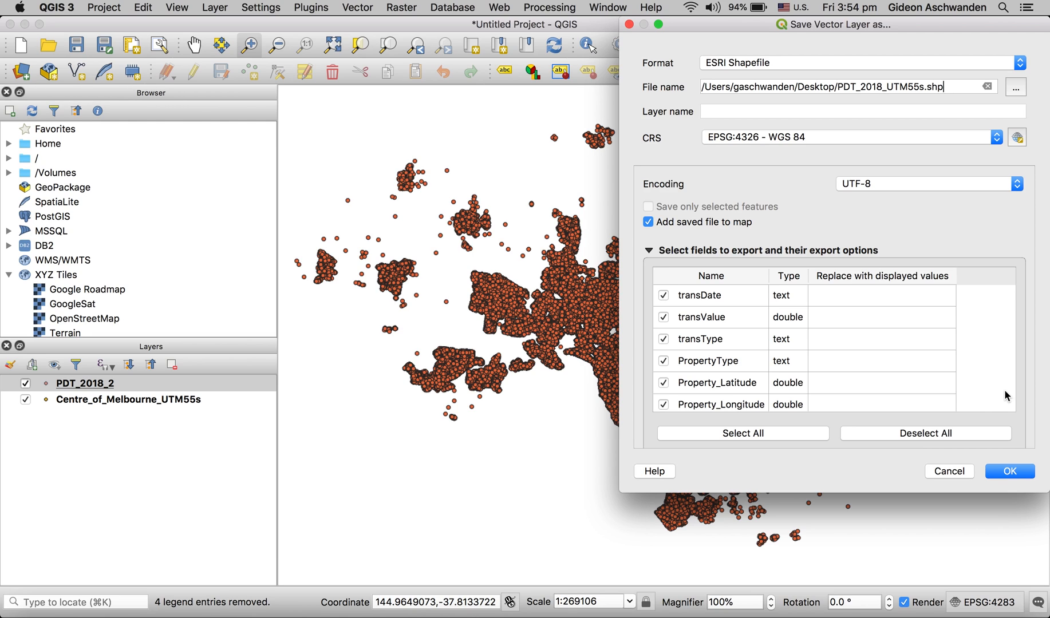
mouse_move(900, 101)
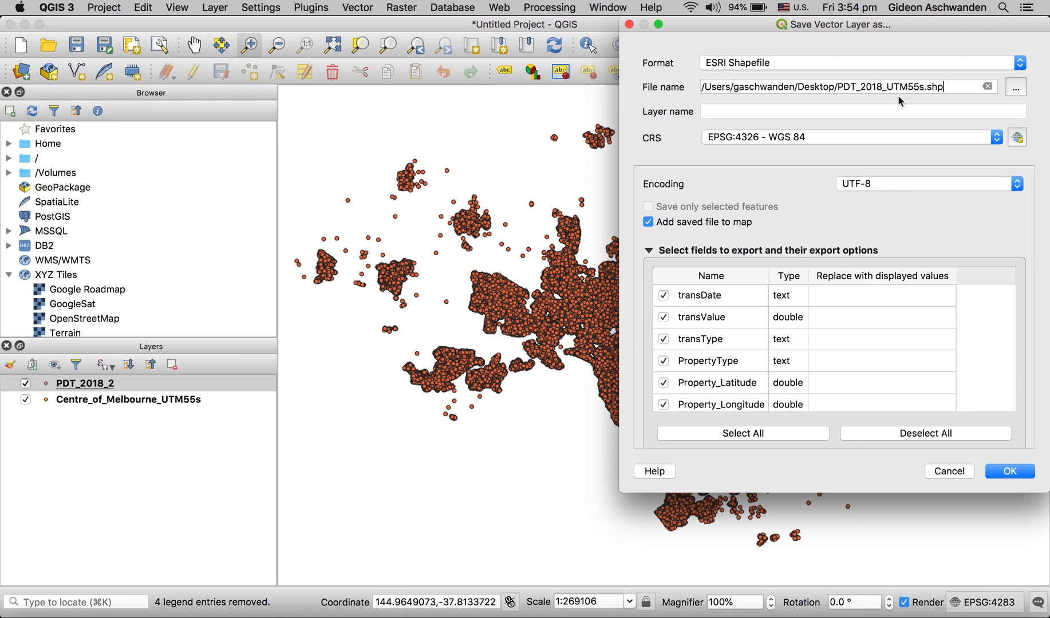
Reproject the exported shapefile to EPSG:32755 WGS 84 / UTM zone 55S and run the export.
left_click(1017, 137)
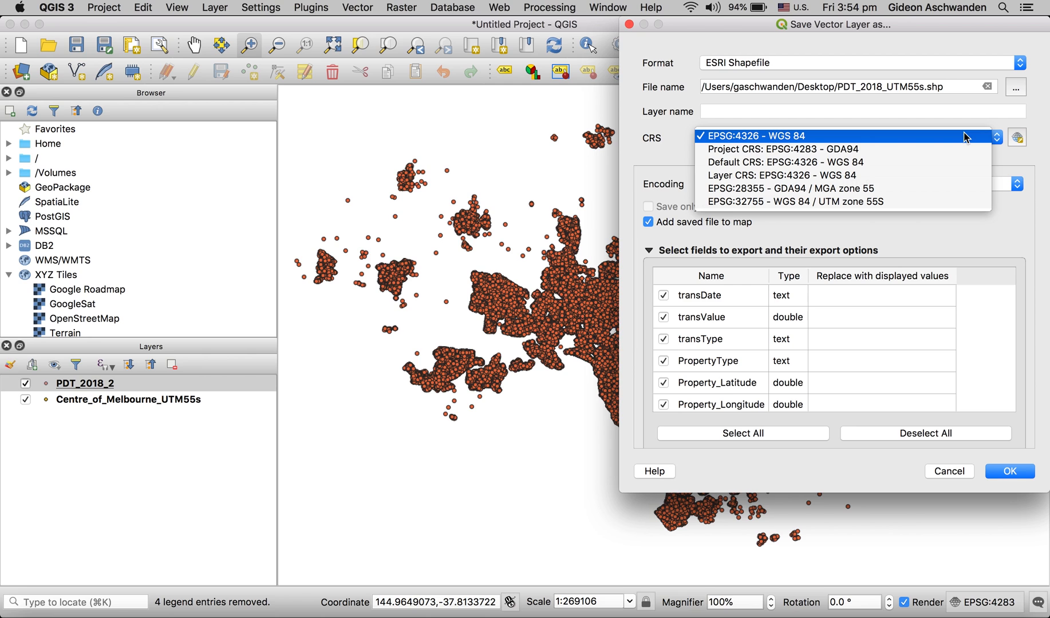
left_click(796, 201)
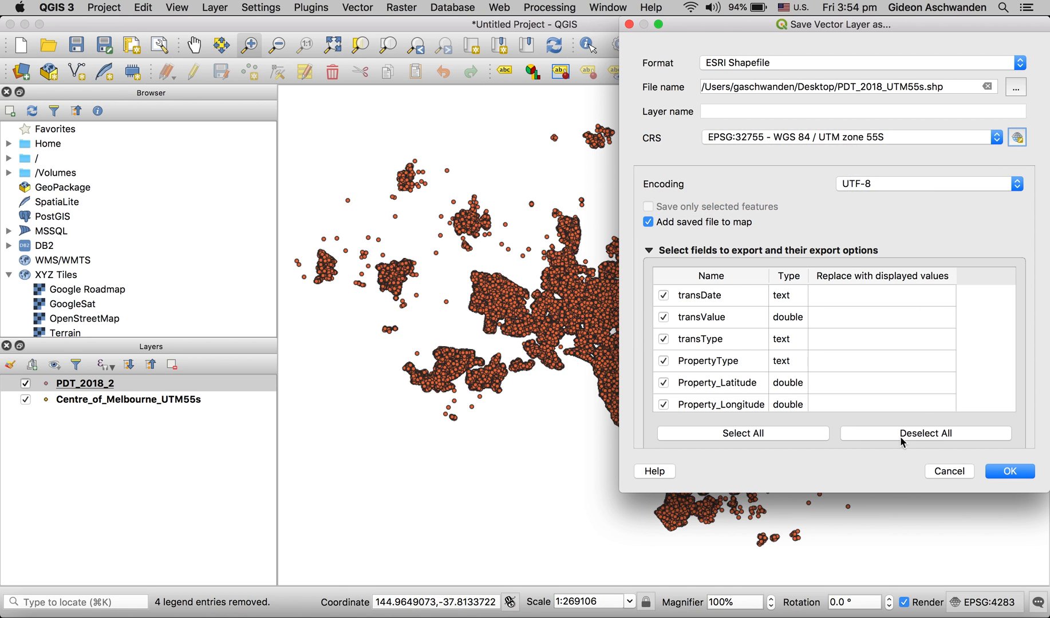
left_click(1008, 471)
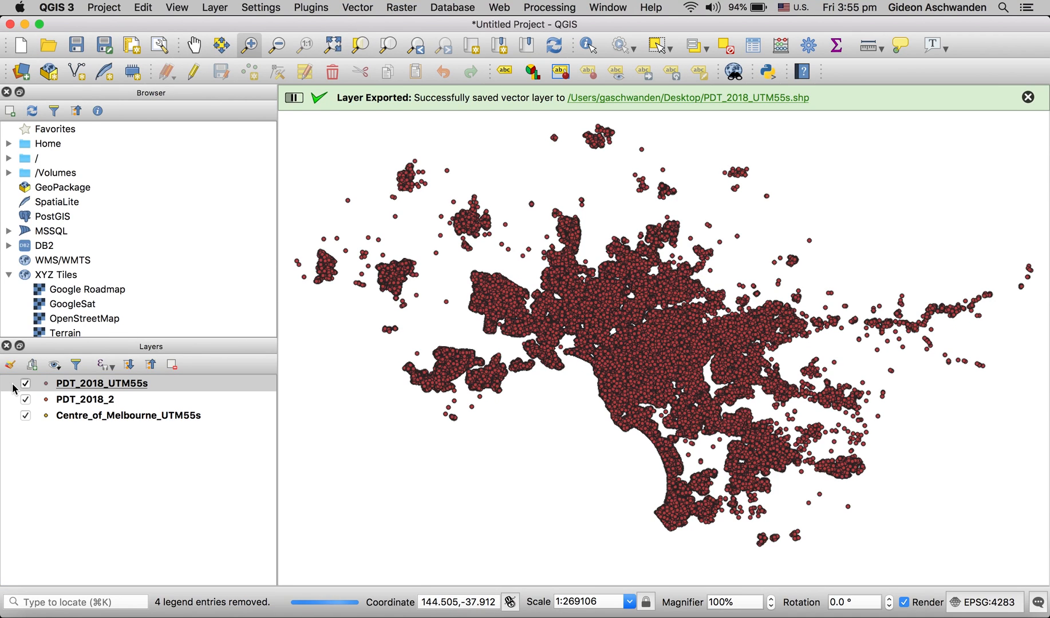
mouse_move(21, 44)
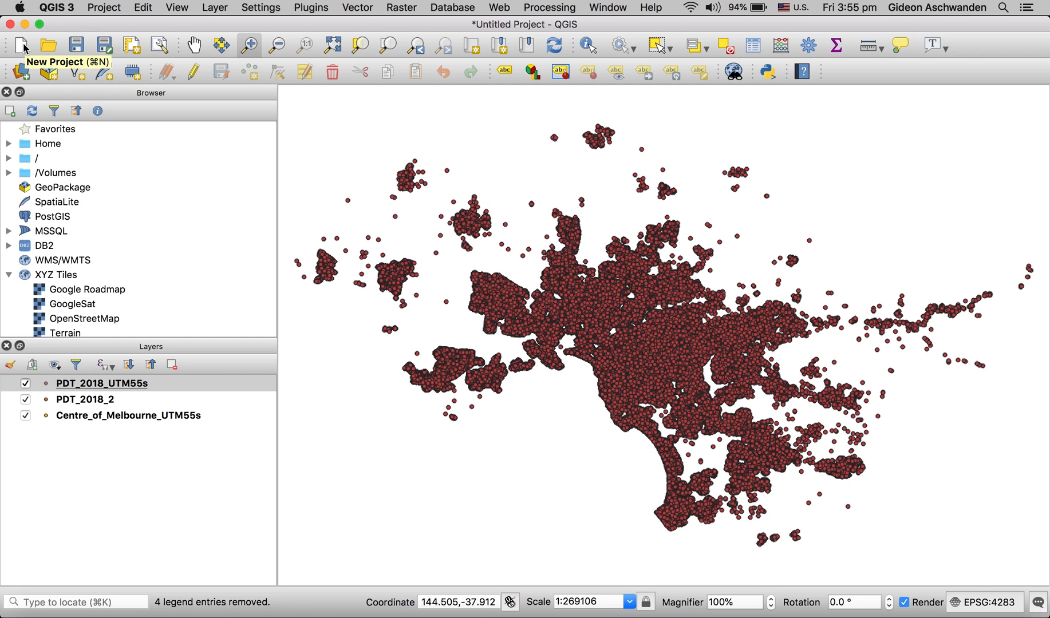
Start a fresh project and add the PDT_2018_2_projected_55S shapefile from the Desktop.
left_click(20, 44)
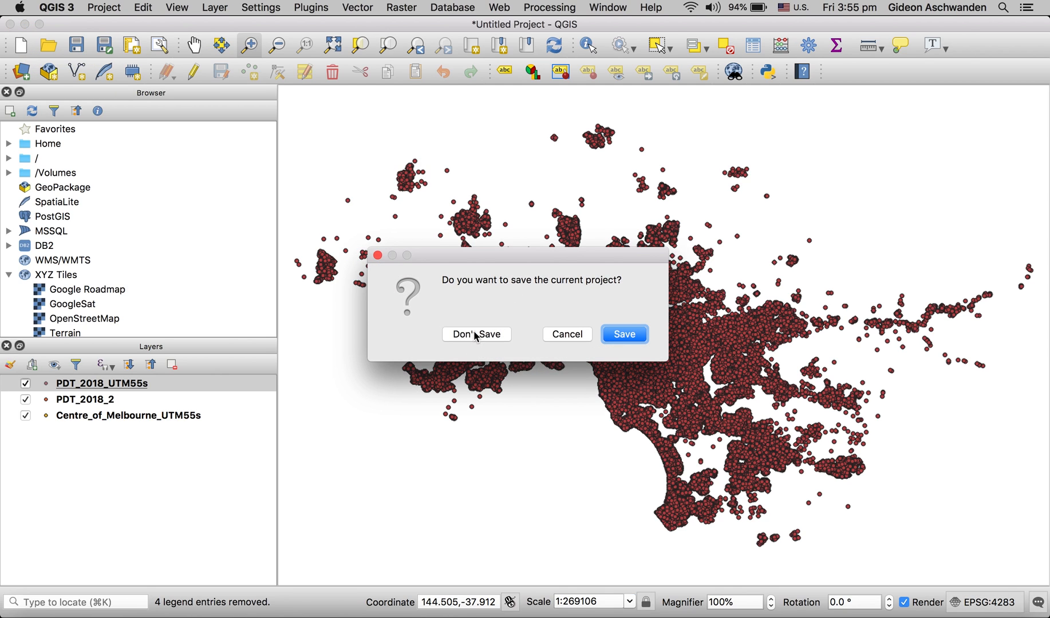
left_click(476, 333)
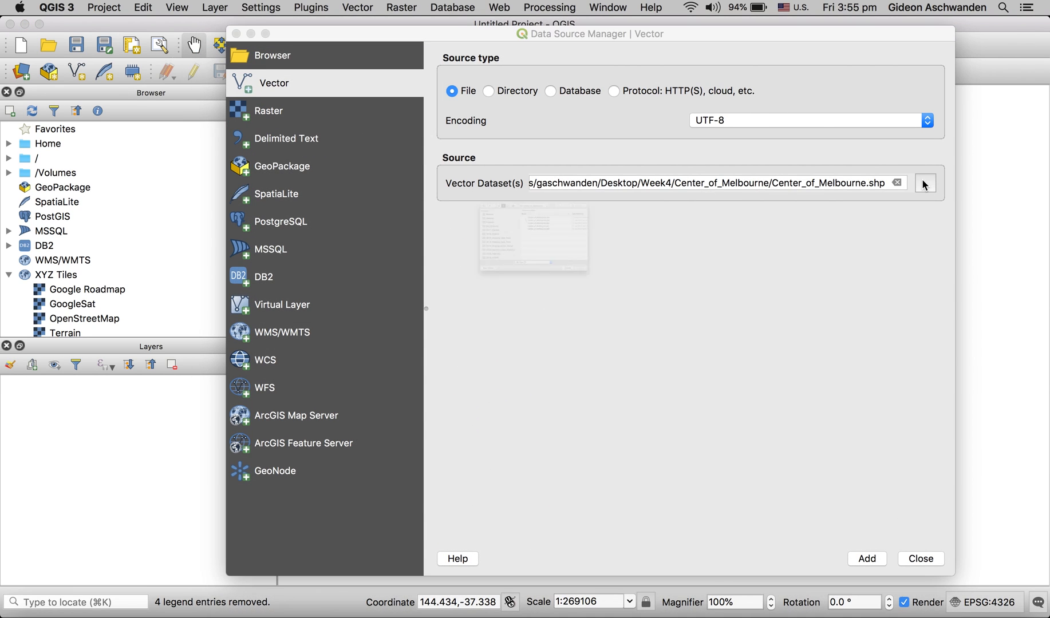
left_click(924, 183)
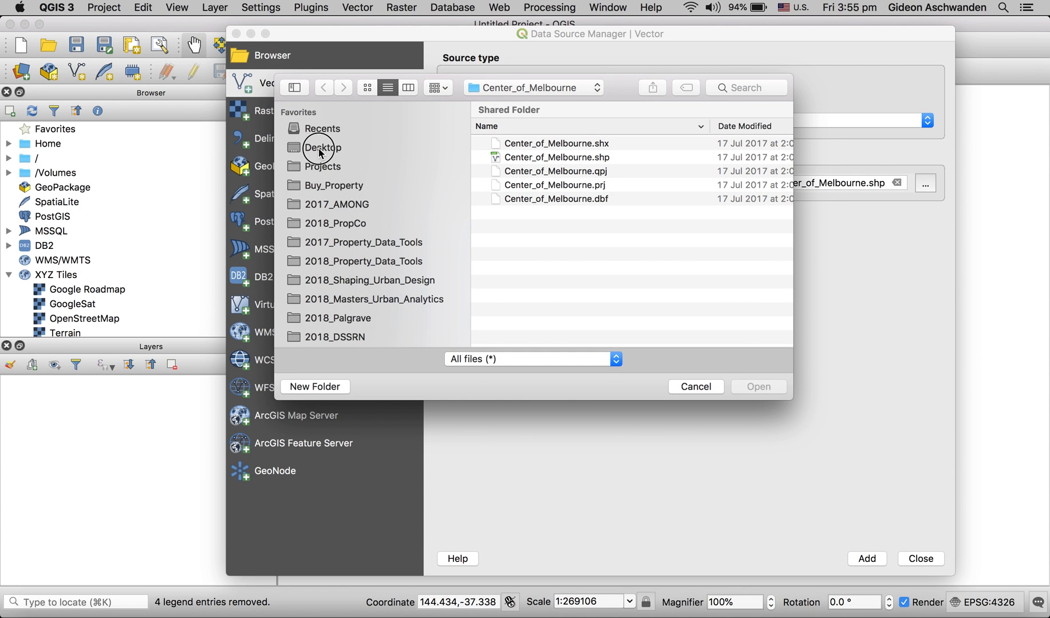
left_click(323, 147)
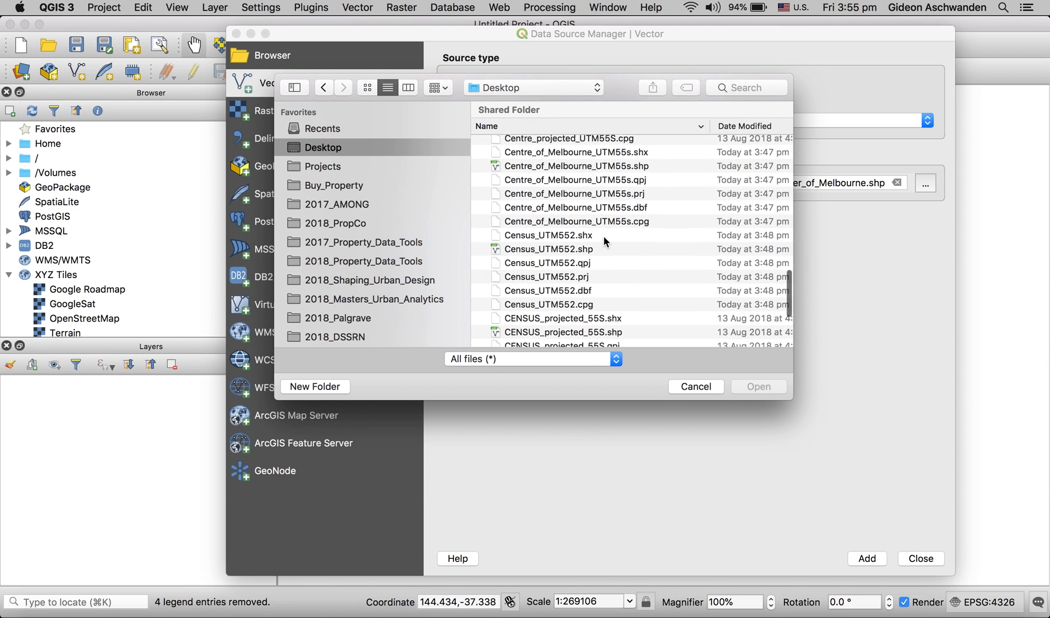
scroll("down", 3)
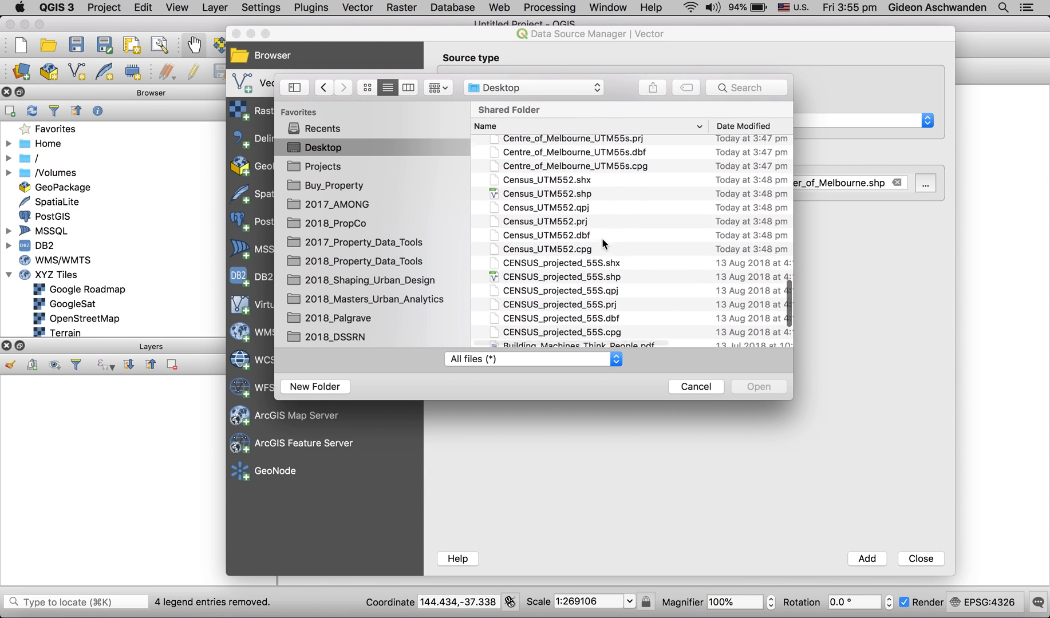
scroll("down", 3)
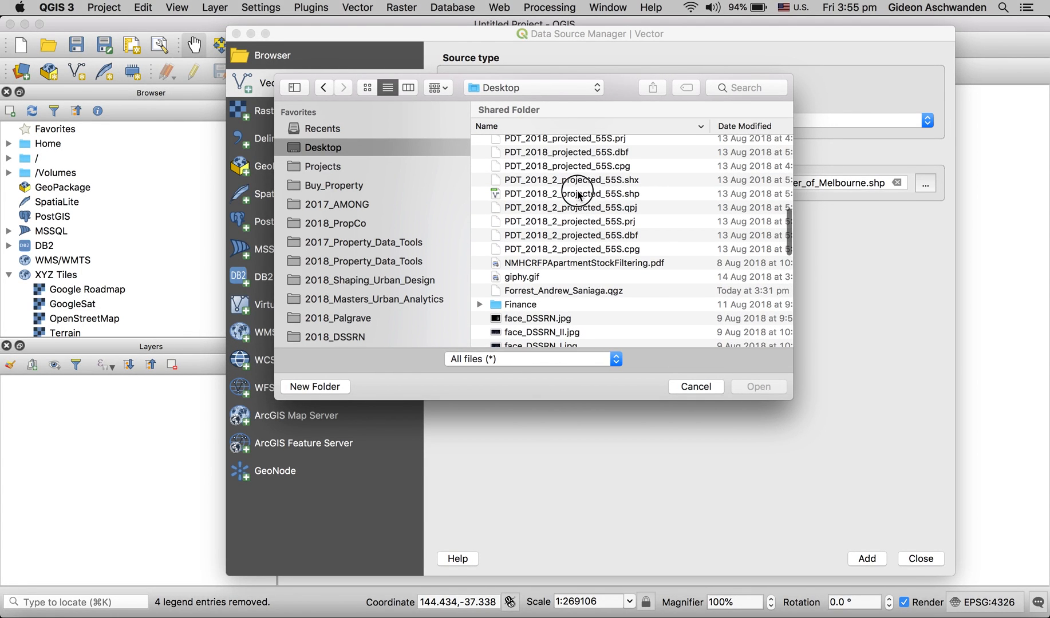
left_click(570, 193)
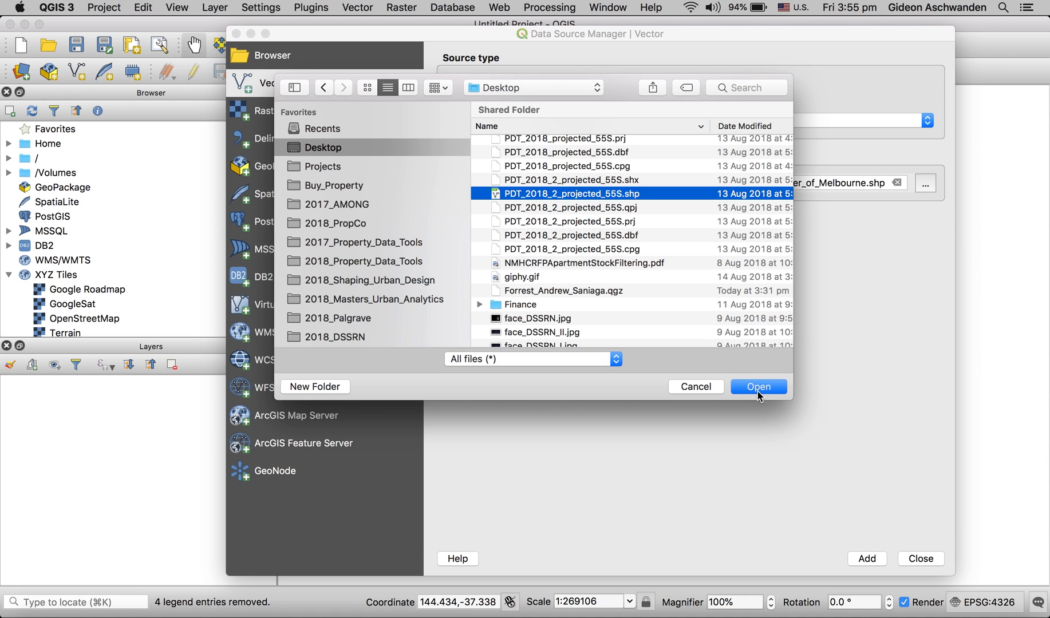
left_click(757, 387)
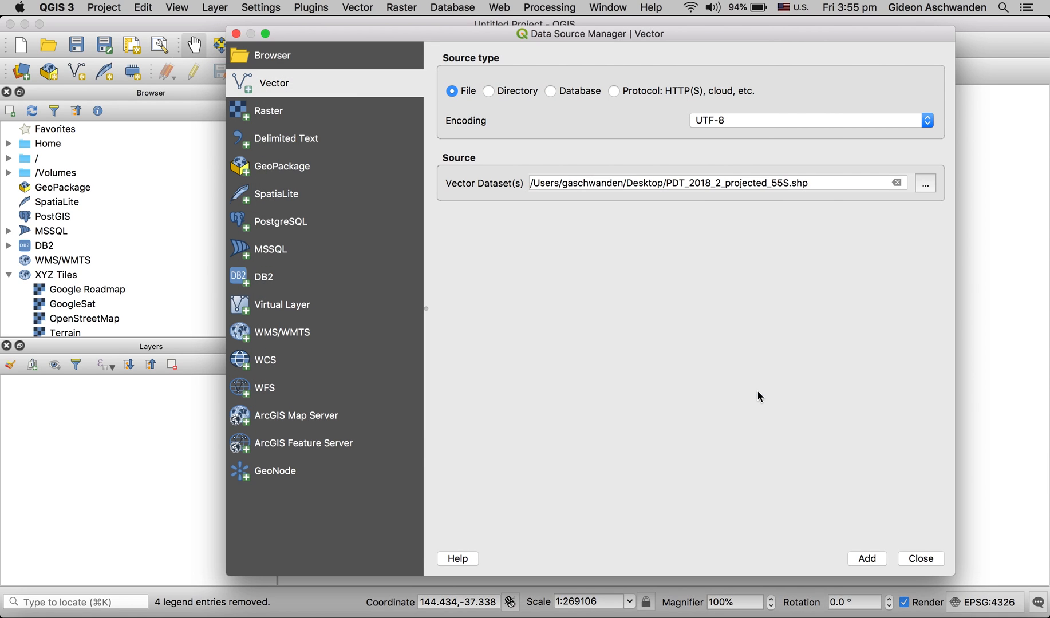
left_click(864, 559)
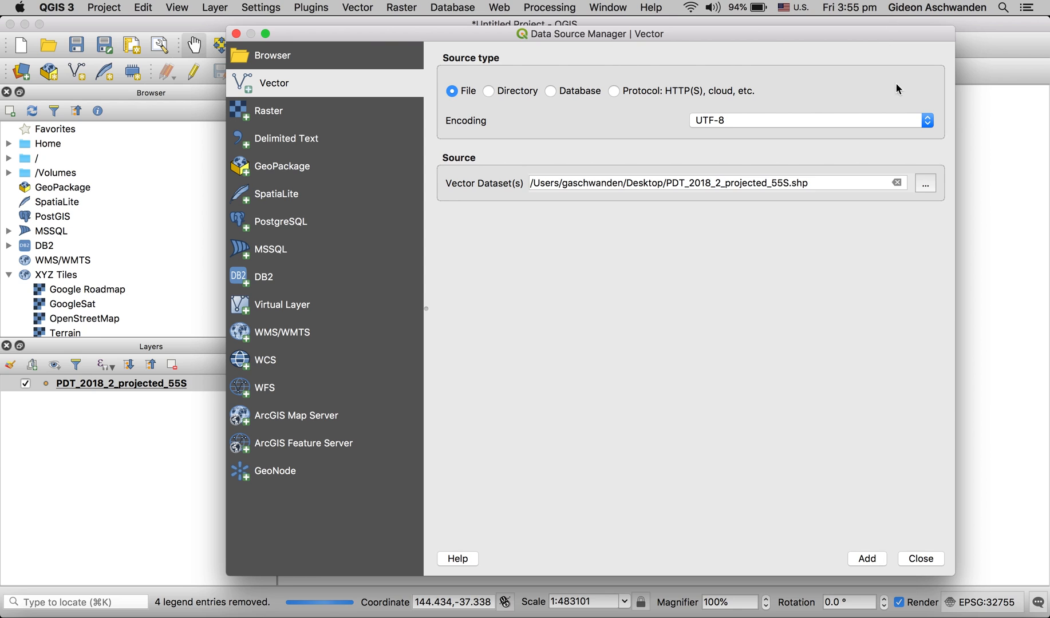
Add the Centre_of_Melbourne_UTM55s shapefile from the Desktop as a second layer.
left_click(924, 182)
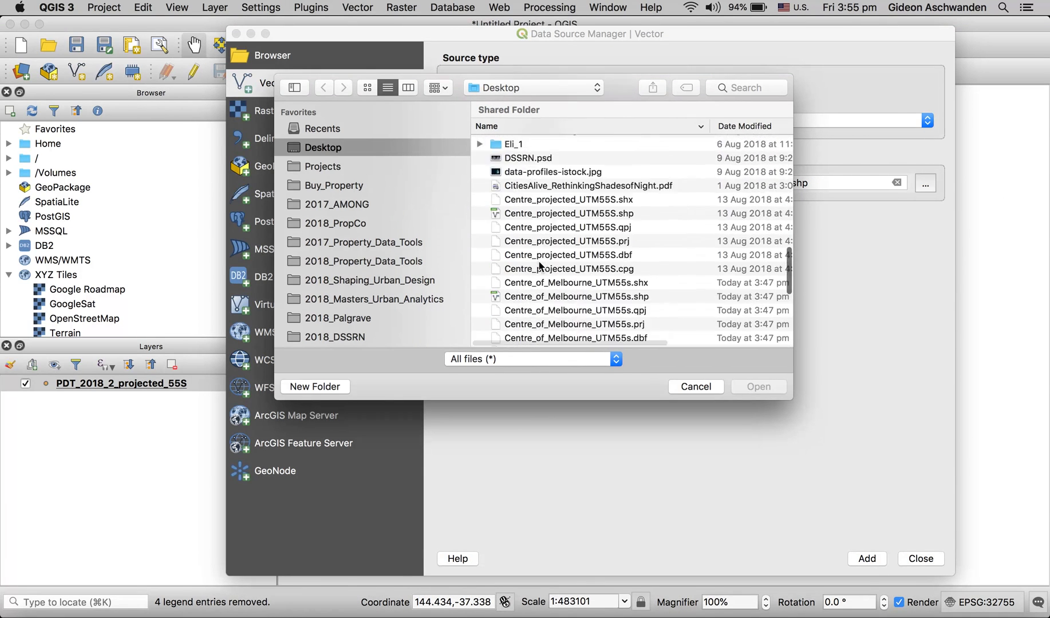
scroll("down", 3)
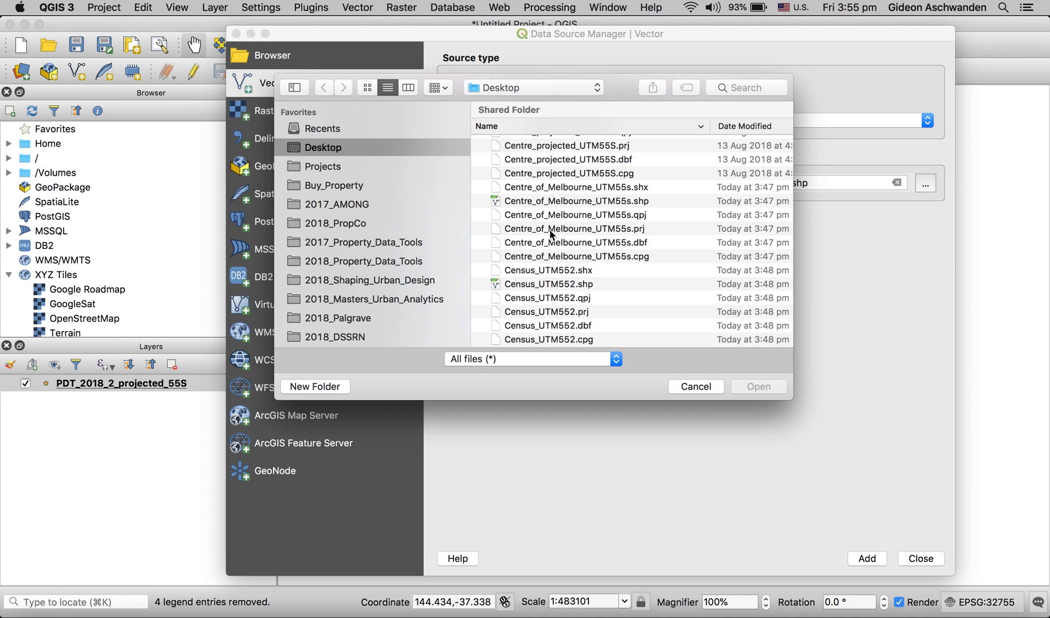
left_click(575, 201)
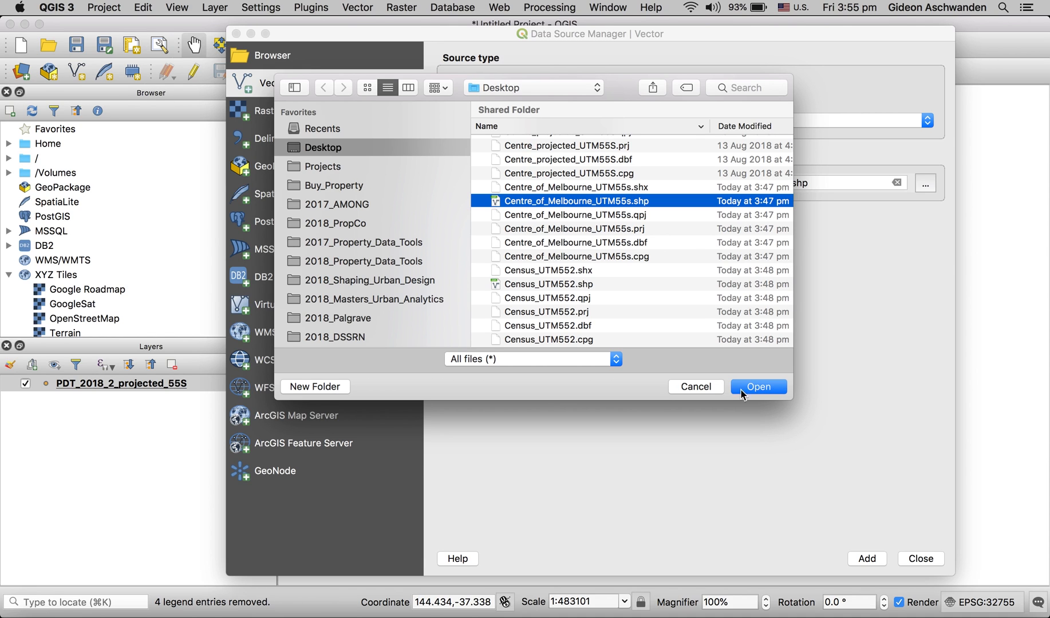
left_click(757, 387)
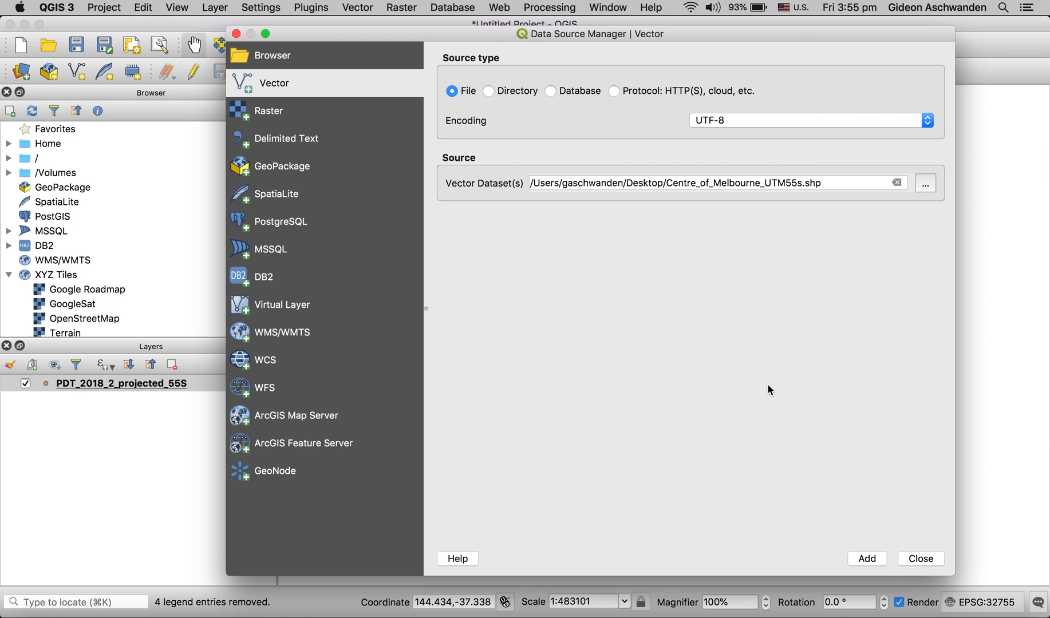
left_click(866, 559)
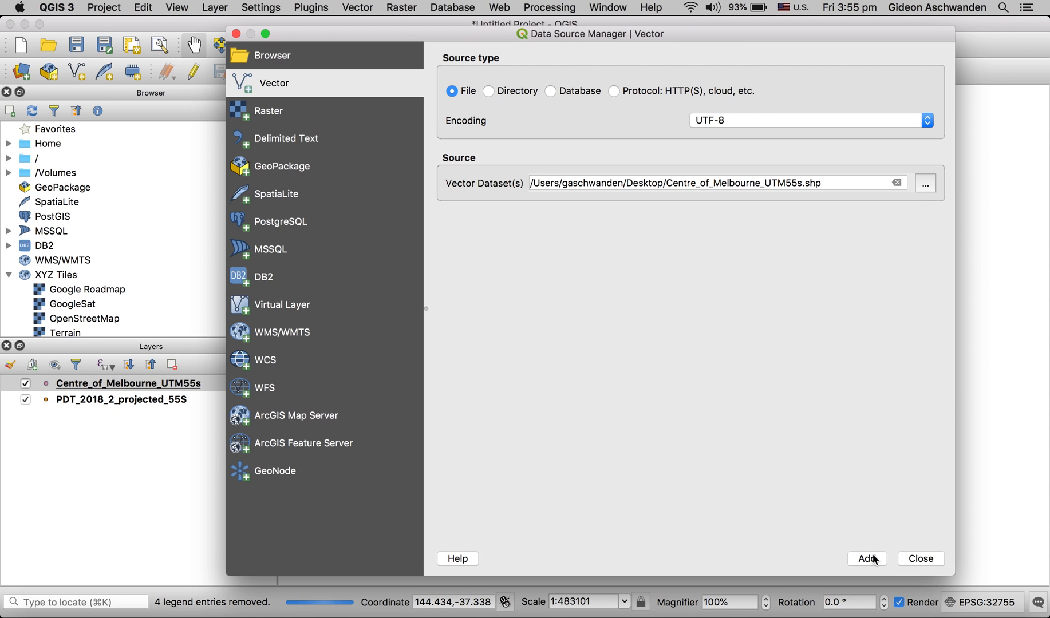
left_click(865, 558)
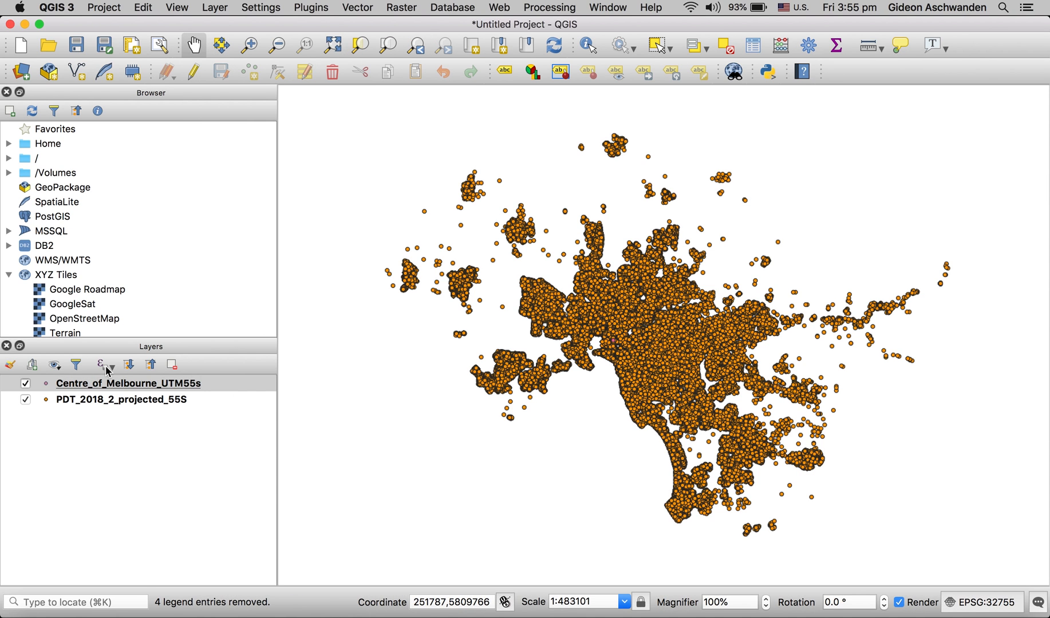
mouse_move(197, 320)
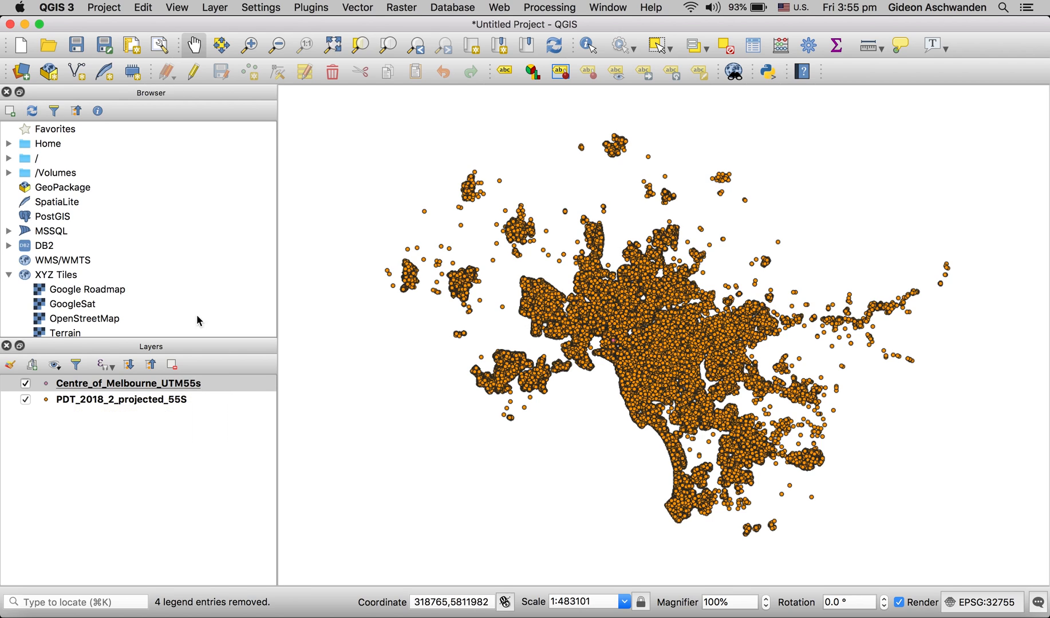
mouse_move(92, 387)
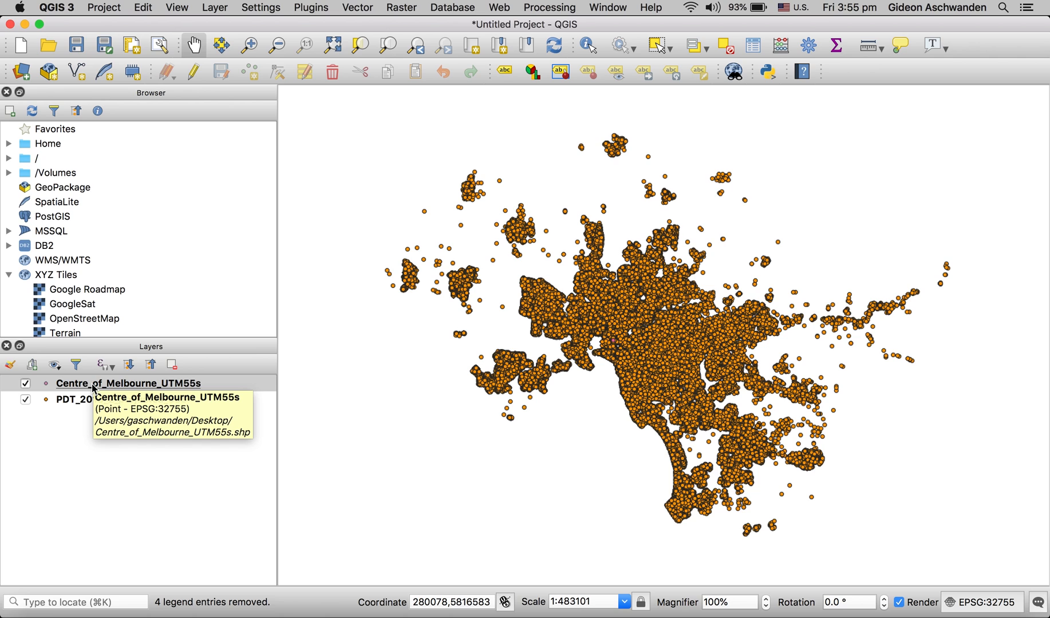
Style the Centre_of_Melbourne_UTM55s point as a large red star marker.
right_click(131, 382)
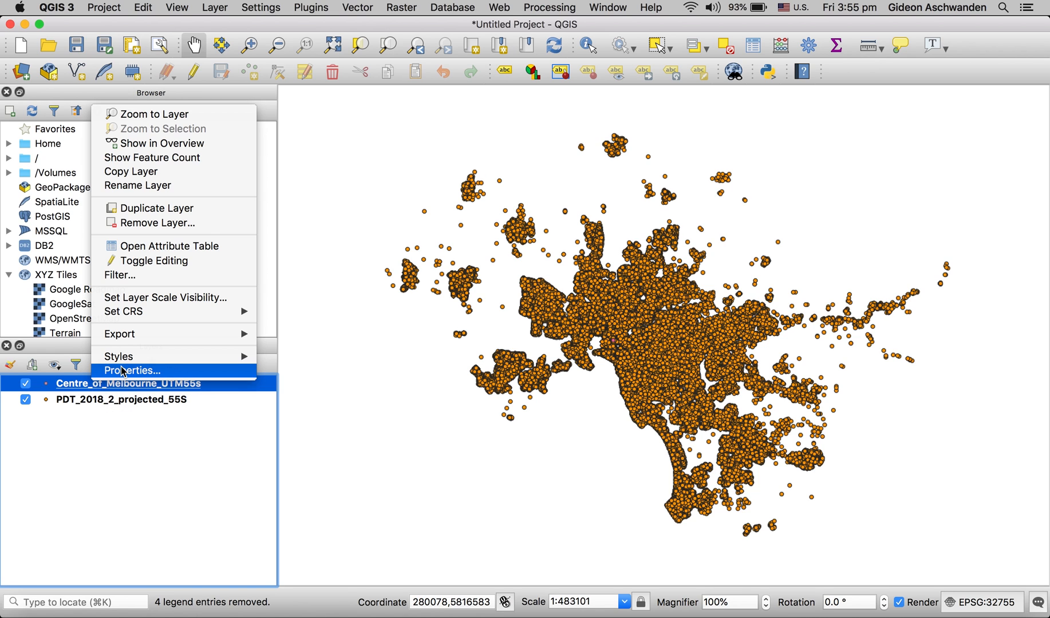
left_click(131, 370)
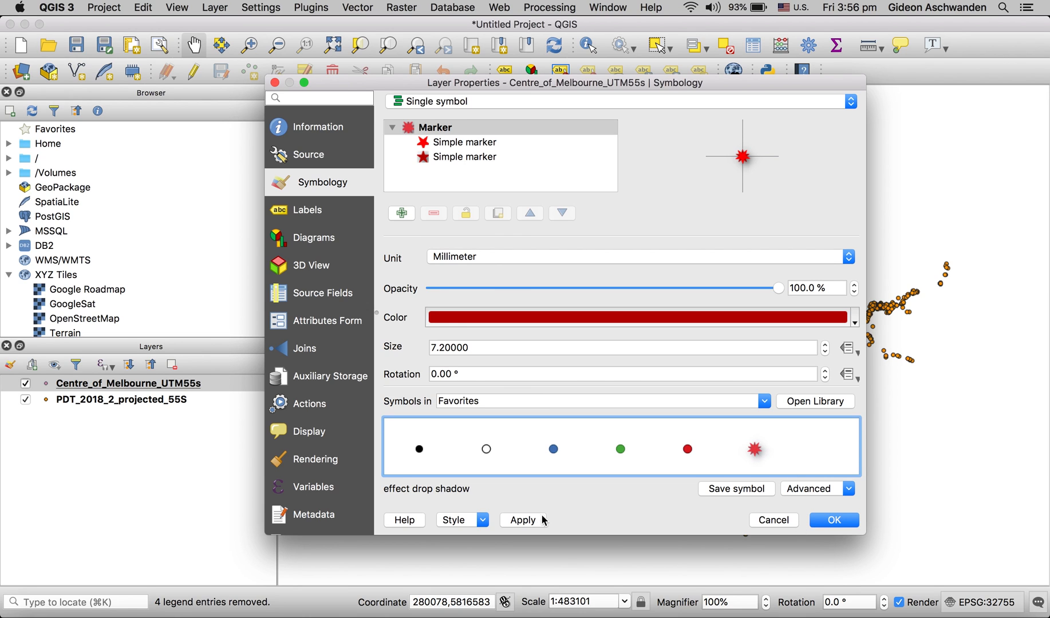
left_click(833, 520)
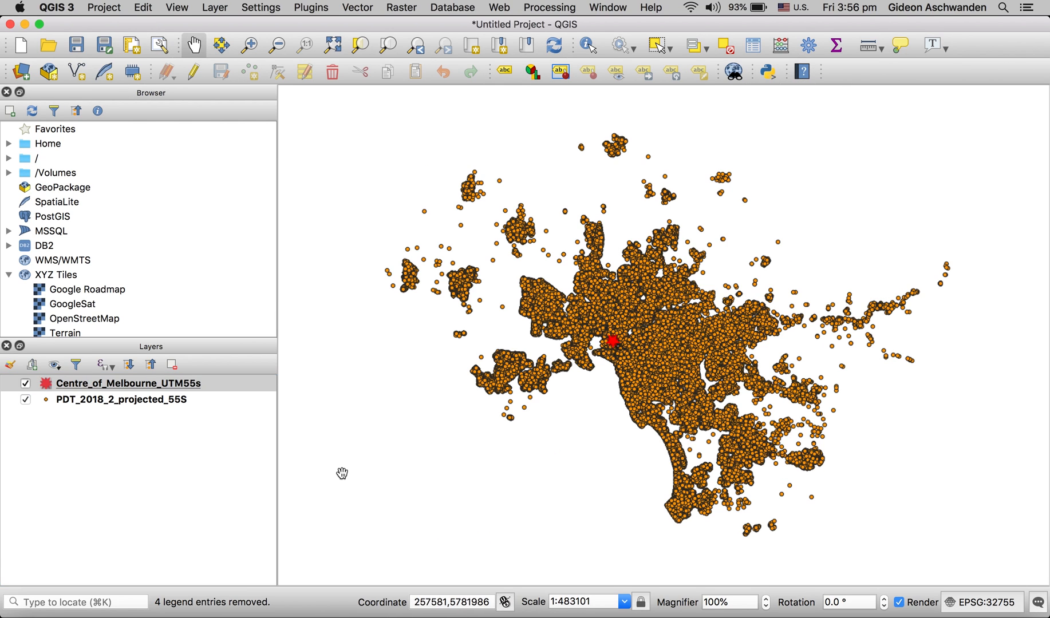
mouse_move(66, 477)
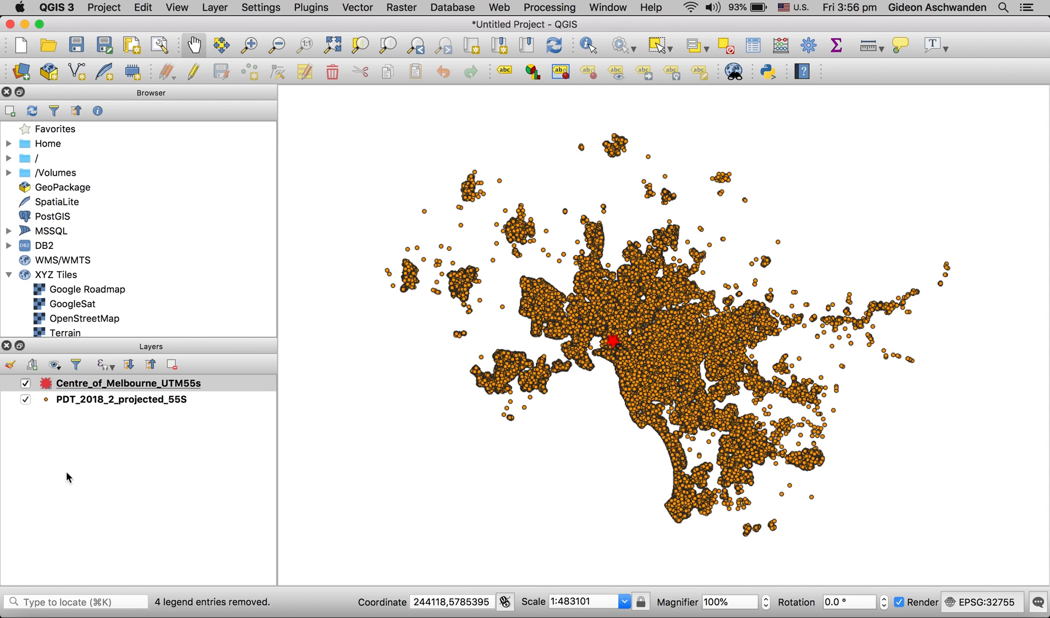
Run Distance Matrix from the Melbourne centre to PDT_2018_2_projected_55S, target ID field ID, in background.
left_click(357, 8)
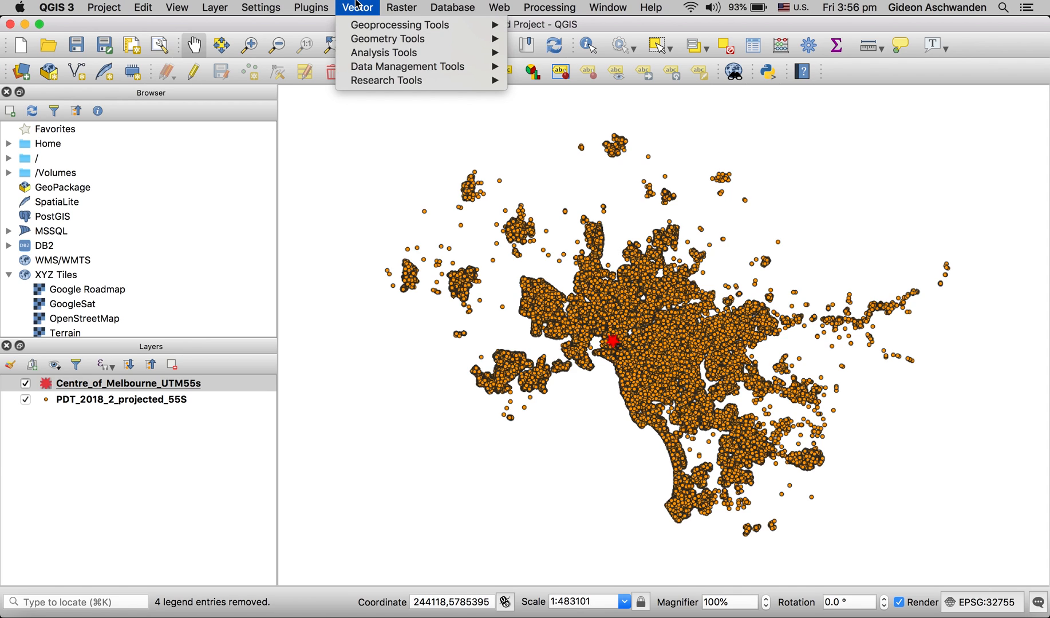
mouse_move(383, 52)
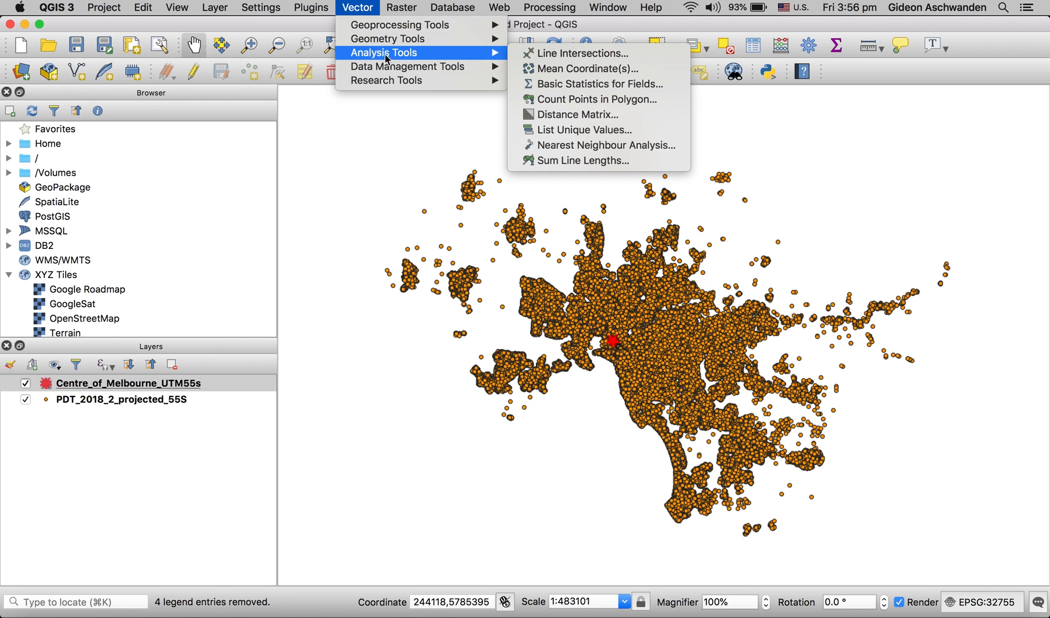
mouse_move(589, 115)
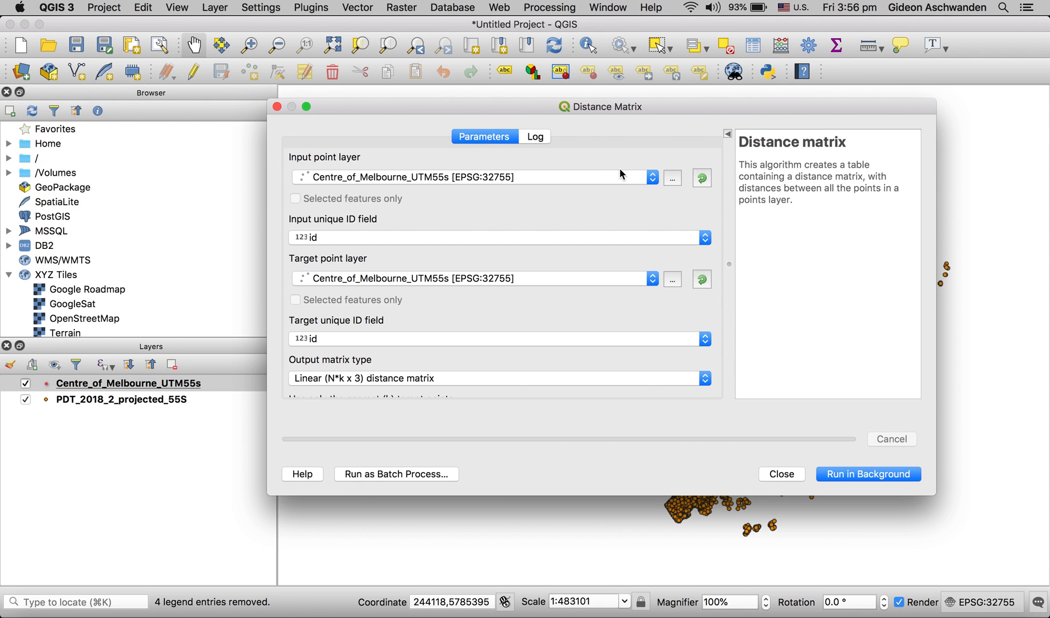
mouse_move(663, 298)
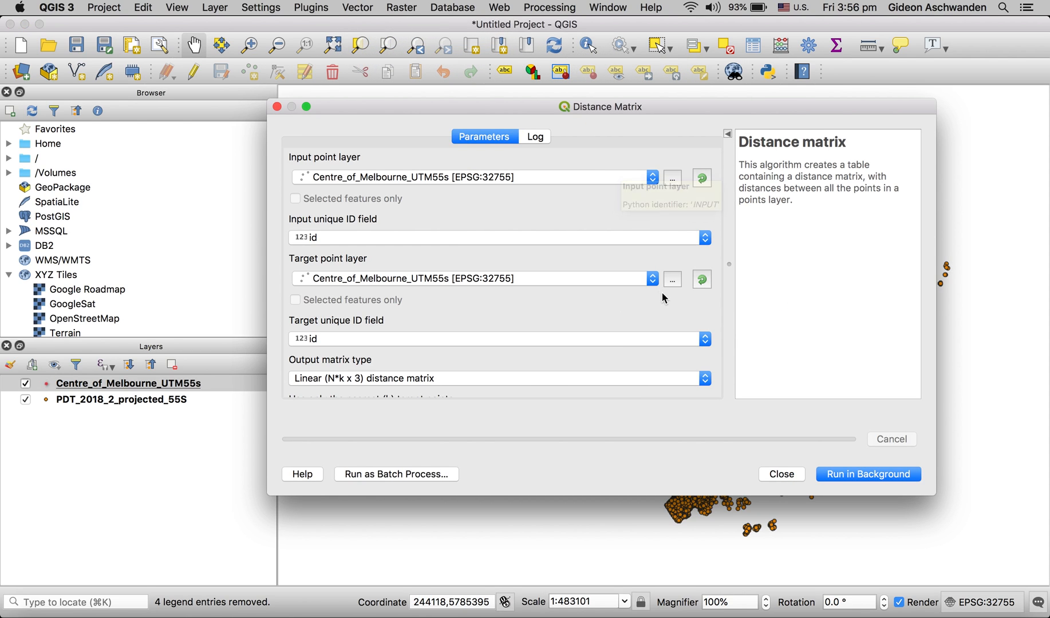
left_click(651, 278)
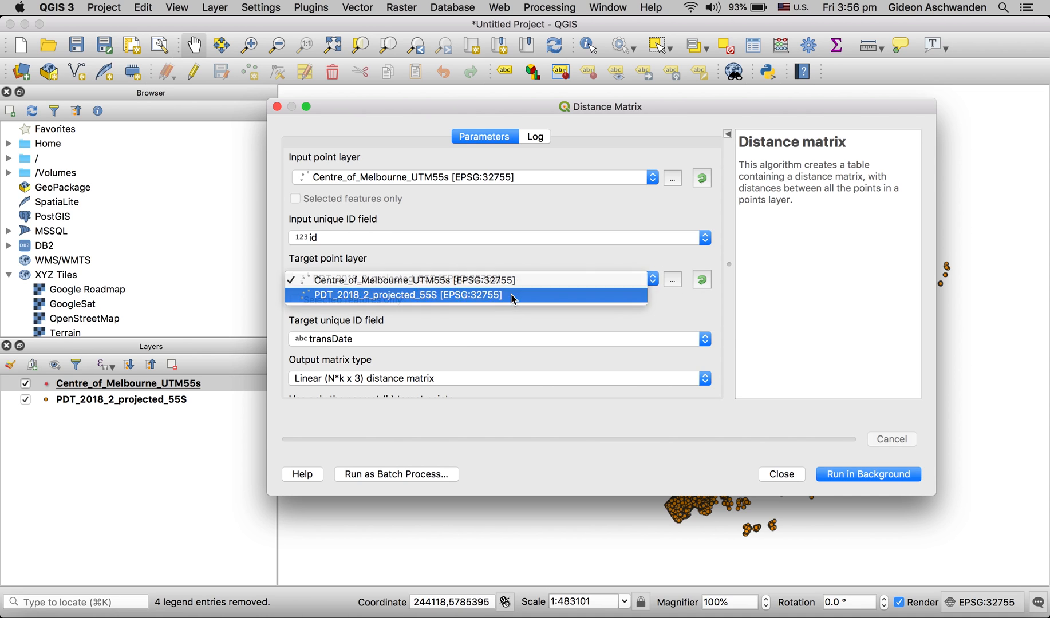
left_click(409, 296)
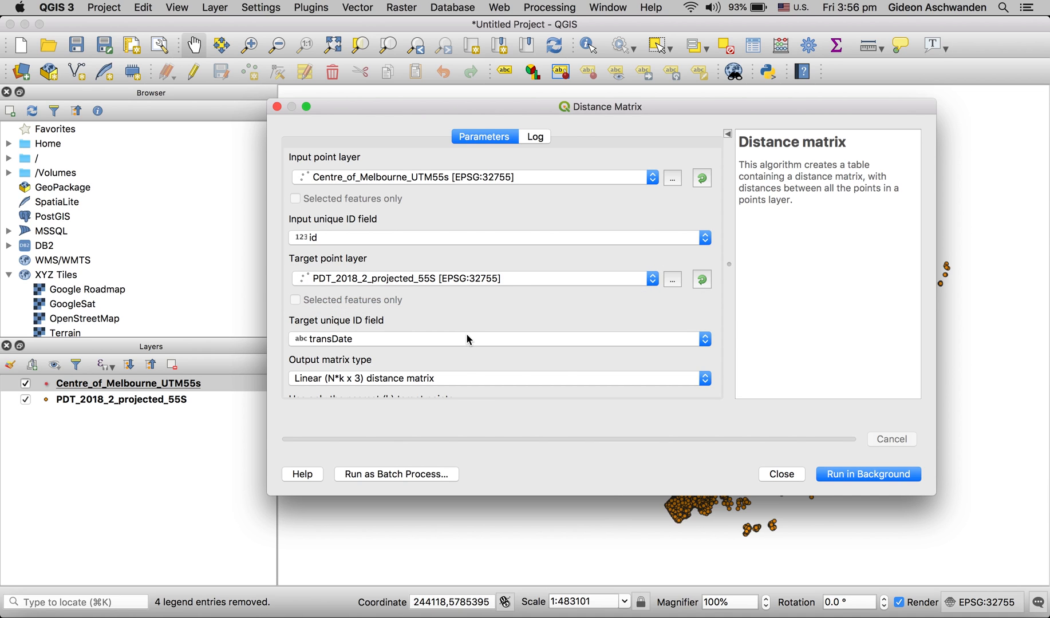
mouse_move(387, 320)
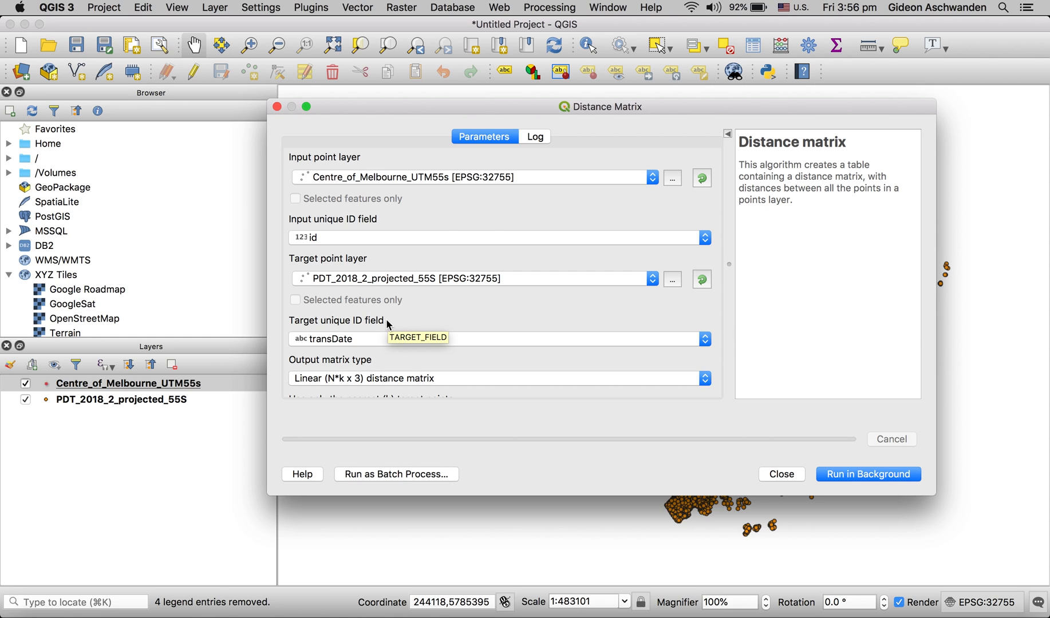
mouse_move(387, 324)
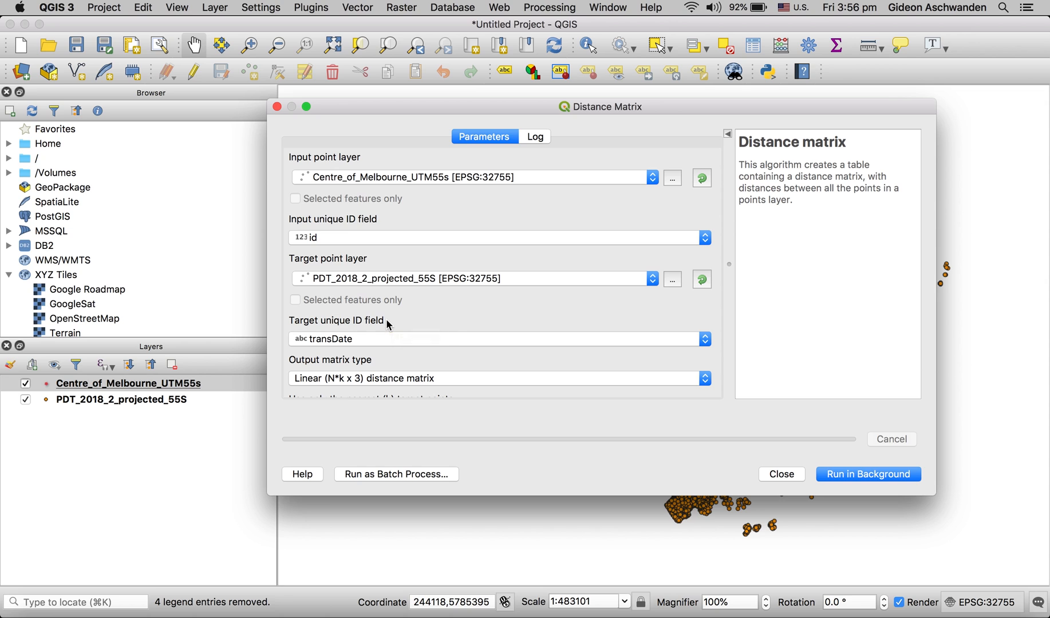
left_click(704, 338)
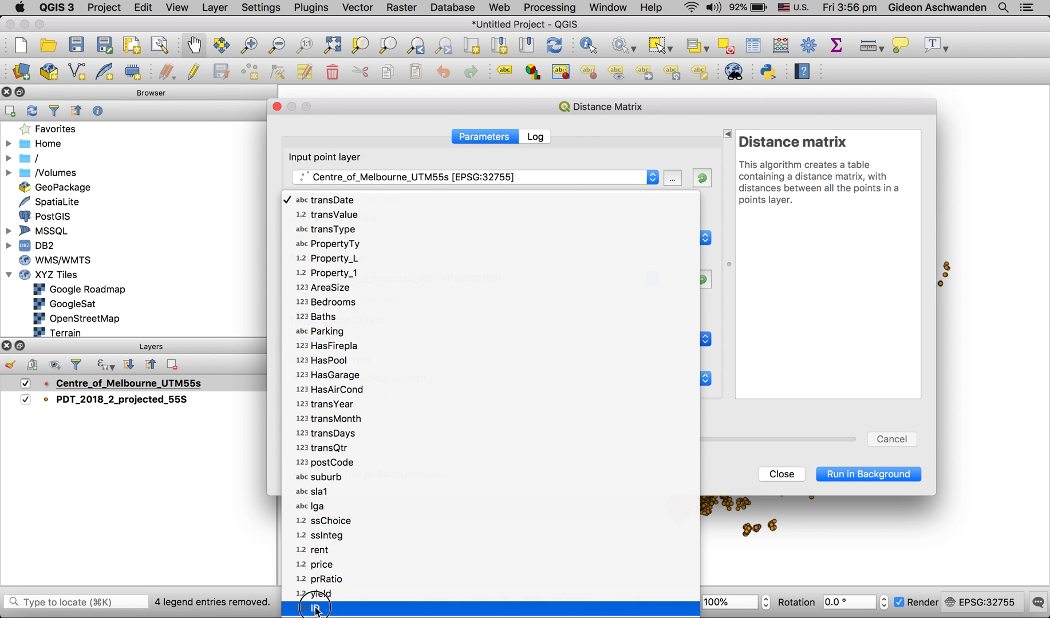
left_click(314, 607)
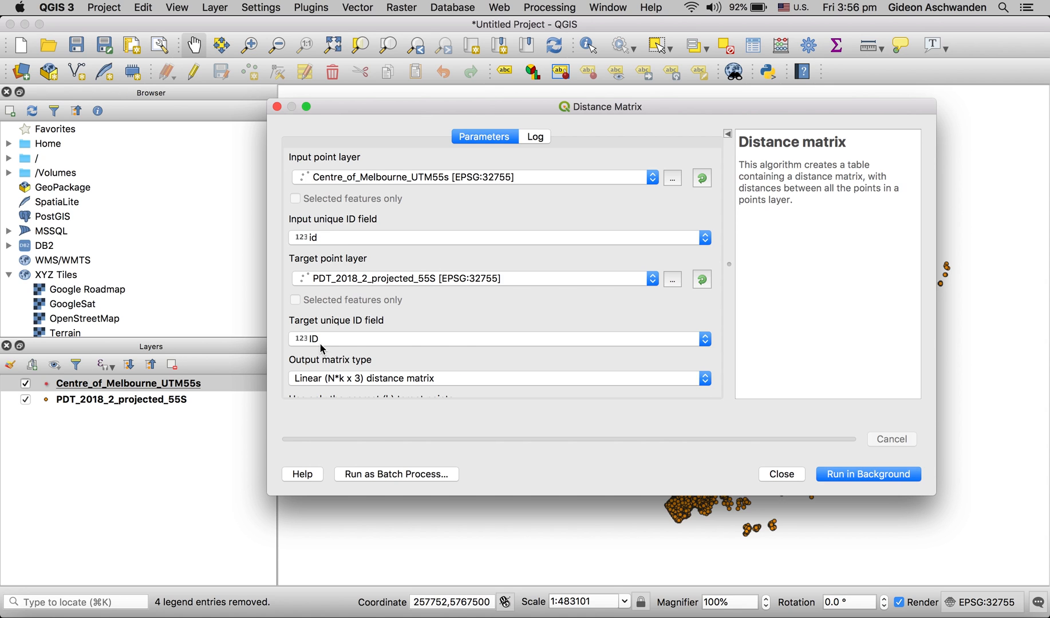
scroll("down", 3)
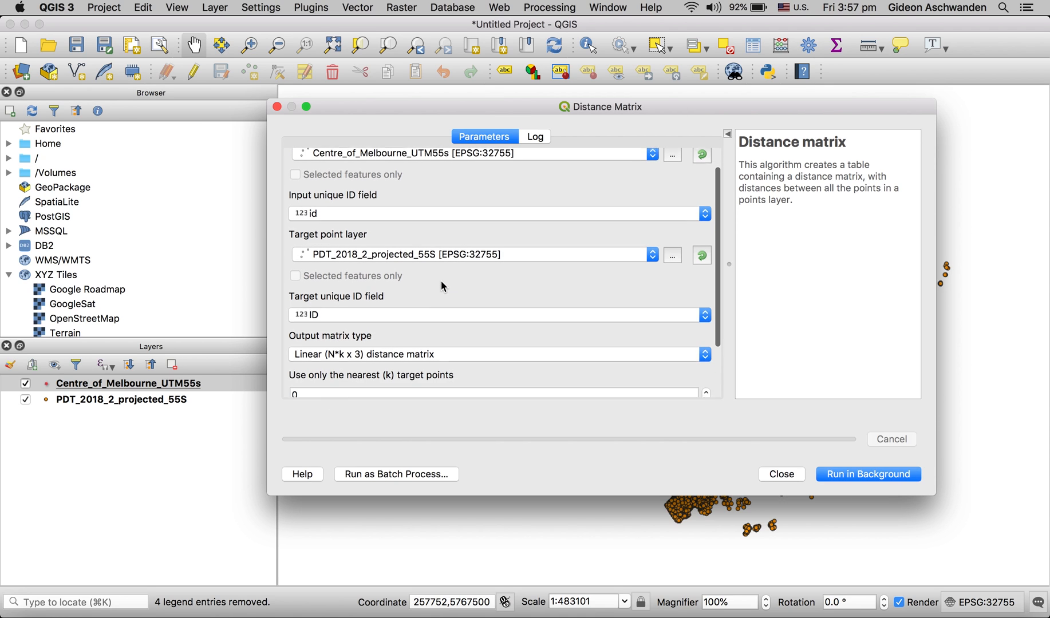
scroll("down", 3)
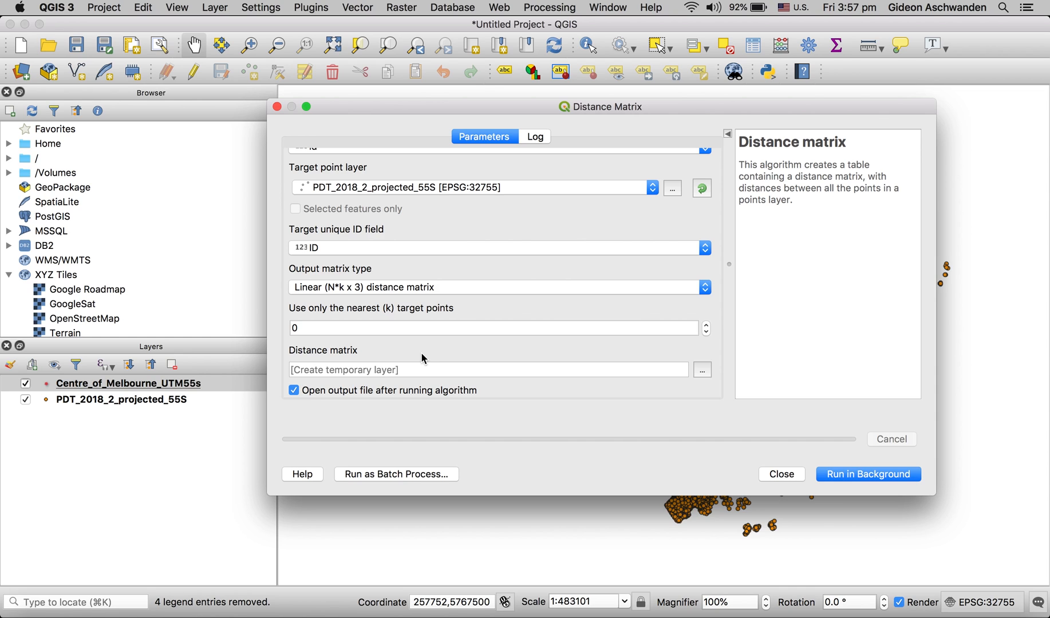
mouse_move(418, 361)
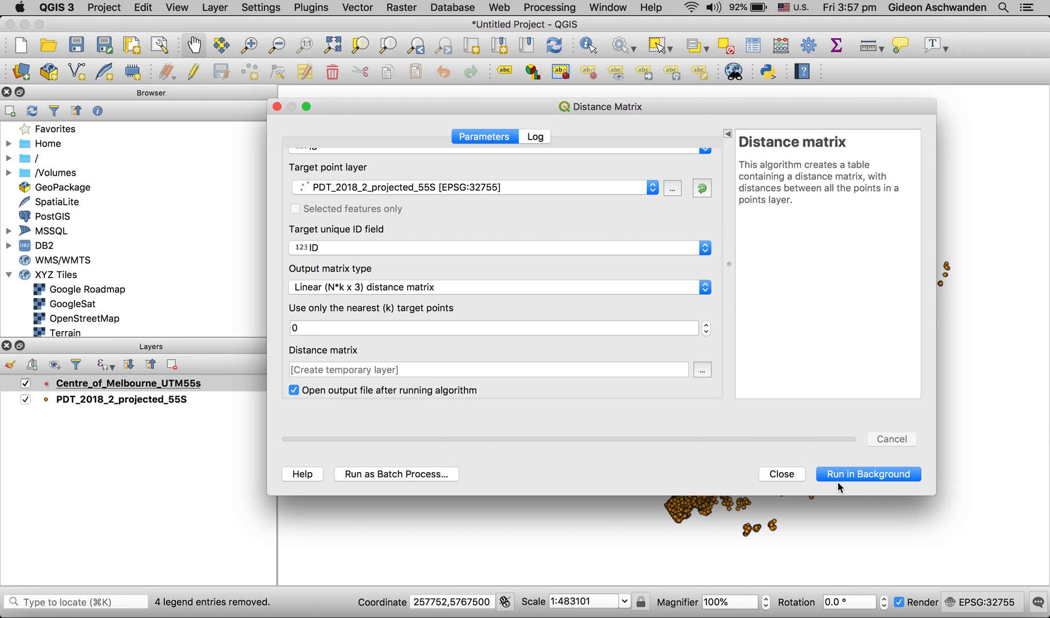
left_click(866, 474)
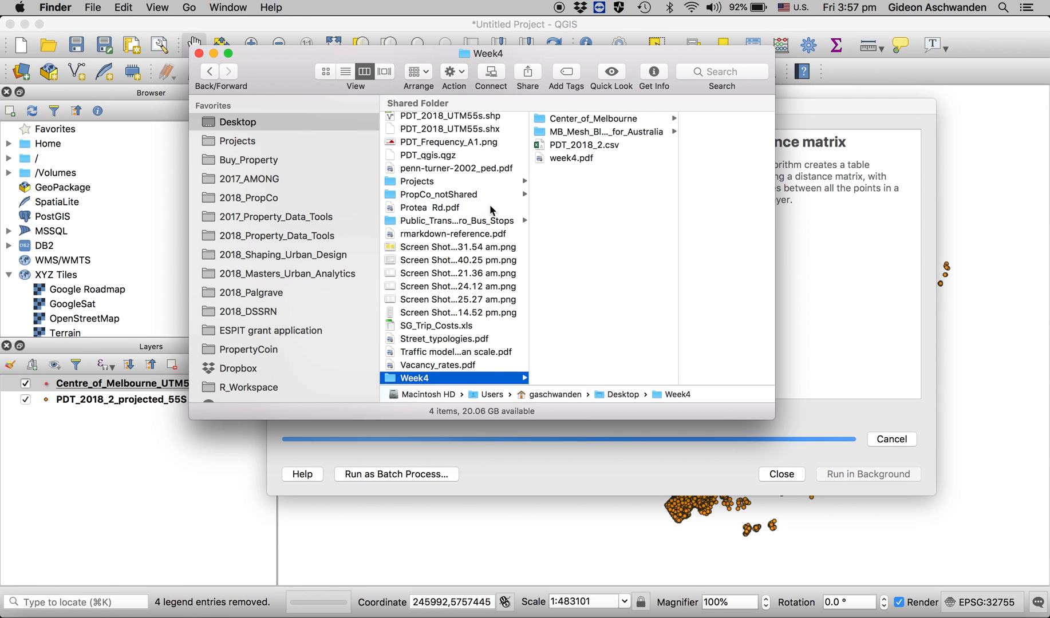
Browse the Projects folder in Finder and close the Desktop window to return to QGIS.
scroll("up", 3)
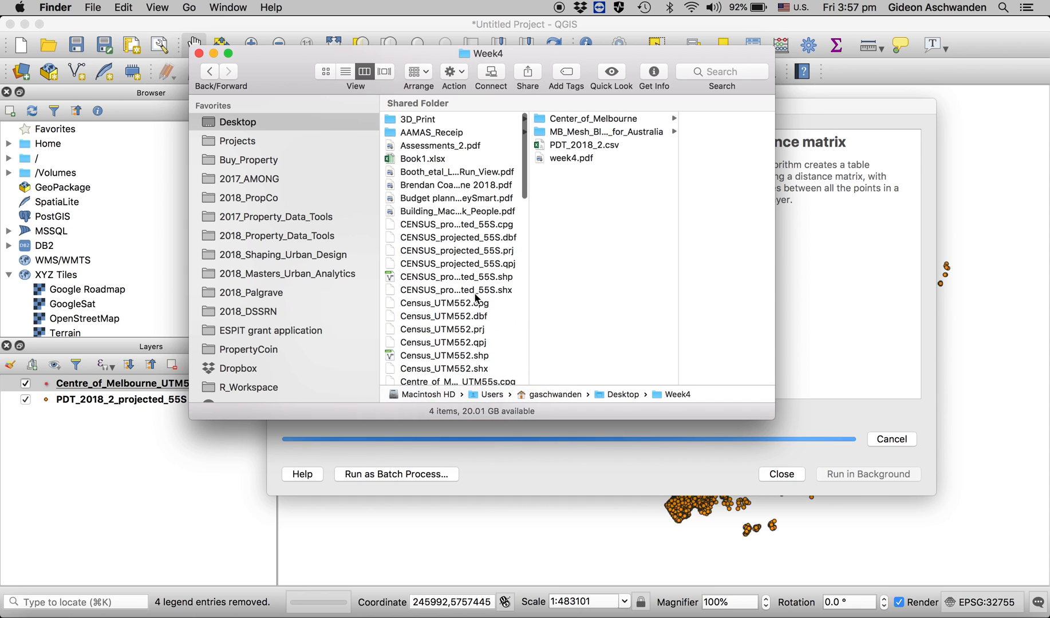
left_click(236, 141)
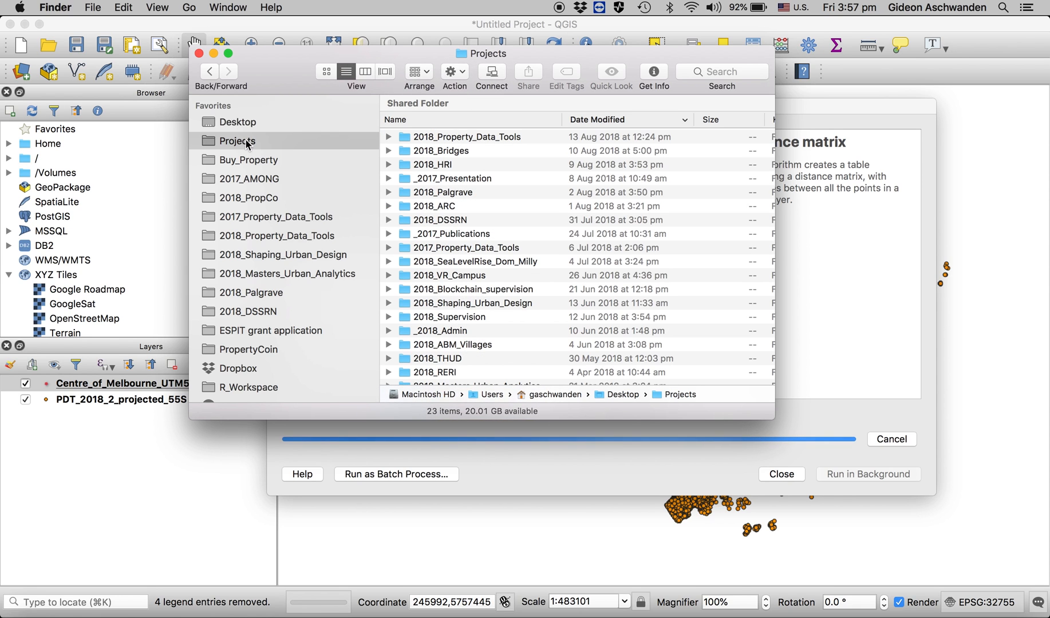
mouse_move(280, 126)
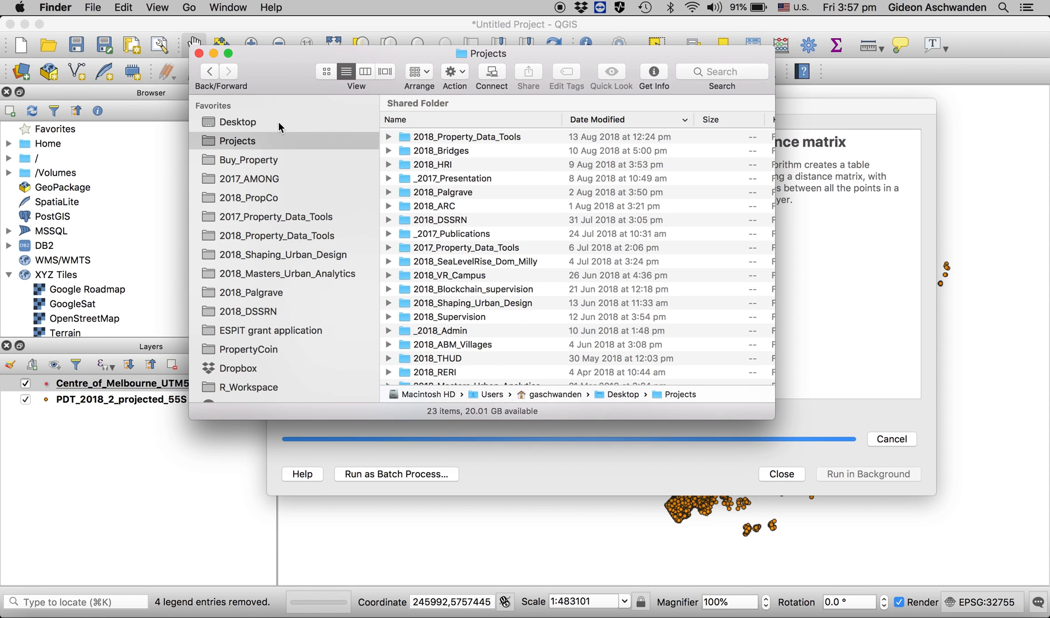
left_click(238, 122)
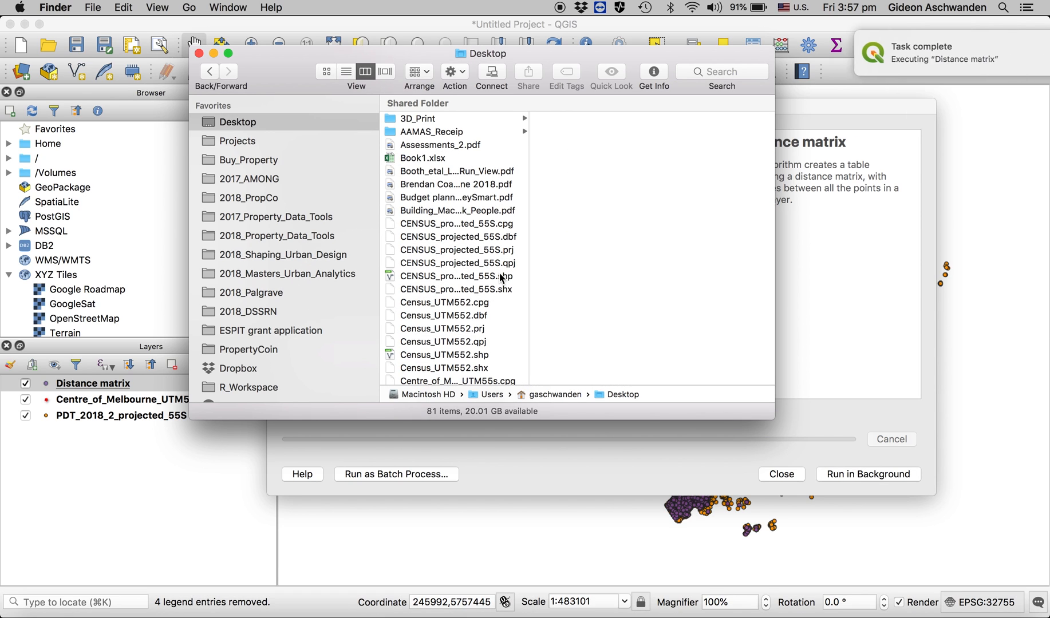
left_click(459, 275)
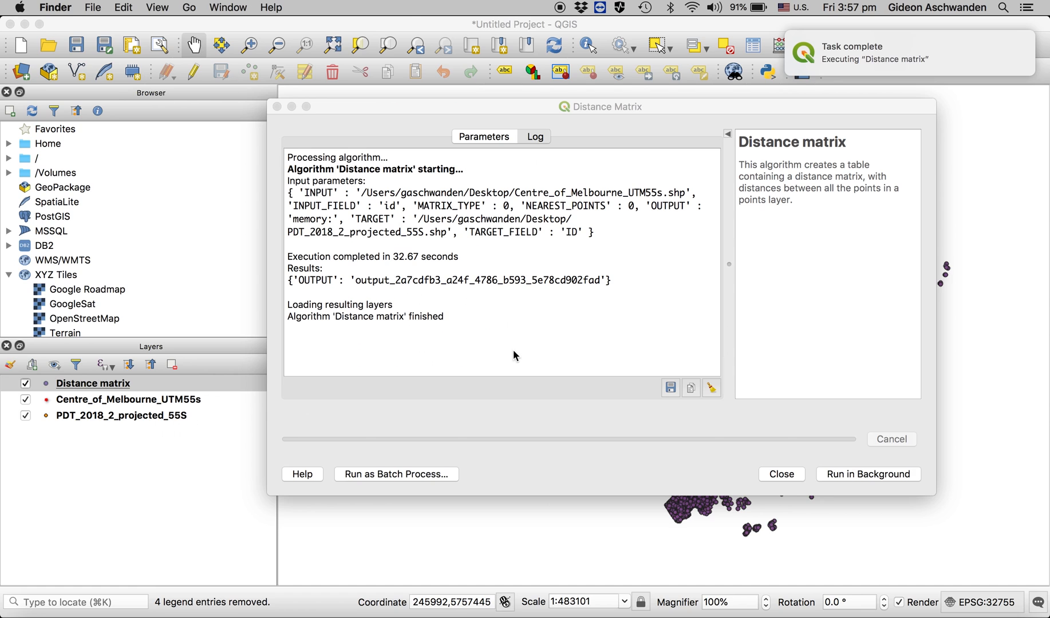
Close the finished Distance Matrix dialog and select the new Distance matrix layer.
left_click(780, 474)
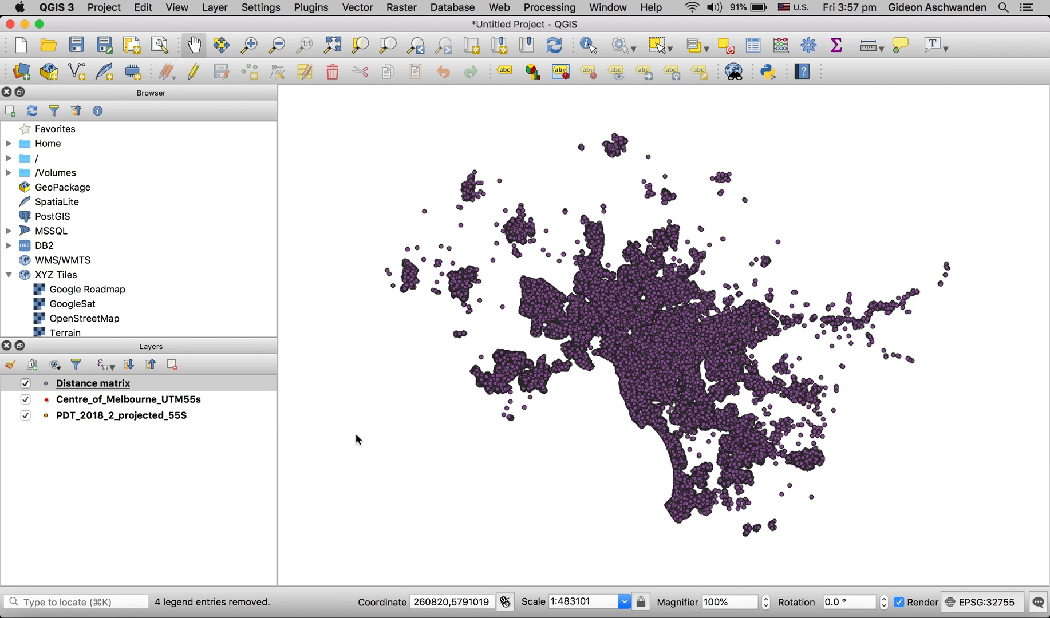
mouse_move(107, 389)
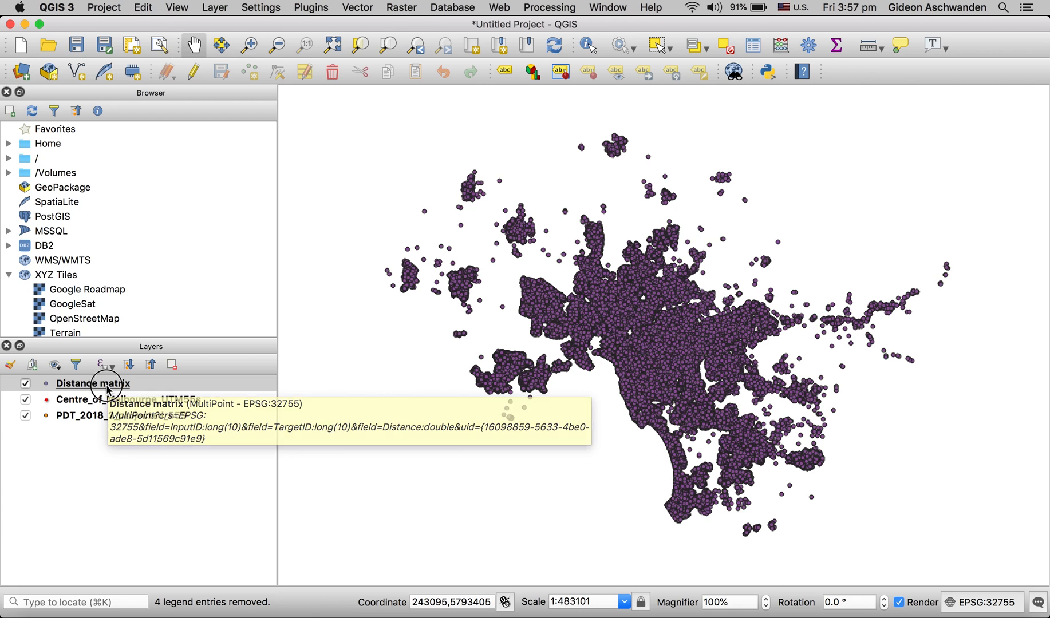
left_click(93, 382)
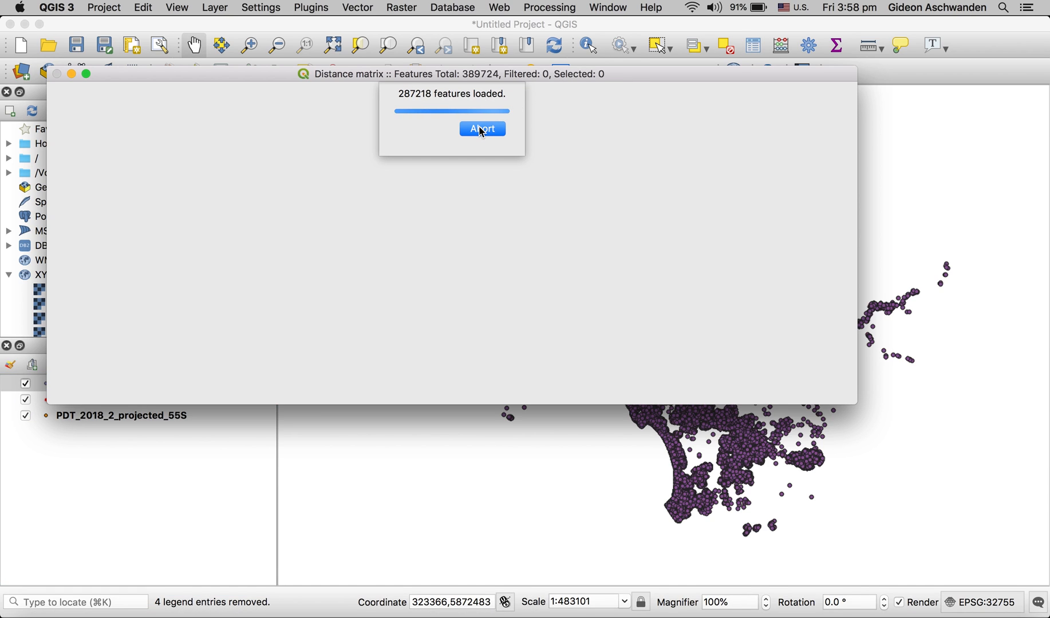
left_click(482, 128)
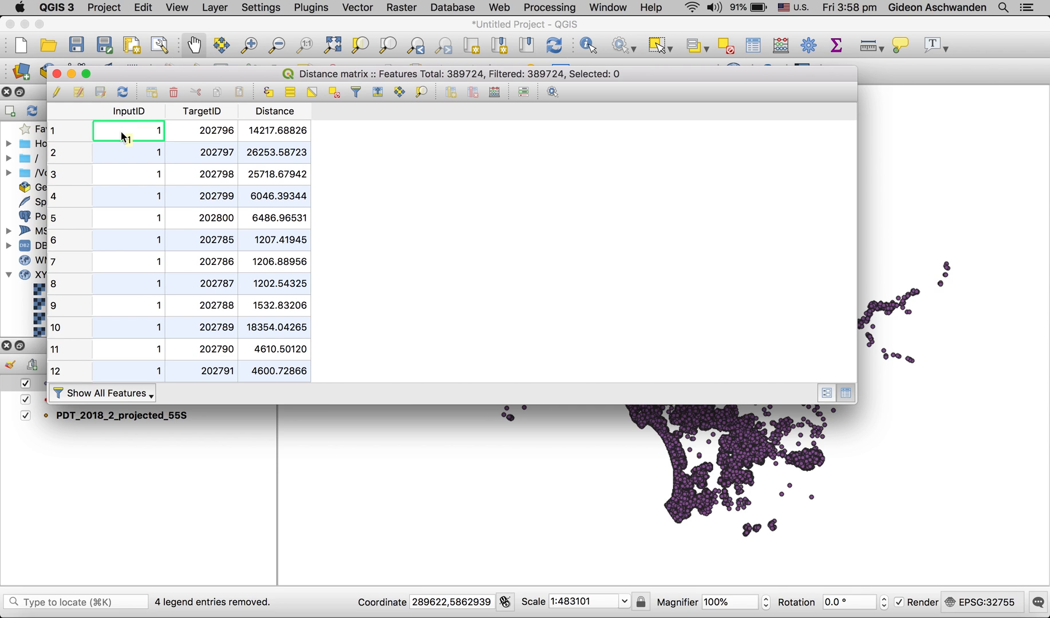
mouse_move(196, 132)
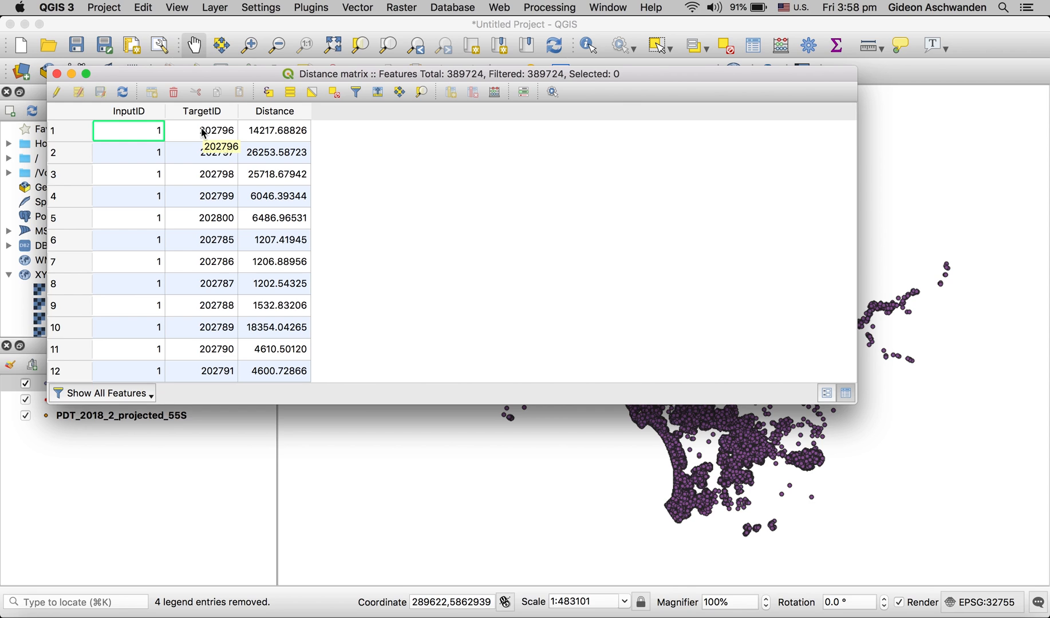
mouse_move(282, 140)
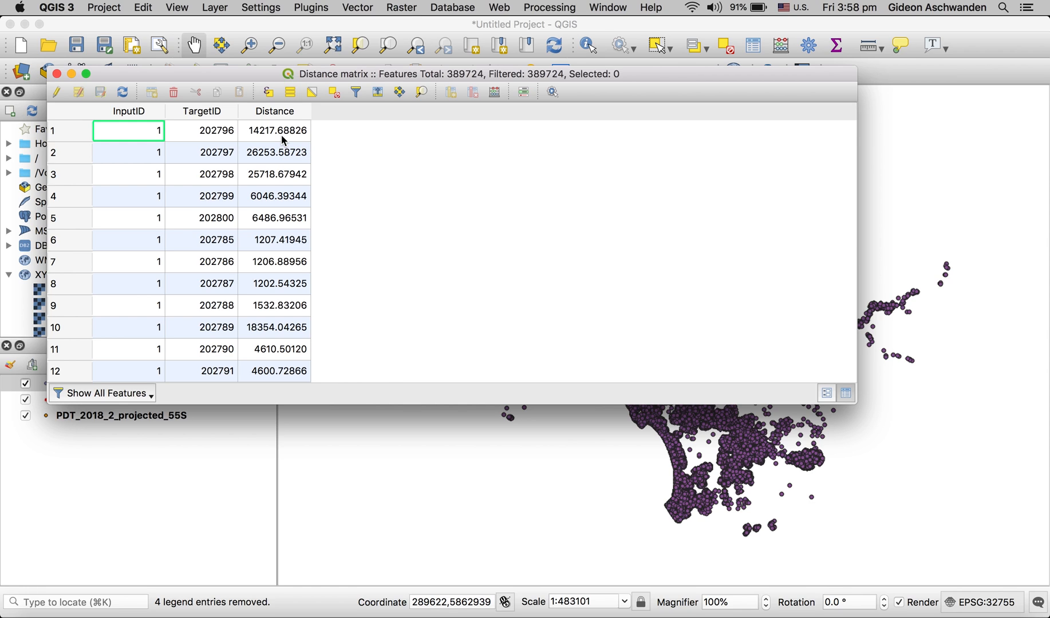
mouse_move(220, 142)
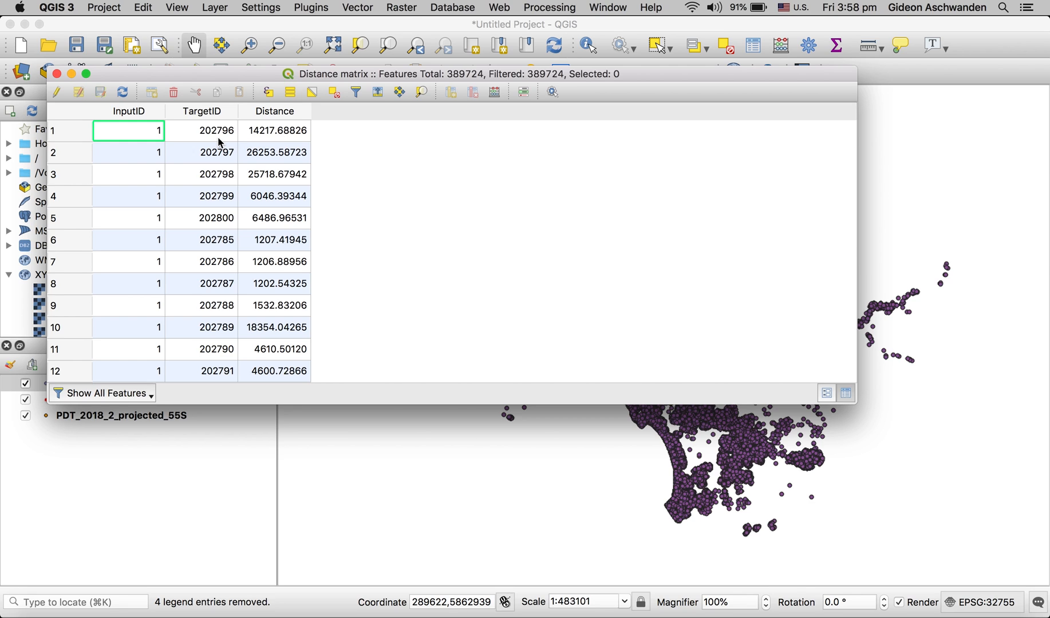
mouse_move(220, 142)
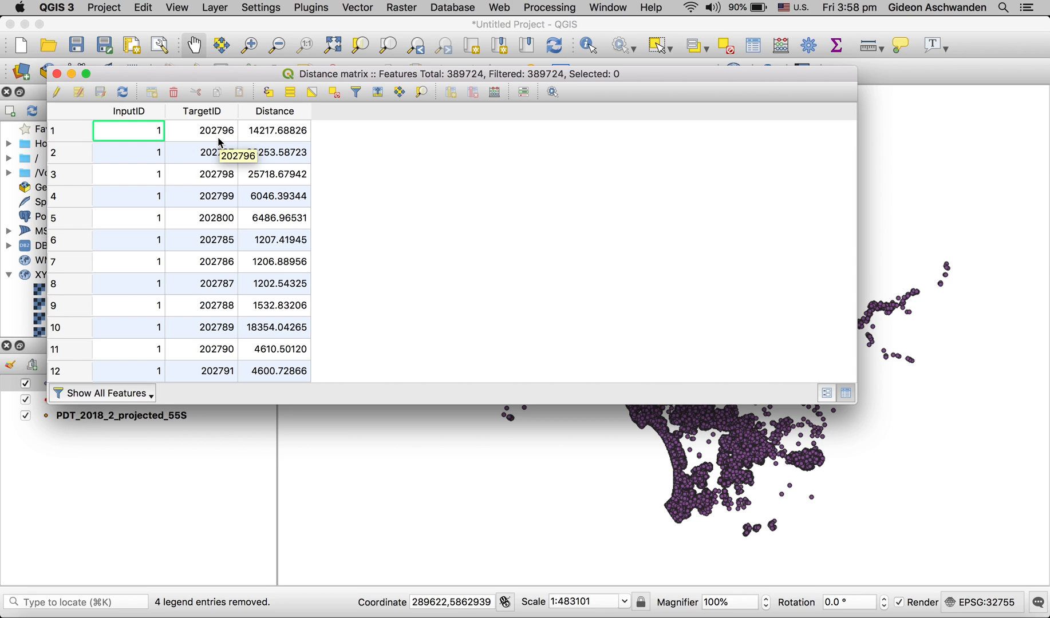
mouse_move(84, 60)
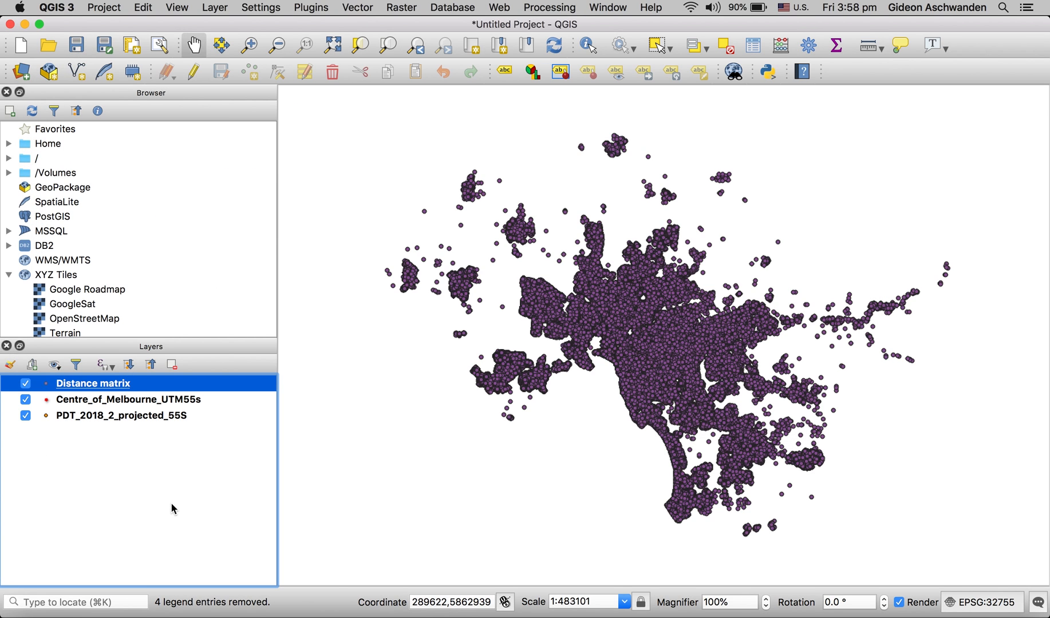
mouse_move(104, 393)
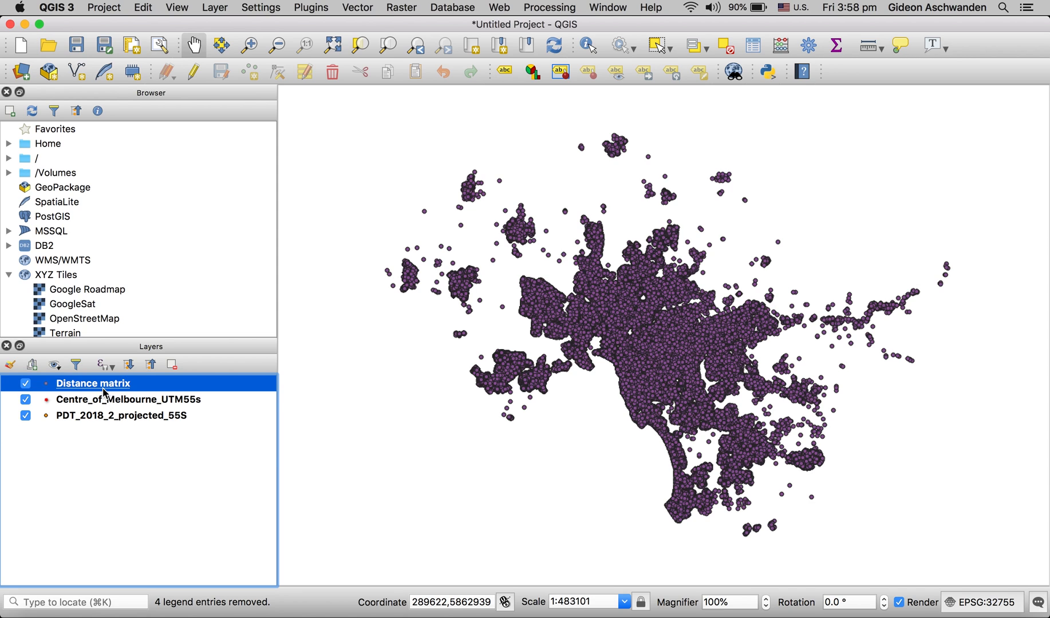
mouse_move(94, 382)
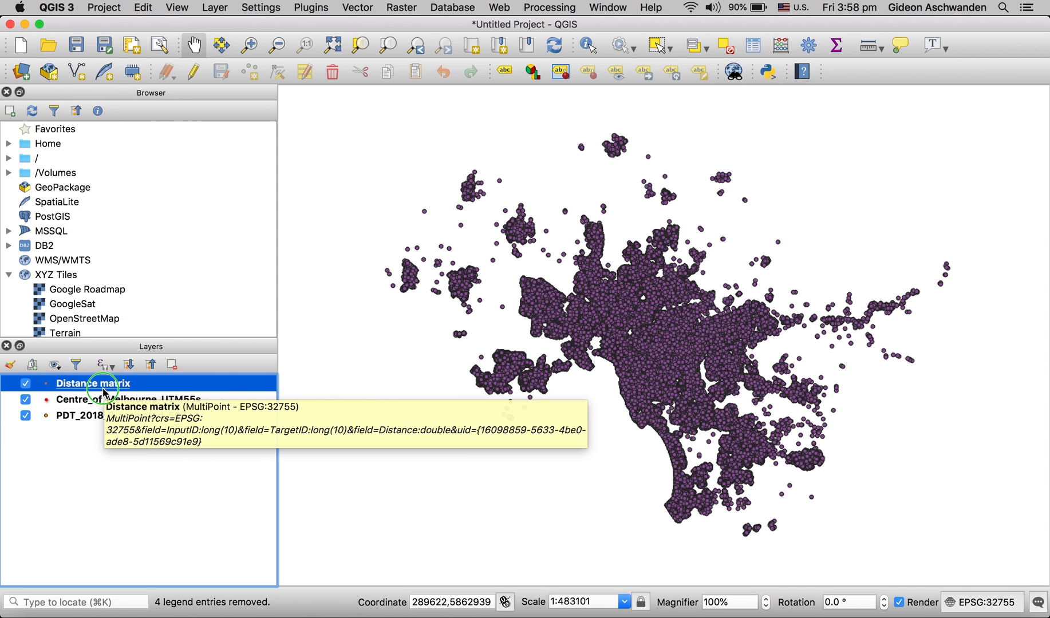
Set the Distance matrix layer to graduated symbology classified by the Distance field.
double_click(92, 383)
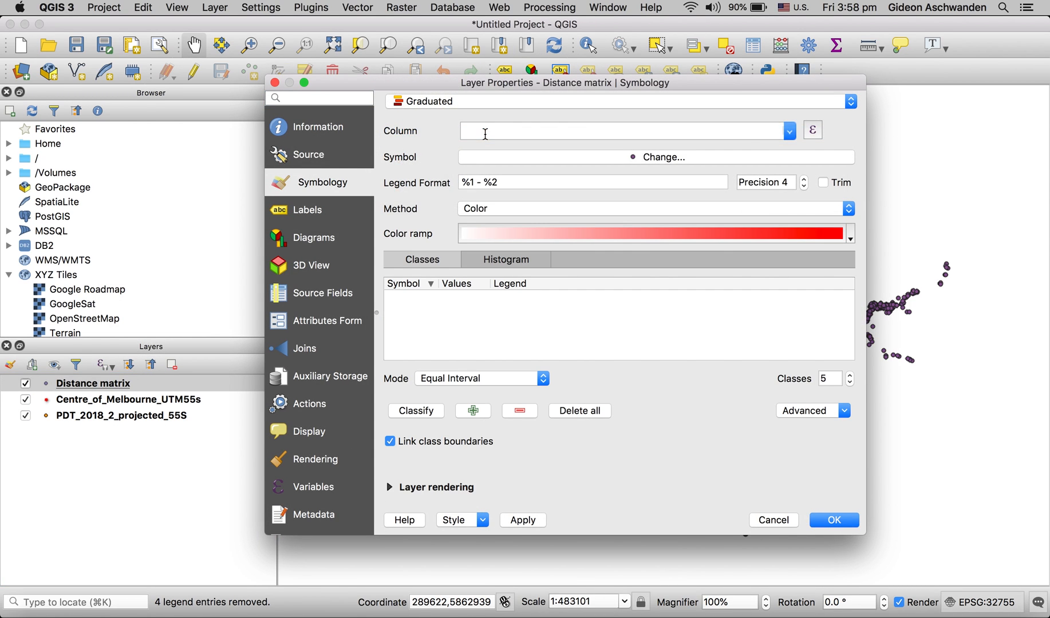
left_click(789, 131)
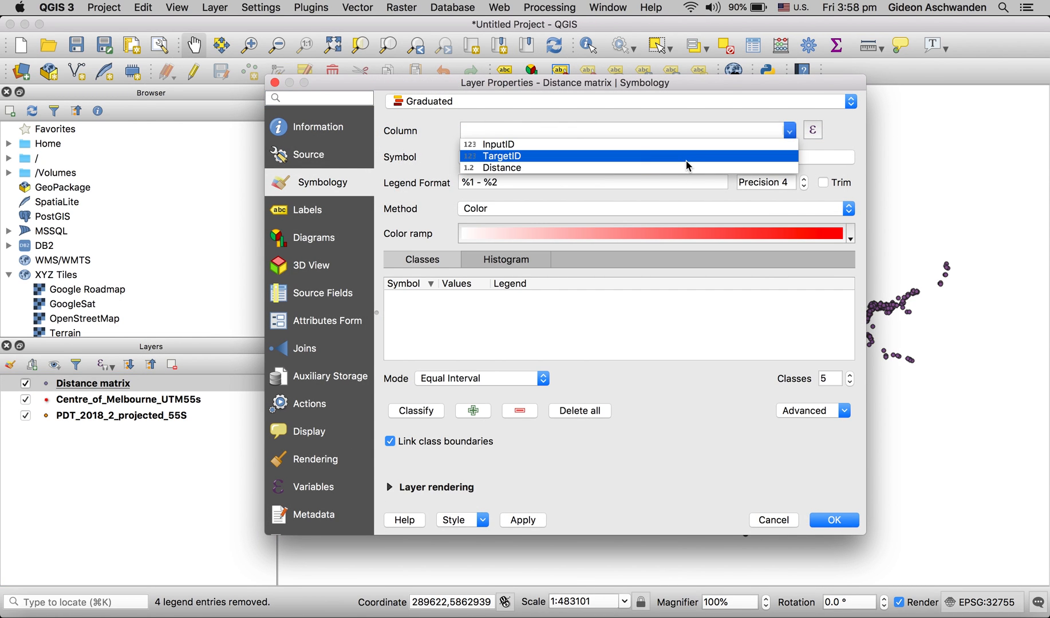
left_click(502, 168)
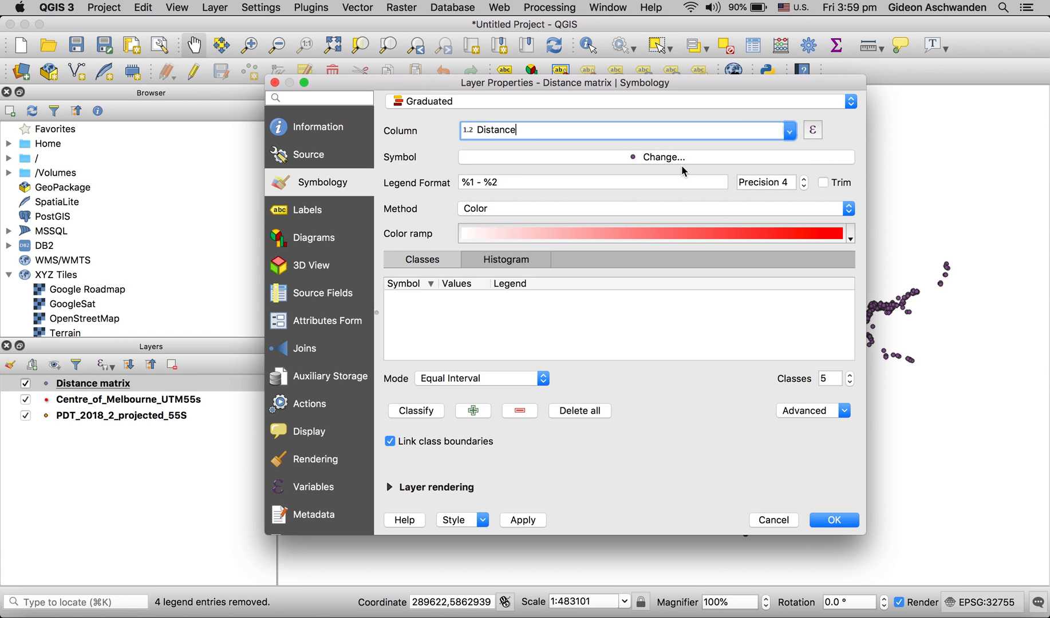
left_click(415, 411)
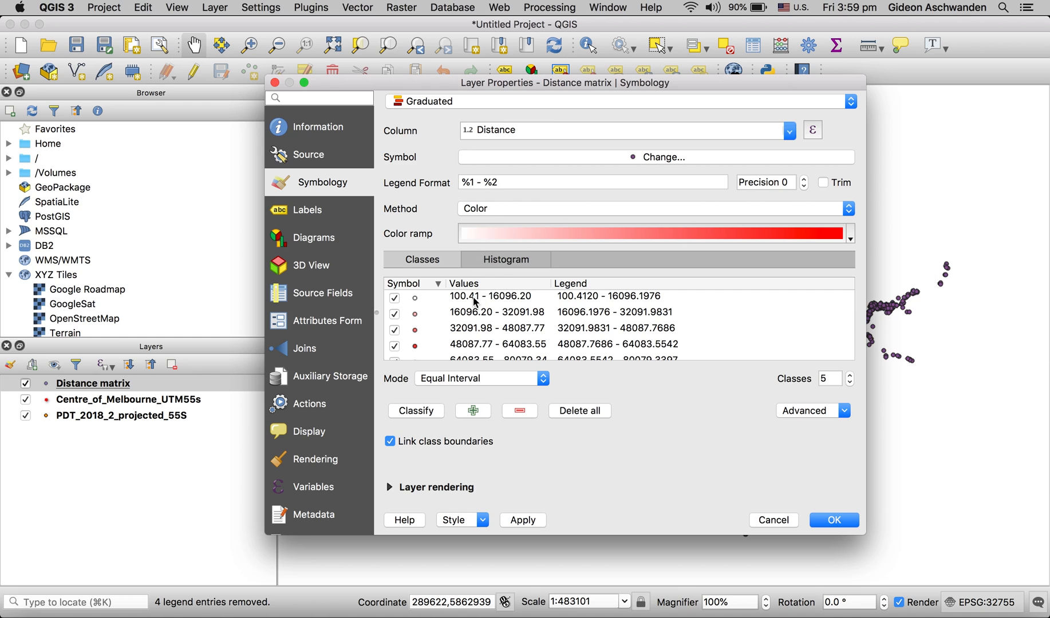
Edit the first three class upper bounds to 2500, 5000 and 10000.
double_click(494, 296)
type("25")
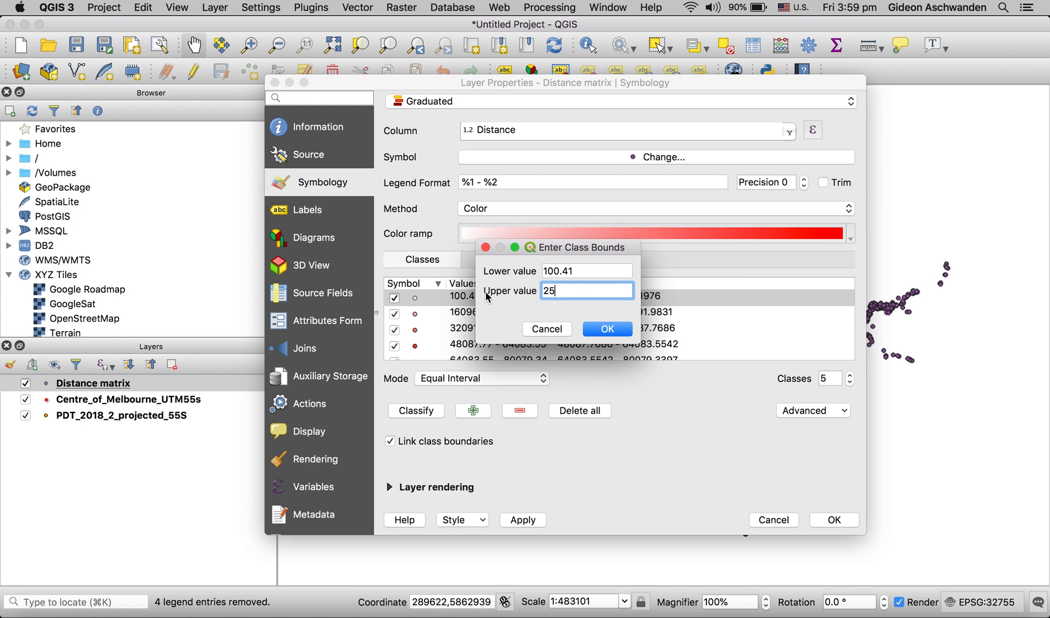
left_click(606, 329)
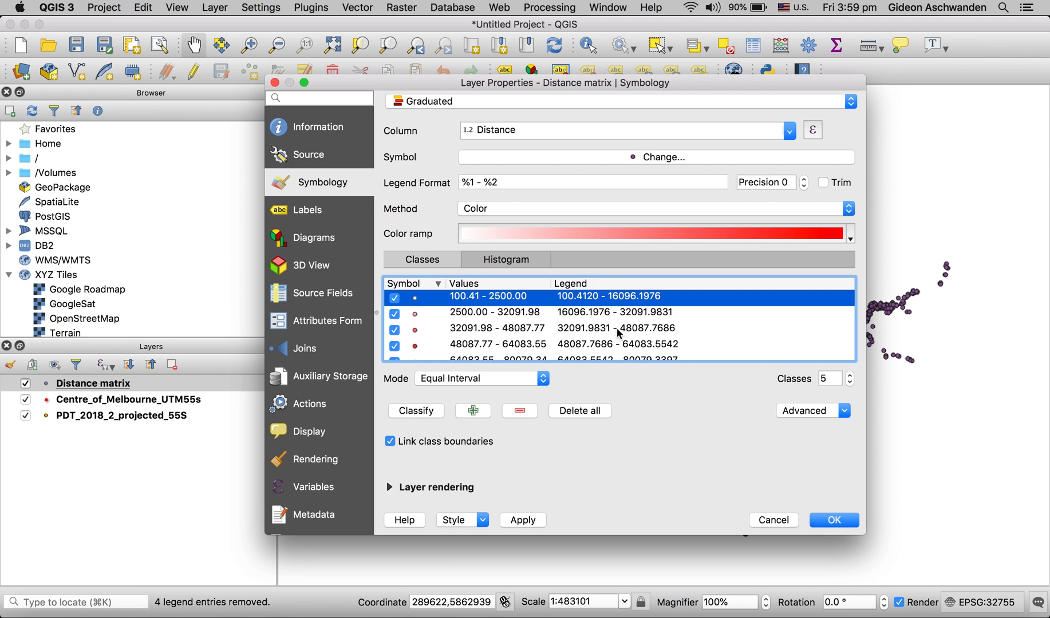
double_click(496, 311)
type("500")
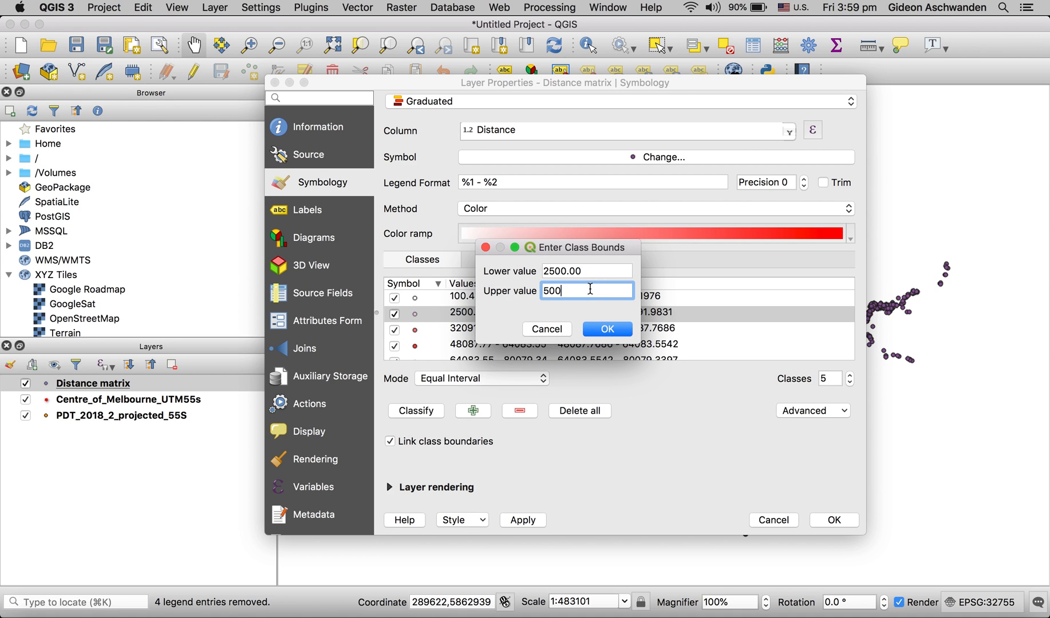
left_click(606, 330)
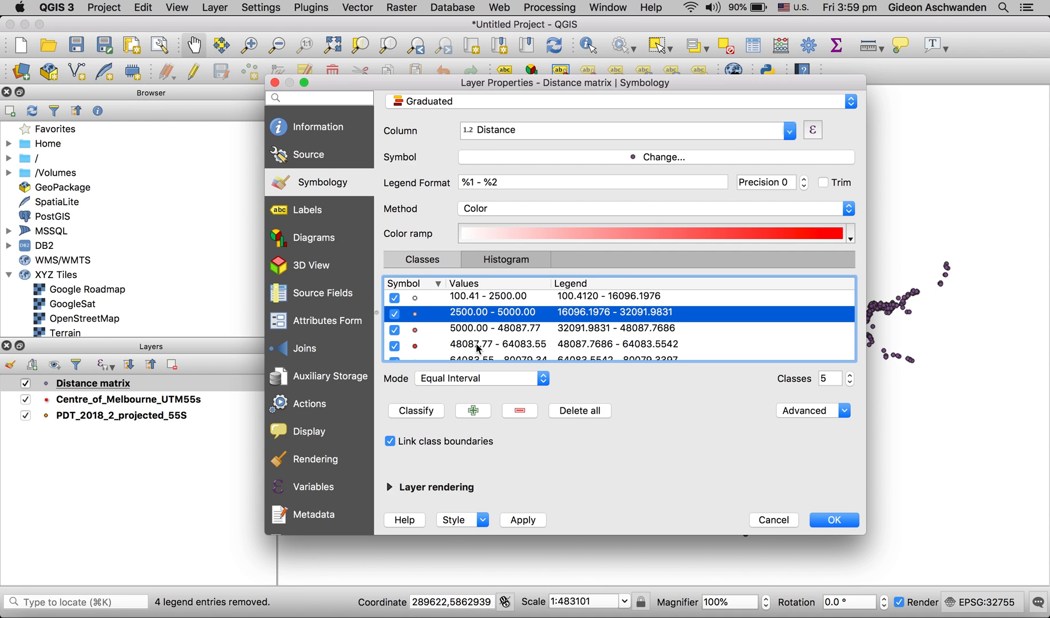
double_click(493, 312)
type("1000")
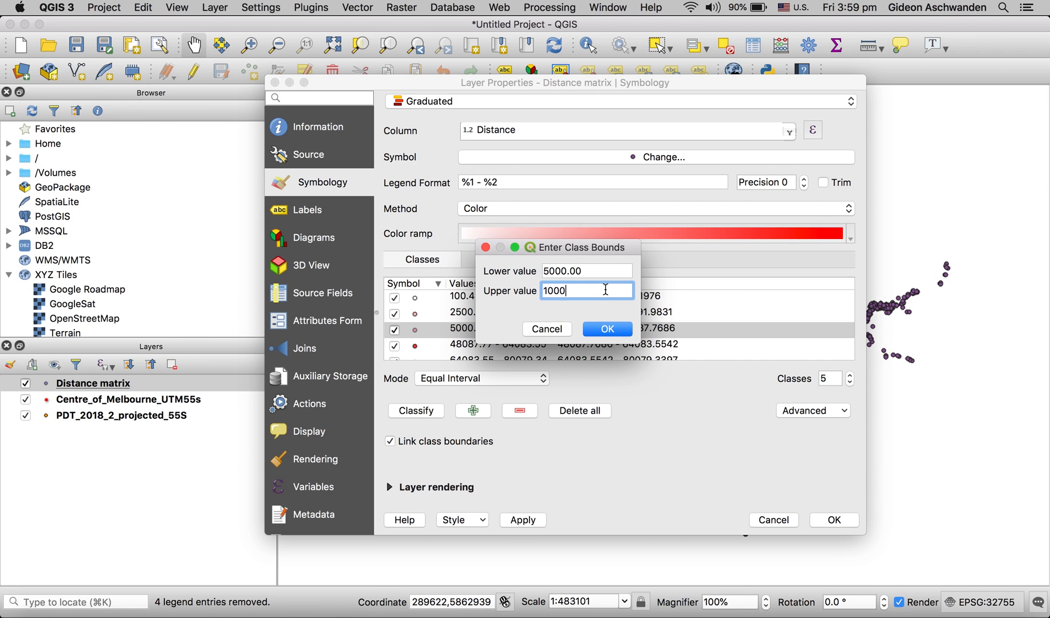
left_click(606, 329)
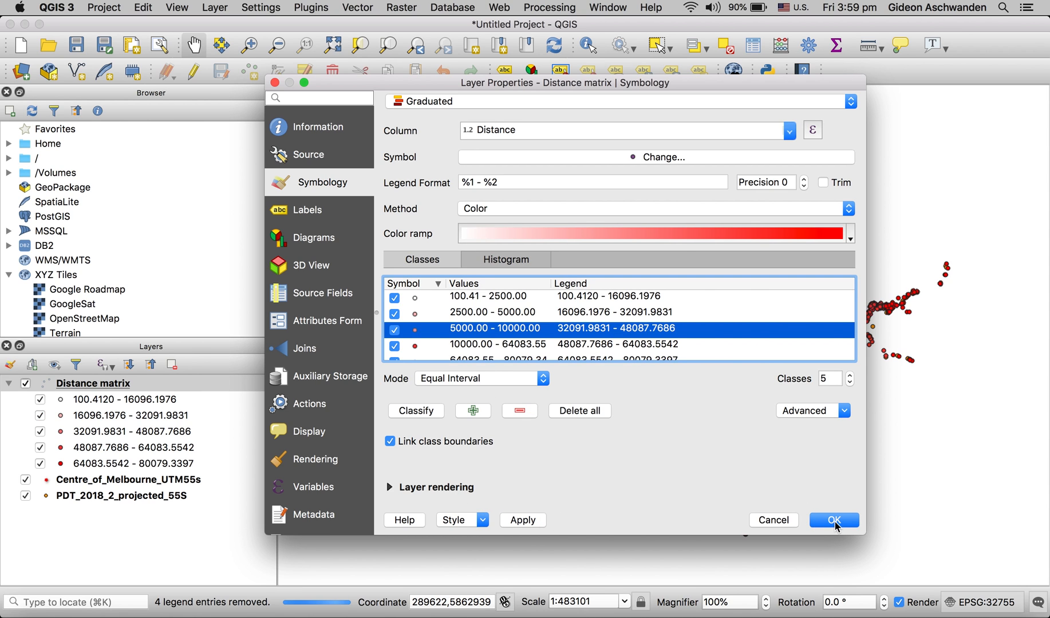
Apply the graduated style, toggle the property and centre layers, and zoom on the city centre.
left_click(833, 520)
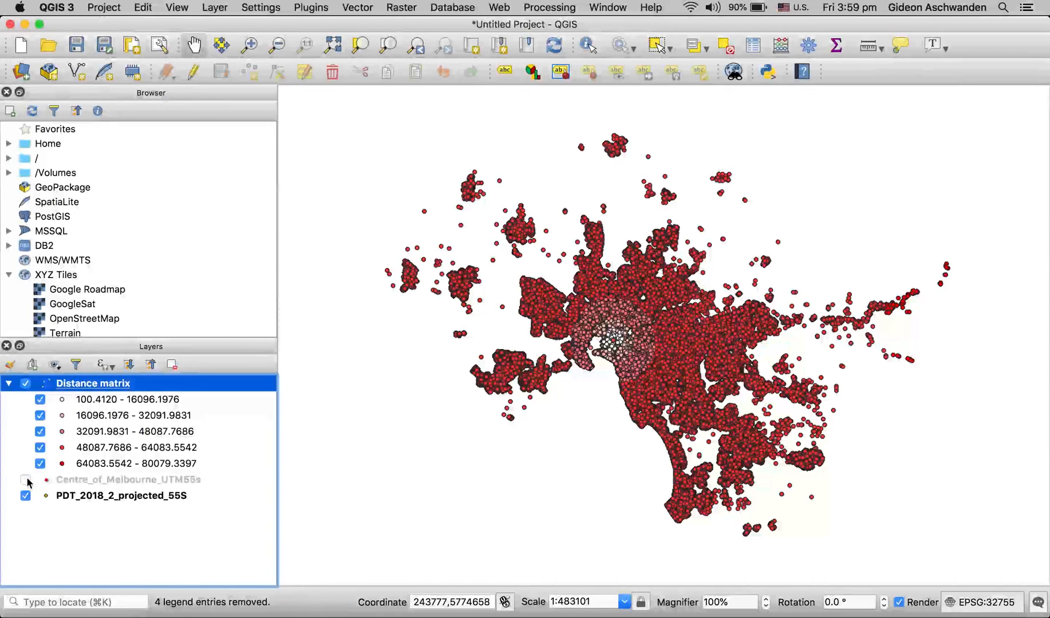
left_click(24, 496)
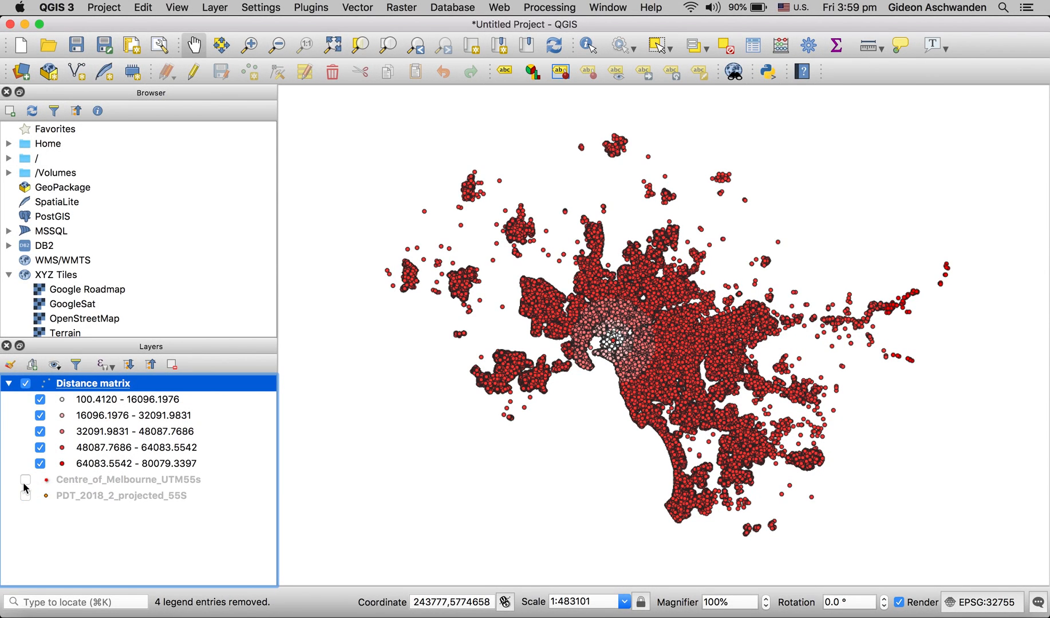
left_click(25, 480)
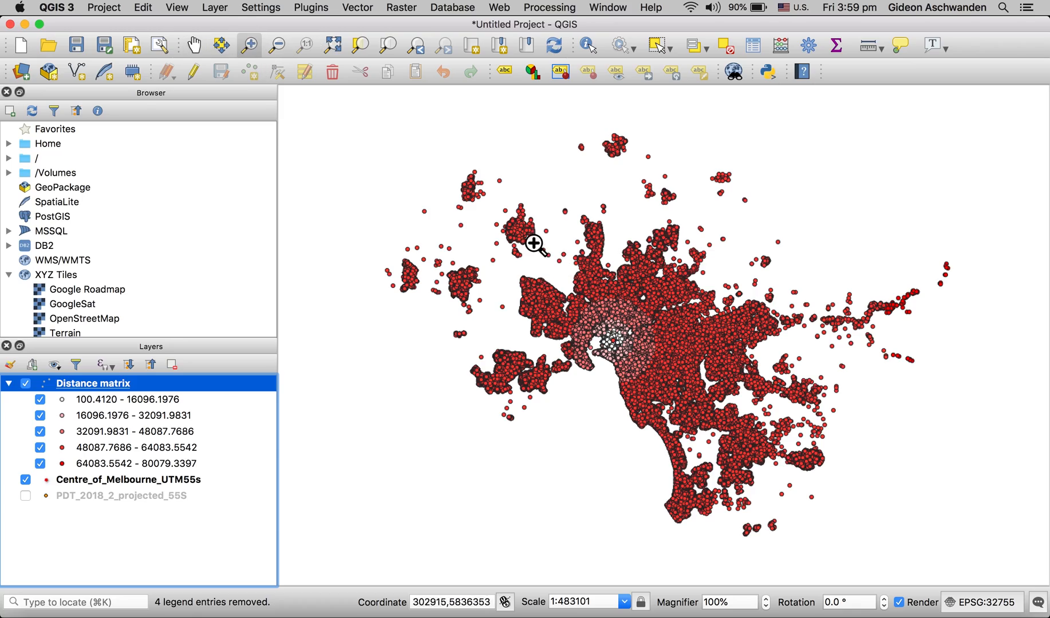
left_click(533, 244)
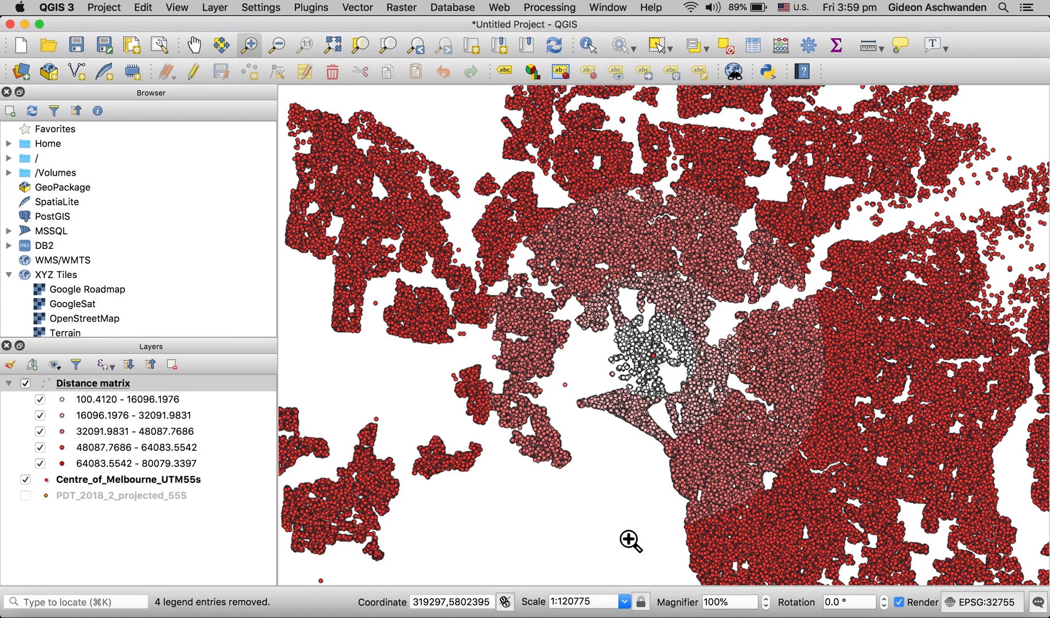
Hide the Distance matrix layer and select PDT_2018_2_projected_55S, leaving points and red star visible.
left_click(25, 496)
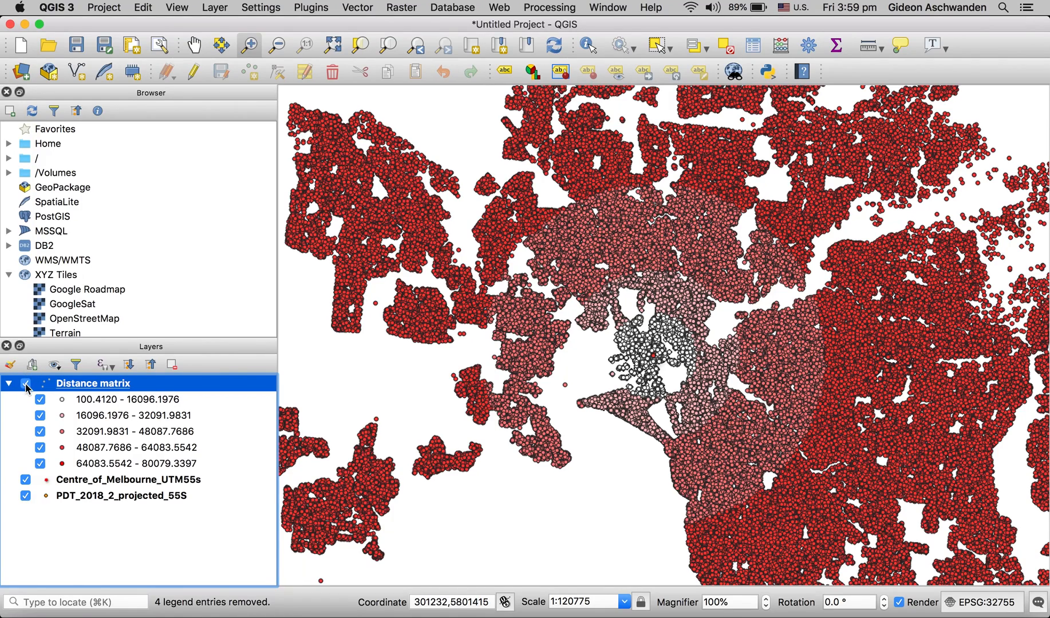
left_click(27, 383)
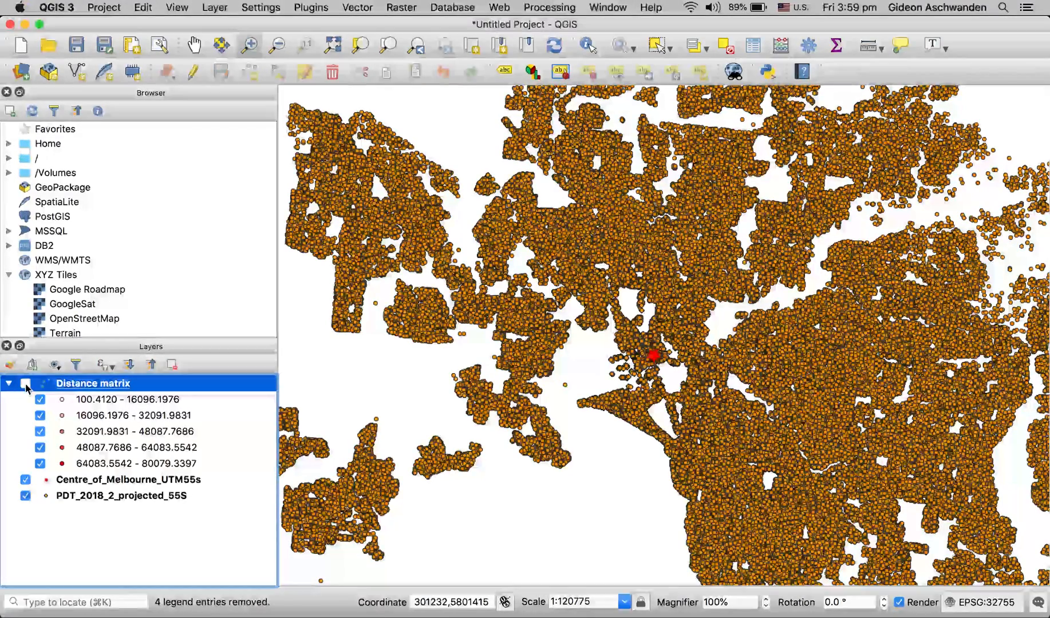
mouse_move(80, 502)
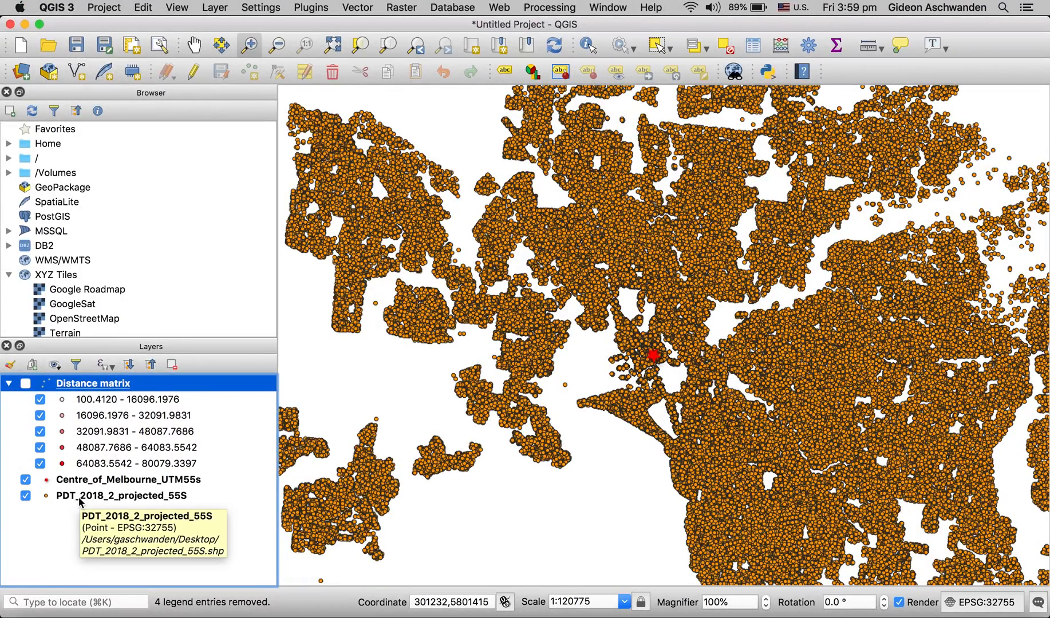
left_click(122, 496)
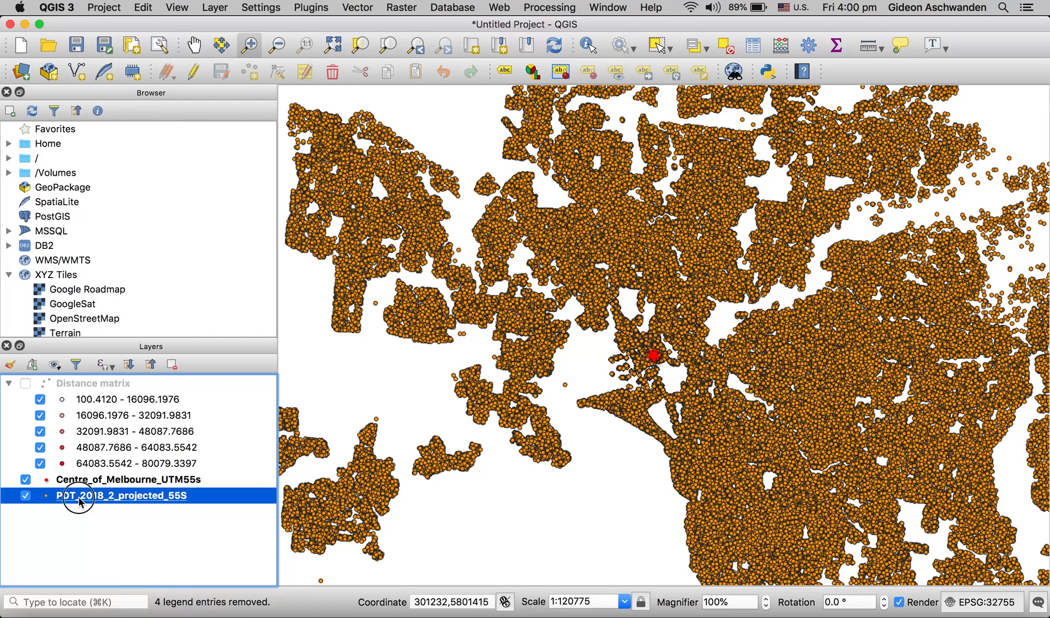
Start a new table join on the PDT_2018_2_projected_55S points layer.
double_click(122, 496)
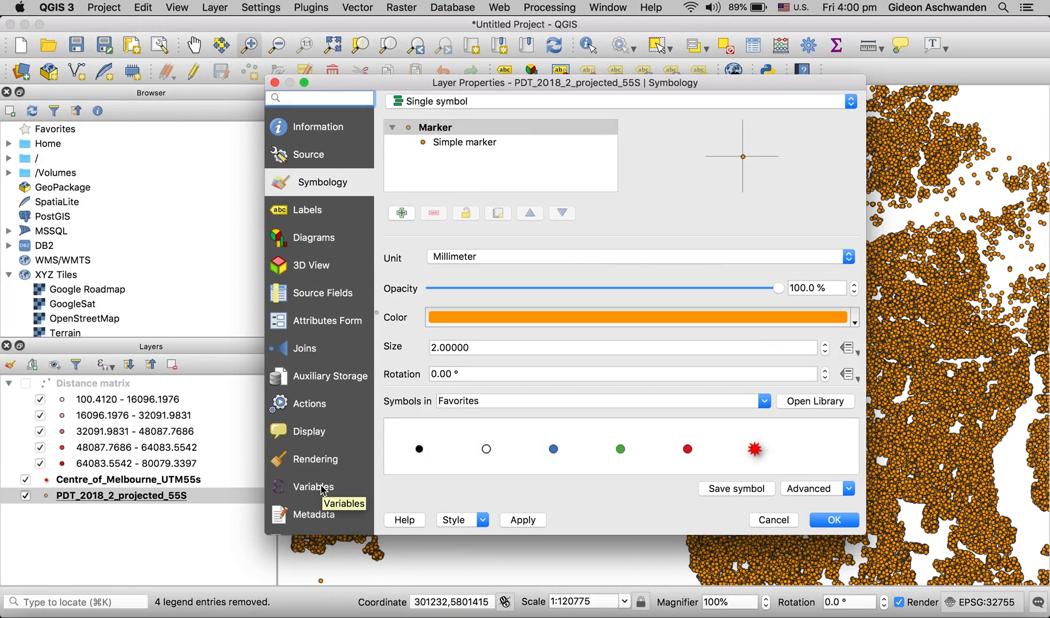
mouse_move(323, 316)
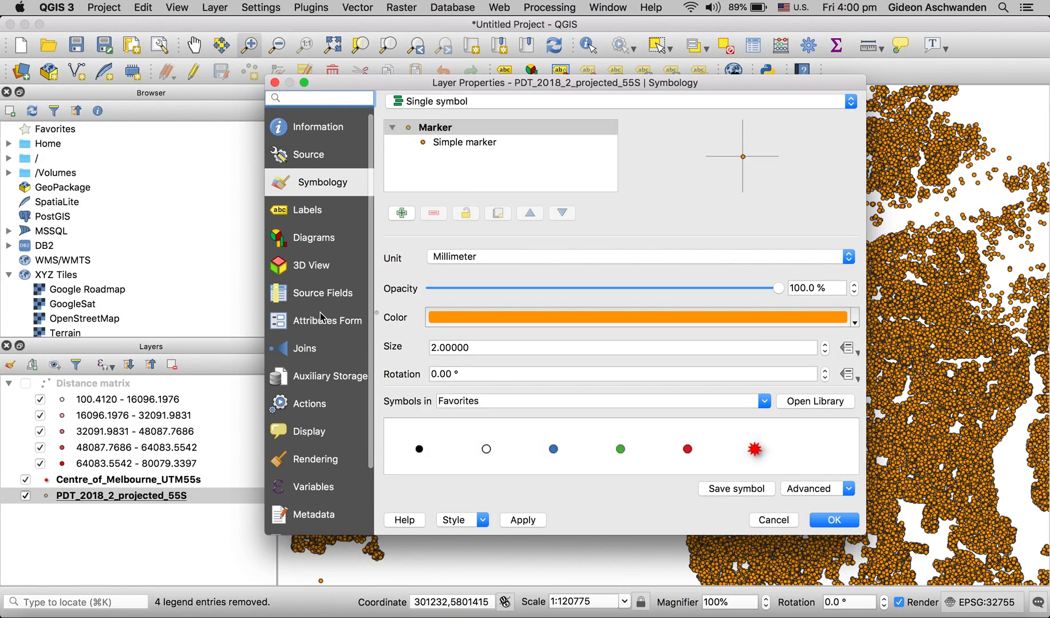
mouse_move(305, 352)
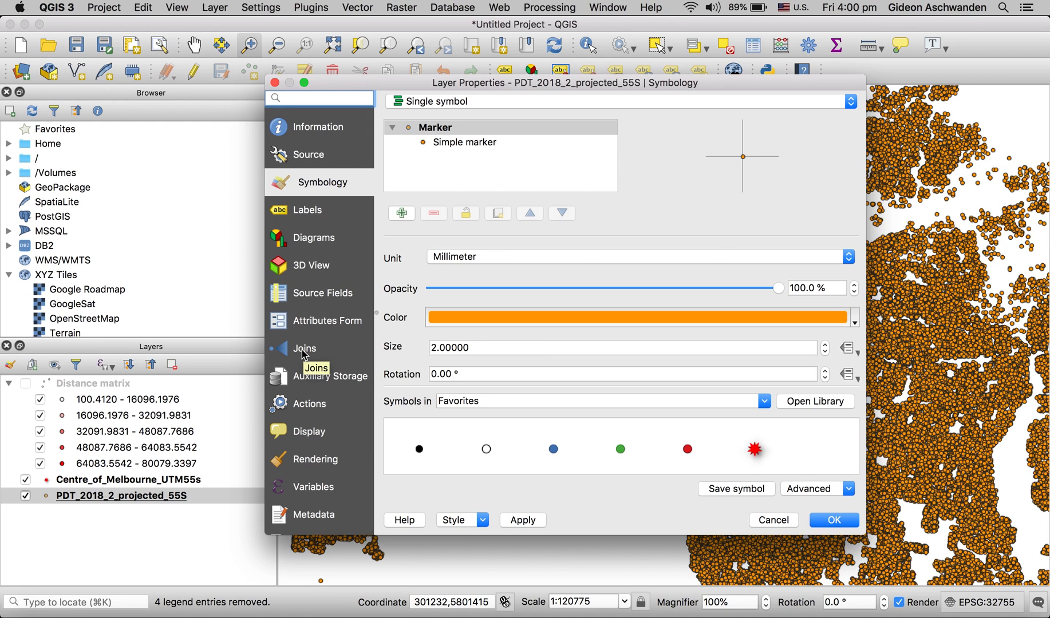
left_click(309, 348)
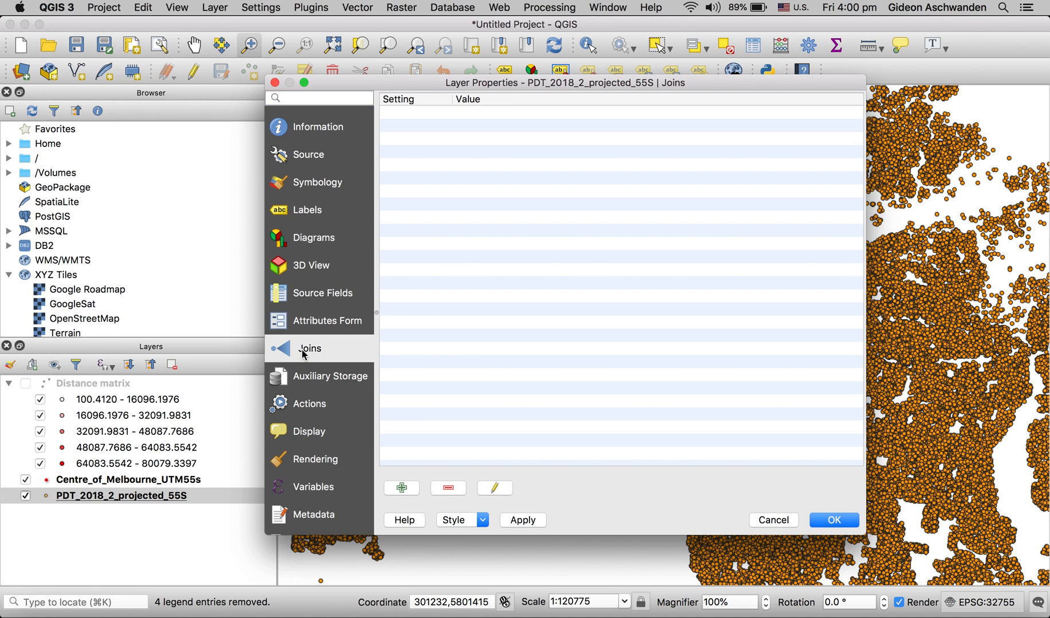
mouse_move(410, 500)
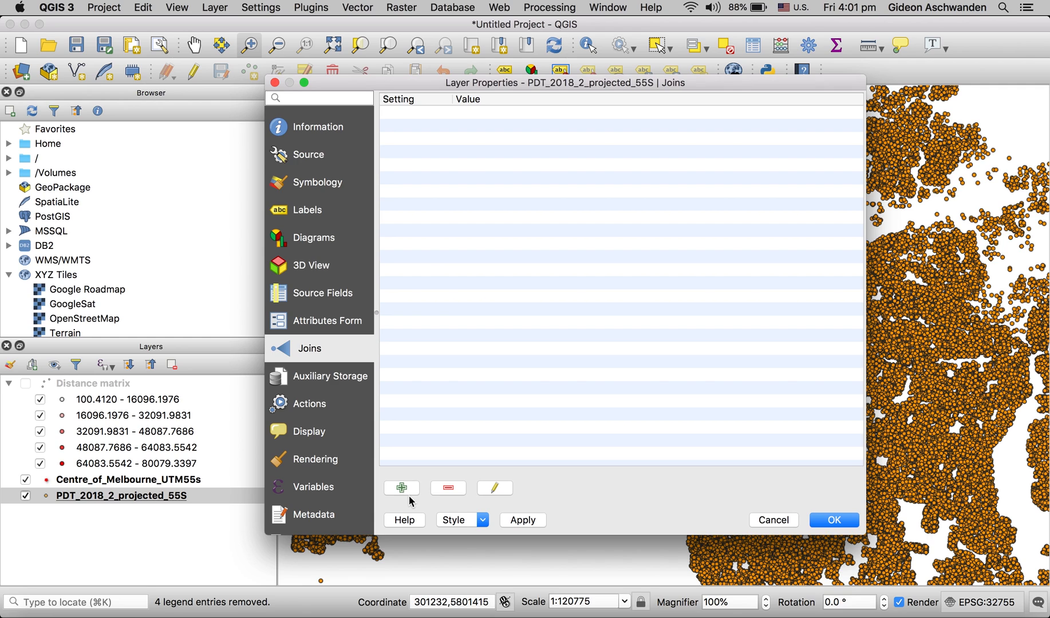
mouse_move(399, 488)
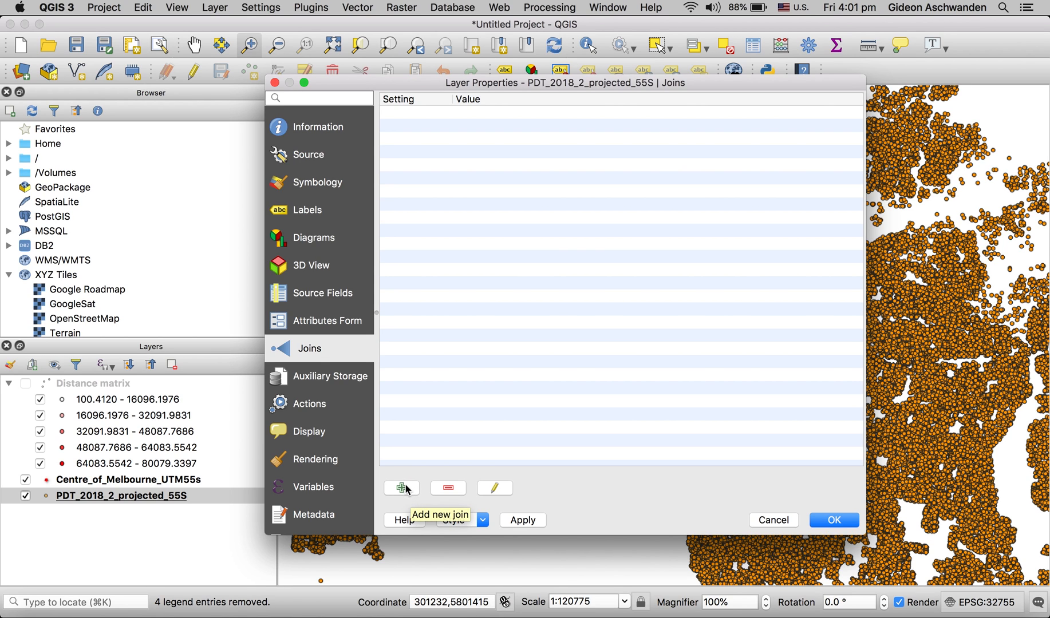
left_click(400, 488)
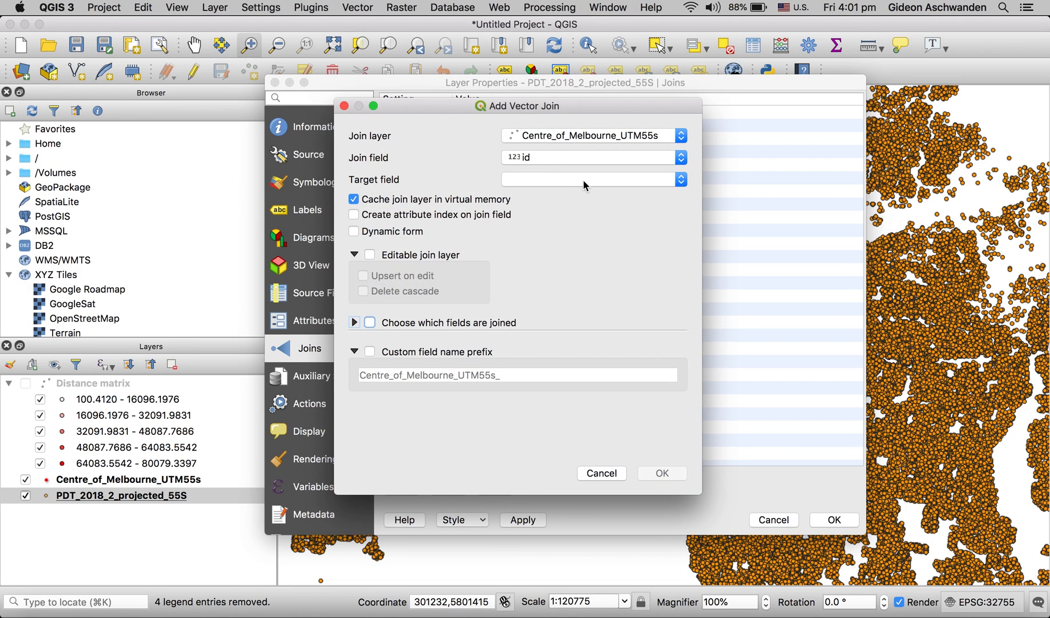
mouse_move(595, 157)
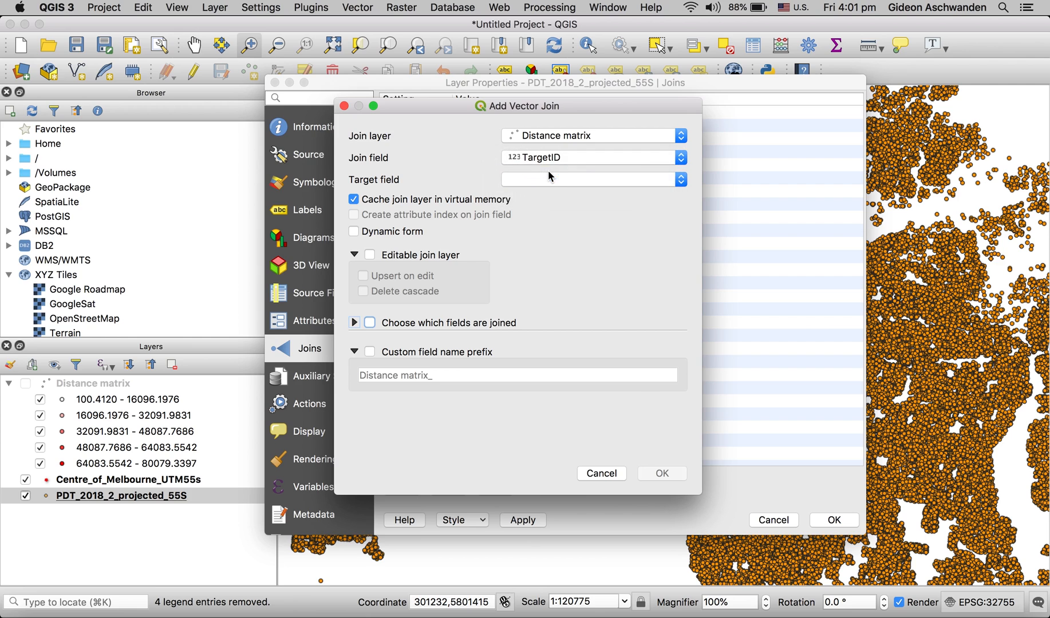
Join Distance matrix on TargetID to the points' ID field and confirm.
left_click(679, 179)
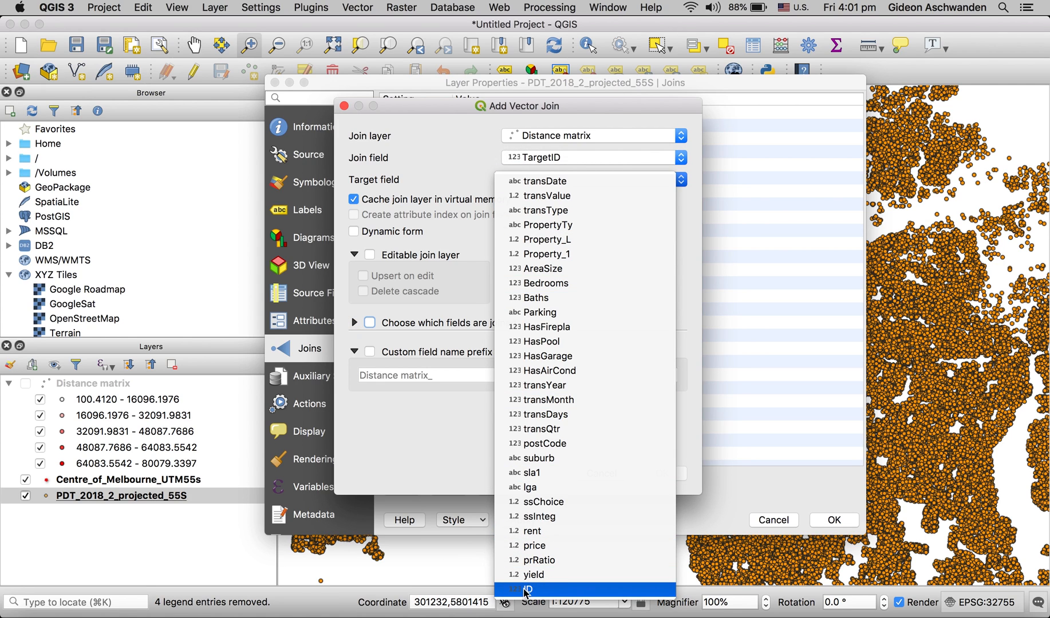
left_click(528, 589)
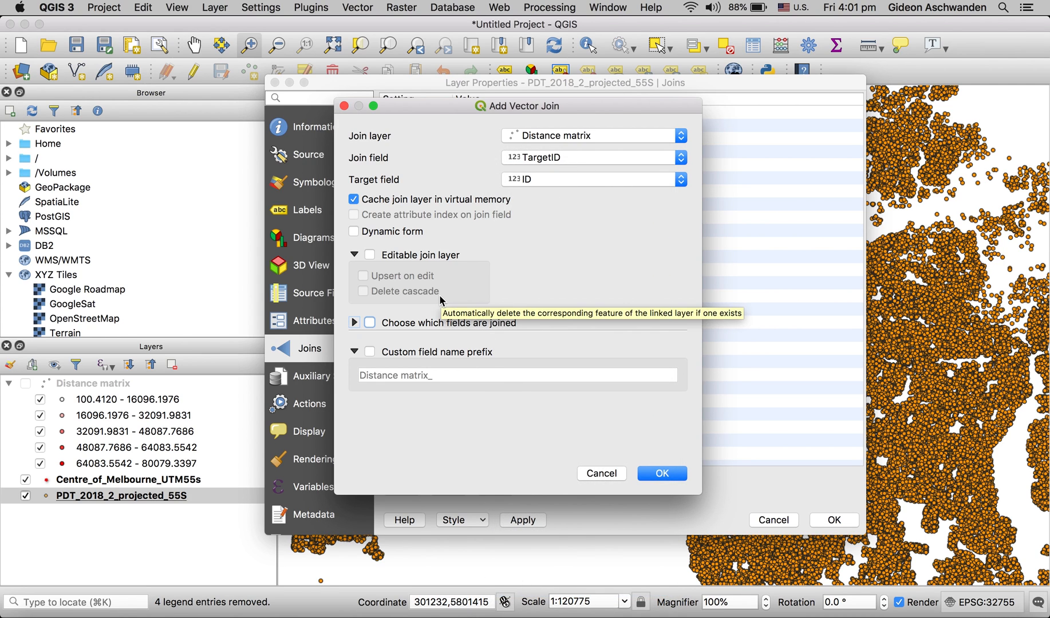
left_click(660, 473)
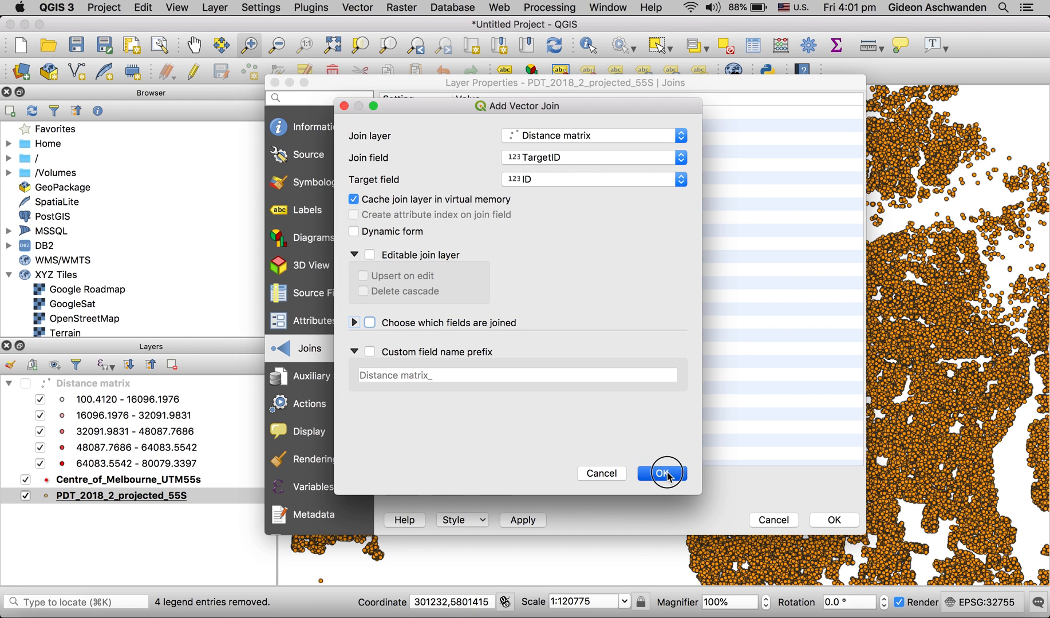
left_click(661, 473)
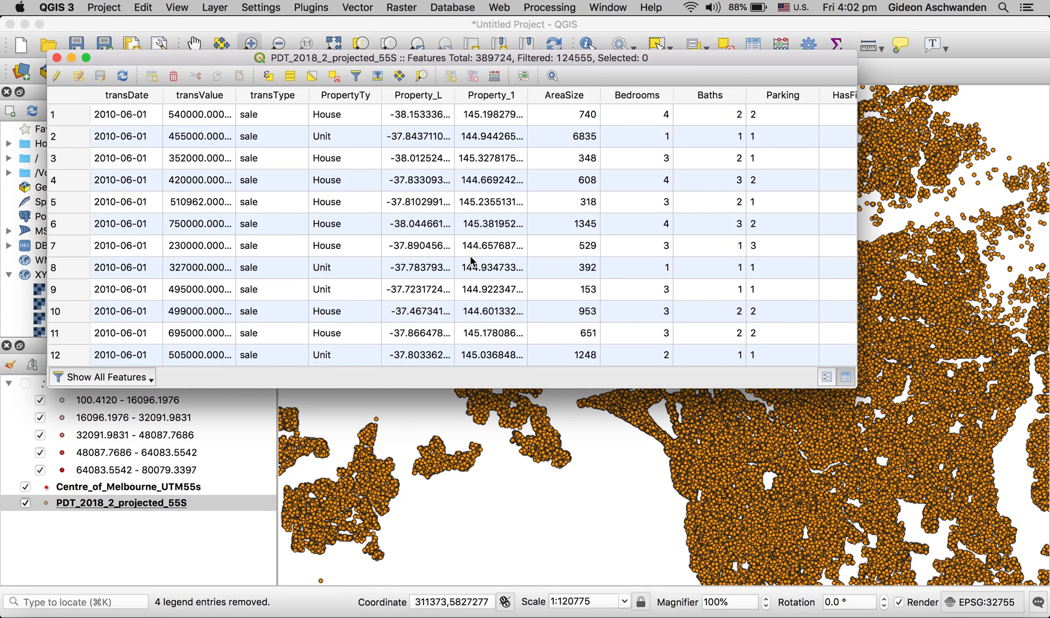
Check the joined Distance matrix InputID and Distance columns, then close the attribute table.
scroll("right", 3)
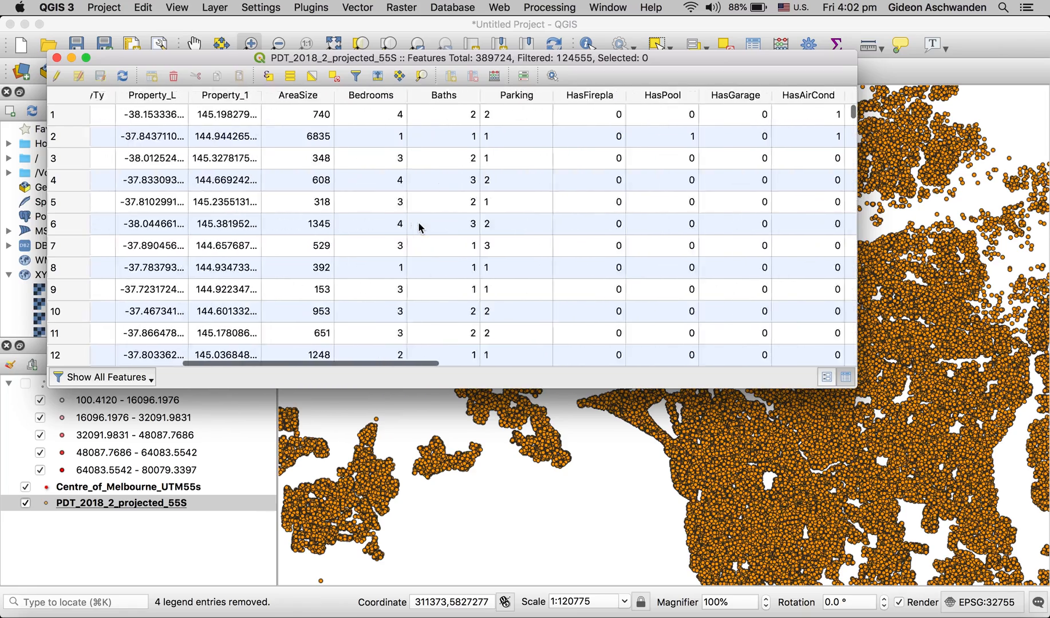
scroll("right", 3)
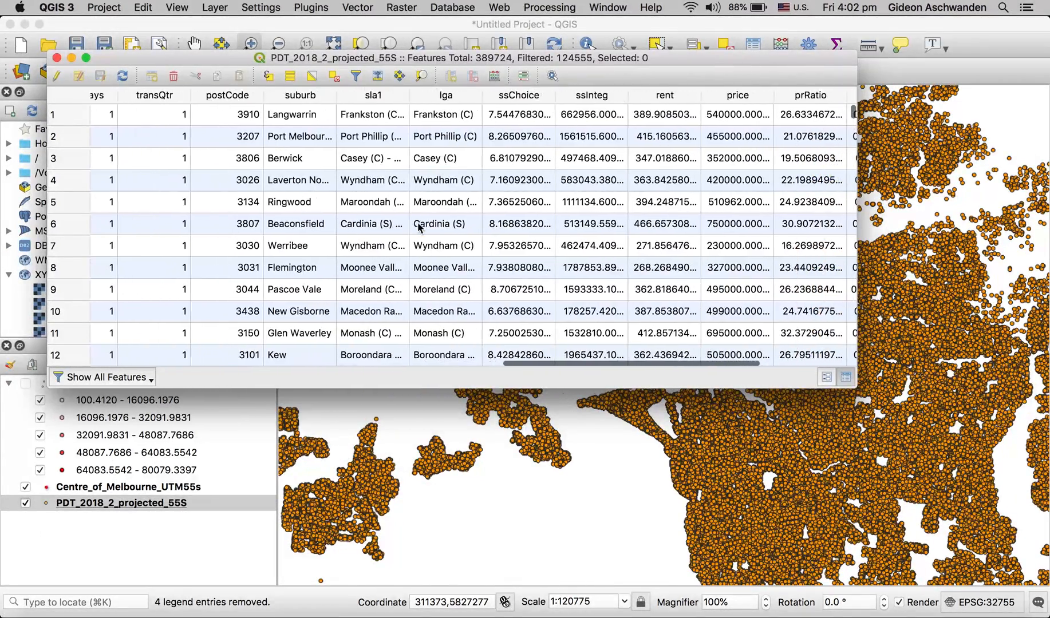
scroll("right", 3)
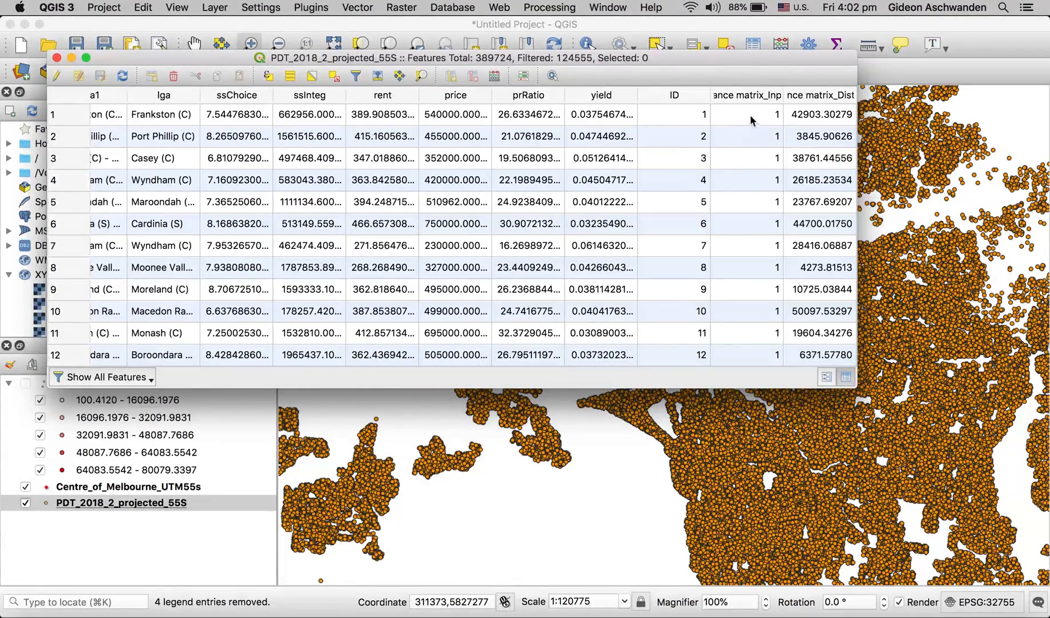
mouse_move(807, 117)
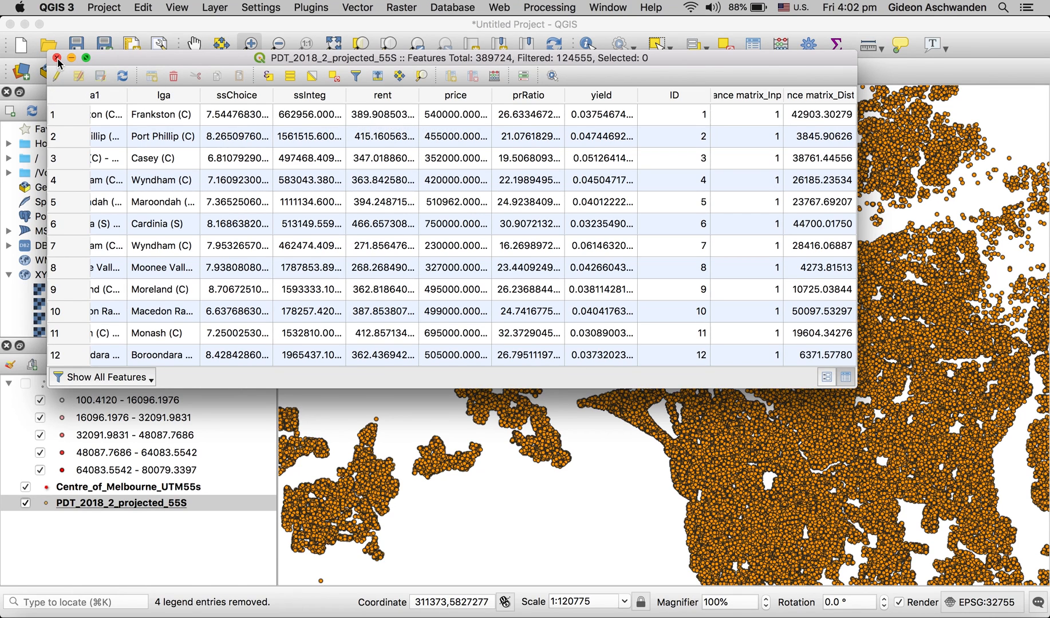
left_click(58, 58)
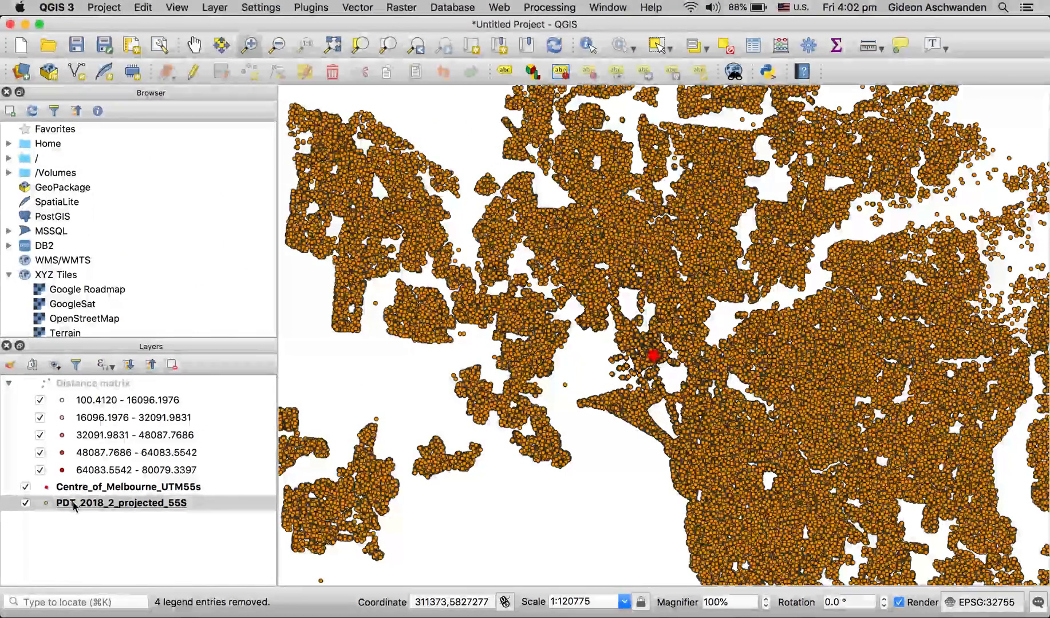
Set the points layer to Graduated symbology on the joined Distance matrix_Distance field.
right_click(122, 503)
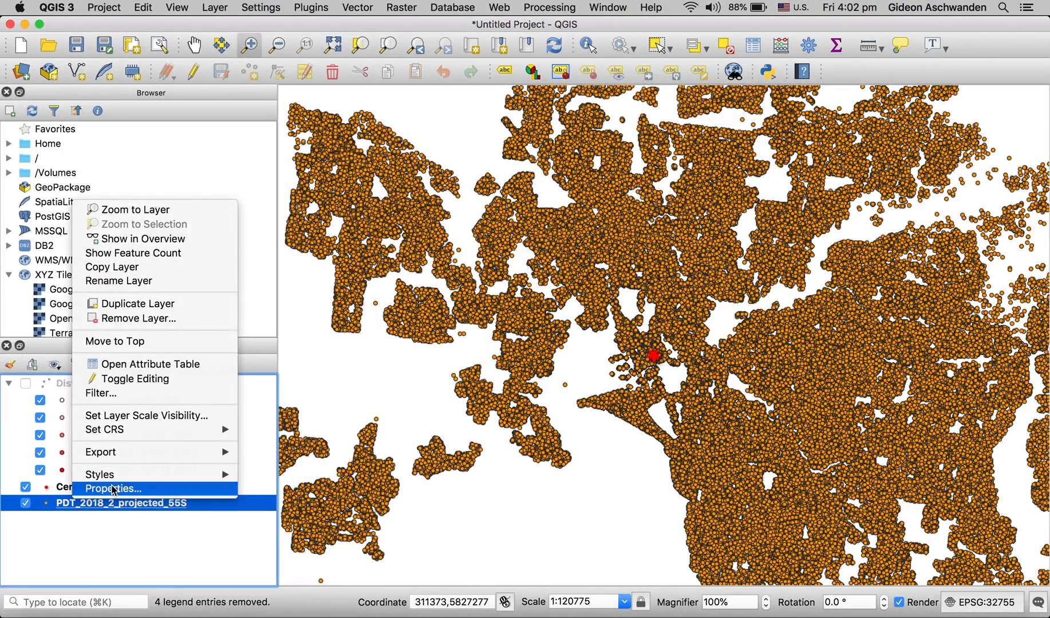
left_click(112, 488)
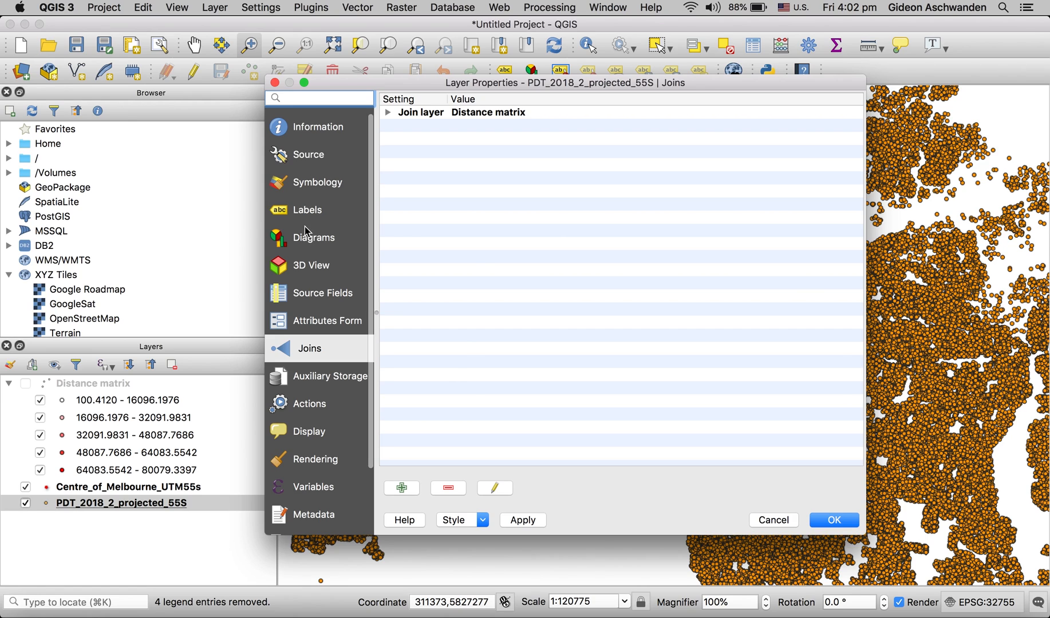
left_click(321, 182)
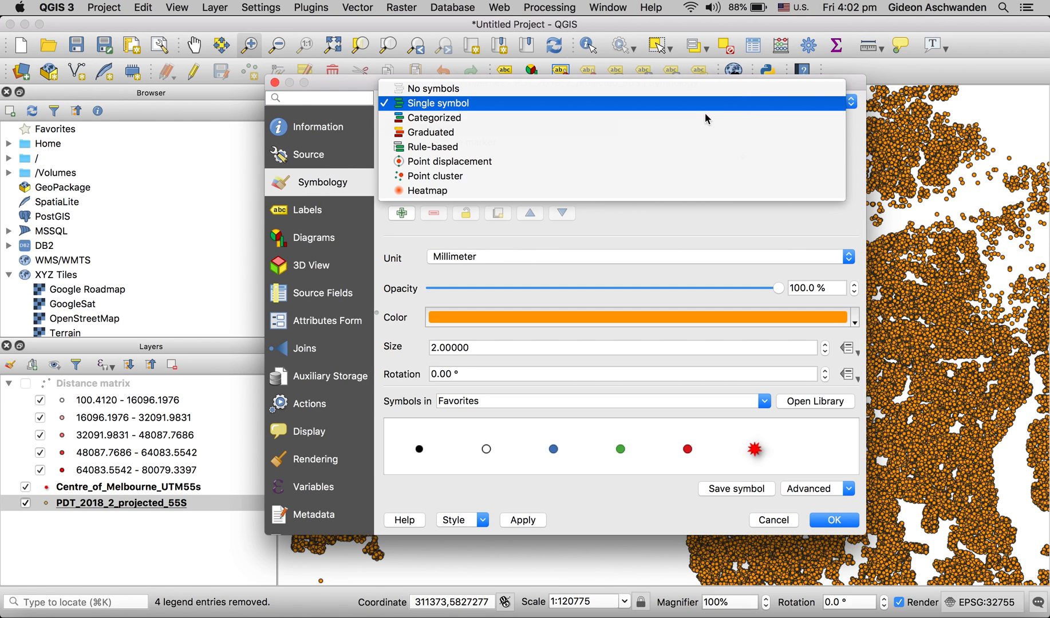
left_click(433, 132)
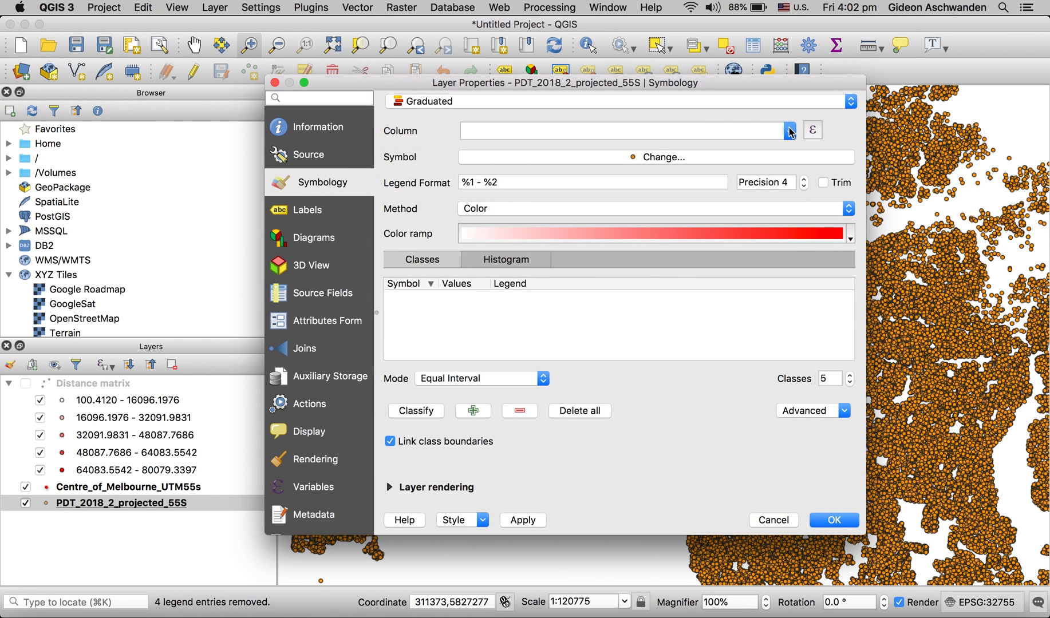
left_click(788, 130)
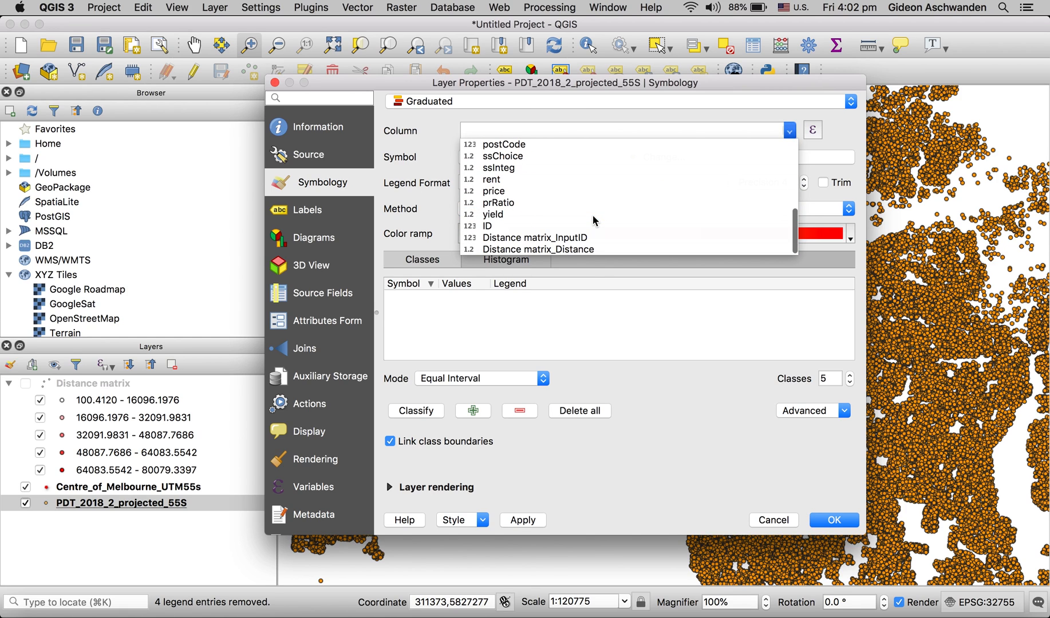
left_click(537, 249)
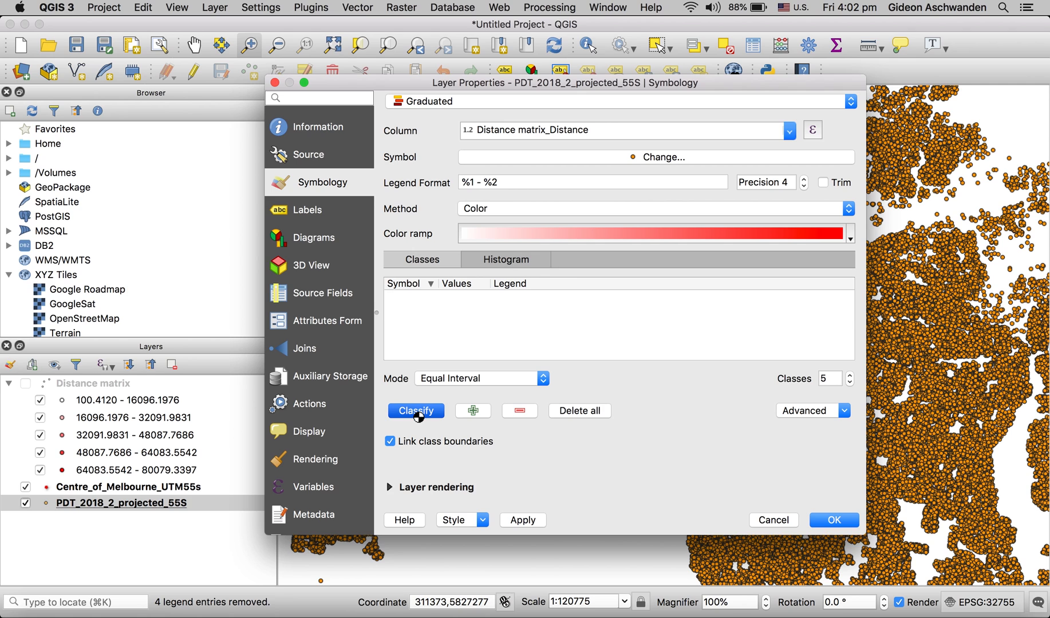
Classify into Quantile (Equal Count) distance classes and apply the style.
left_click(415, 410)
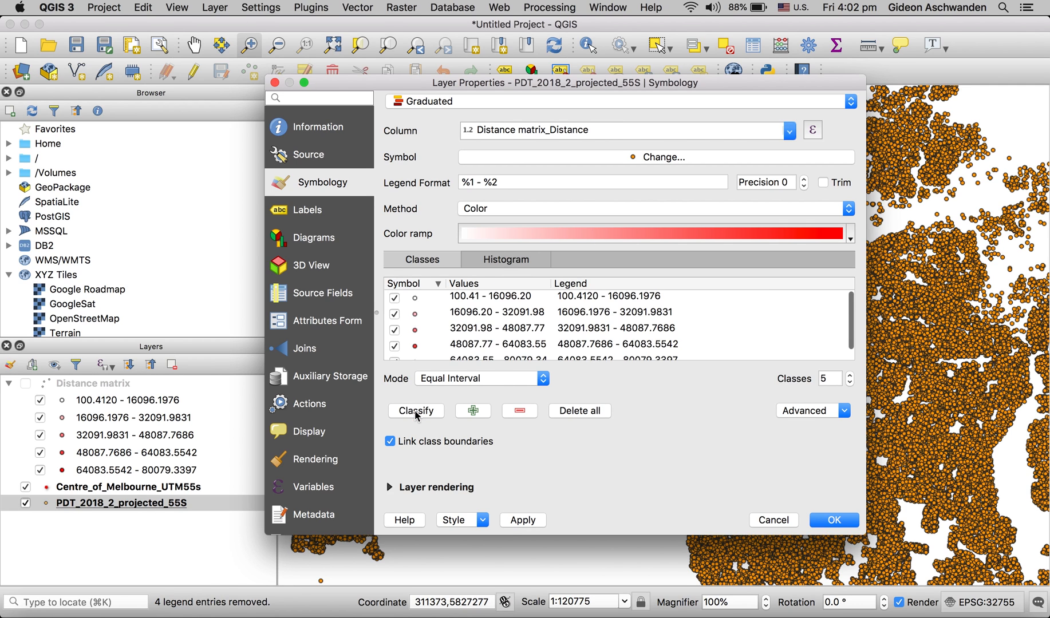
left_click(522, 519)
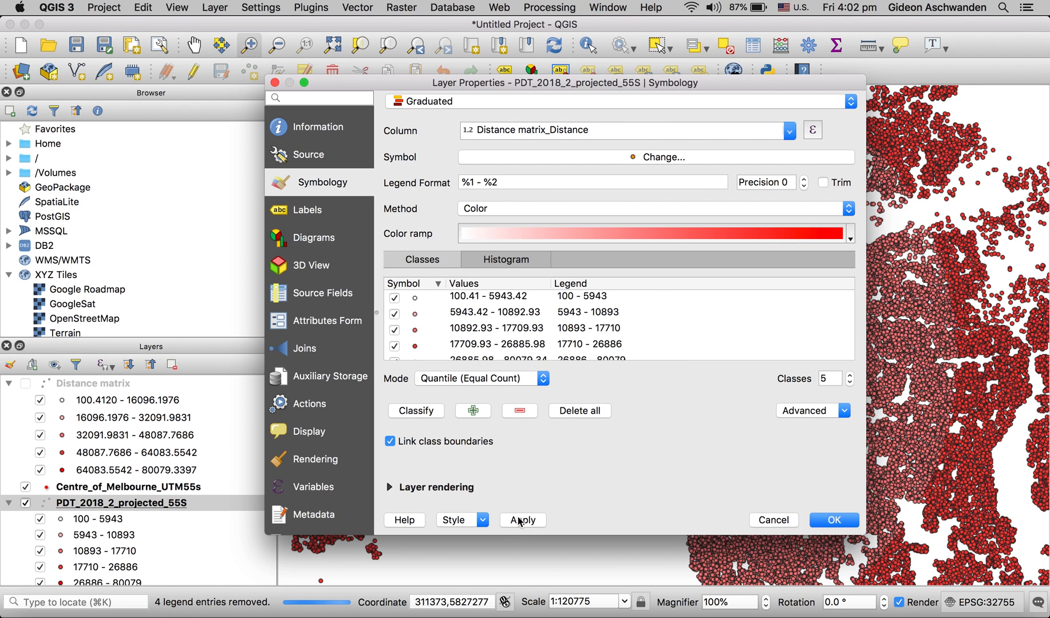
left_click(832, 520)
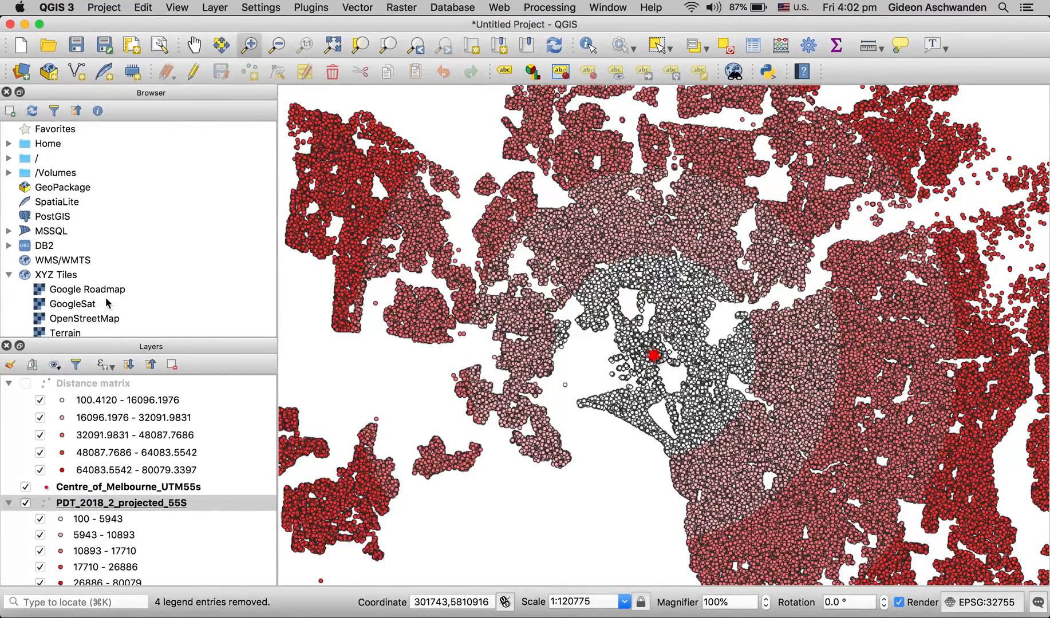
Scroll the Browser panel toward the XYZ Tiles OpenStreetMap entry.
scroll("down", 3)
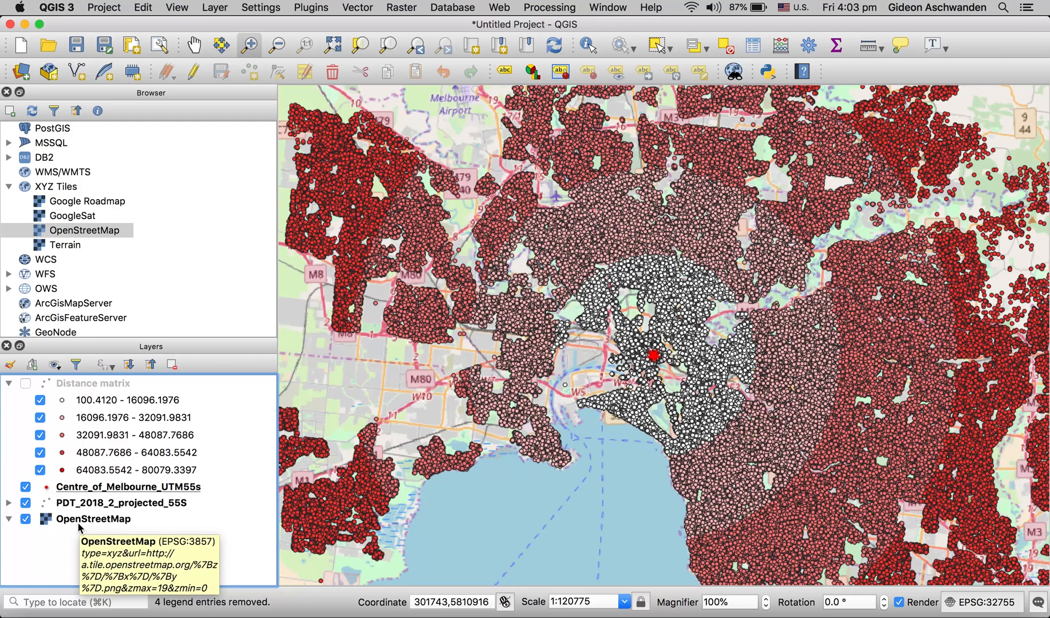
mouse_move(79, 527)
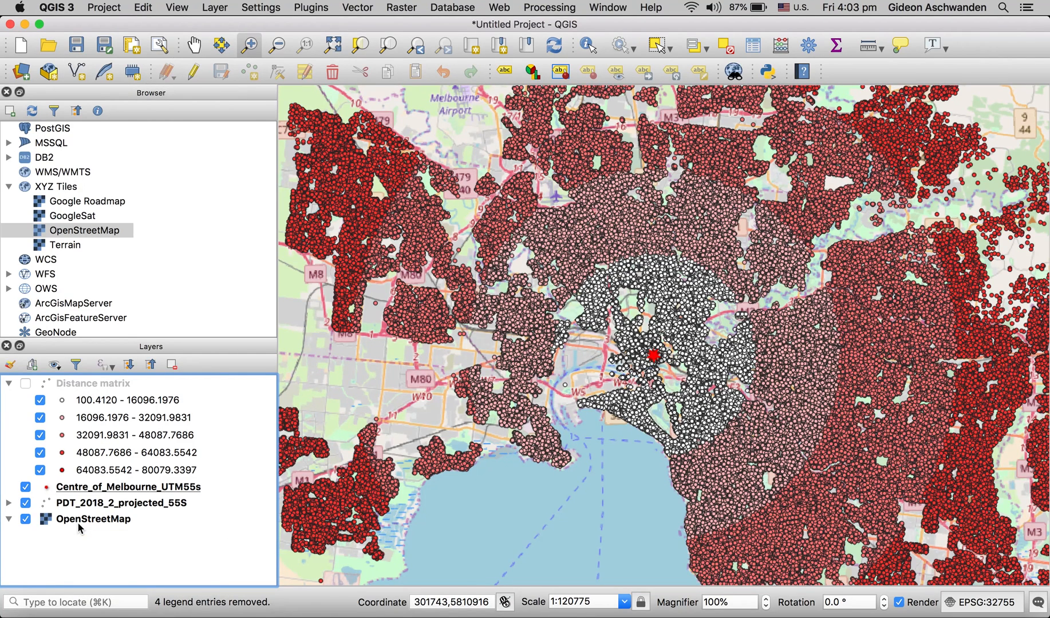